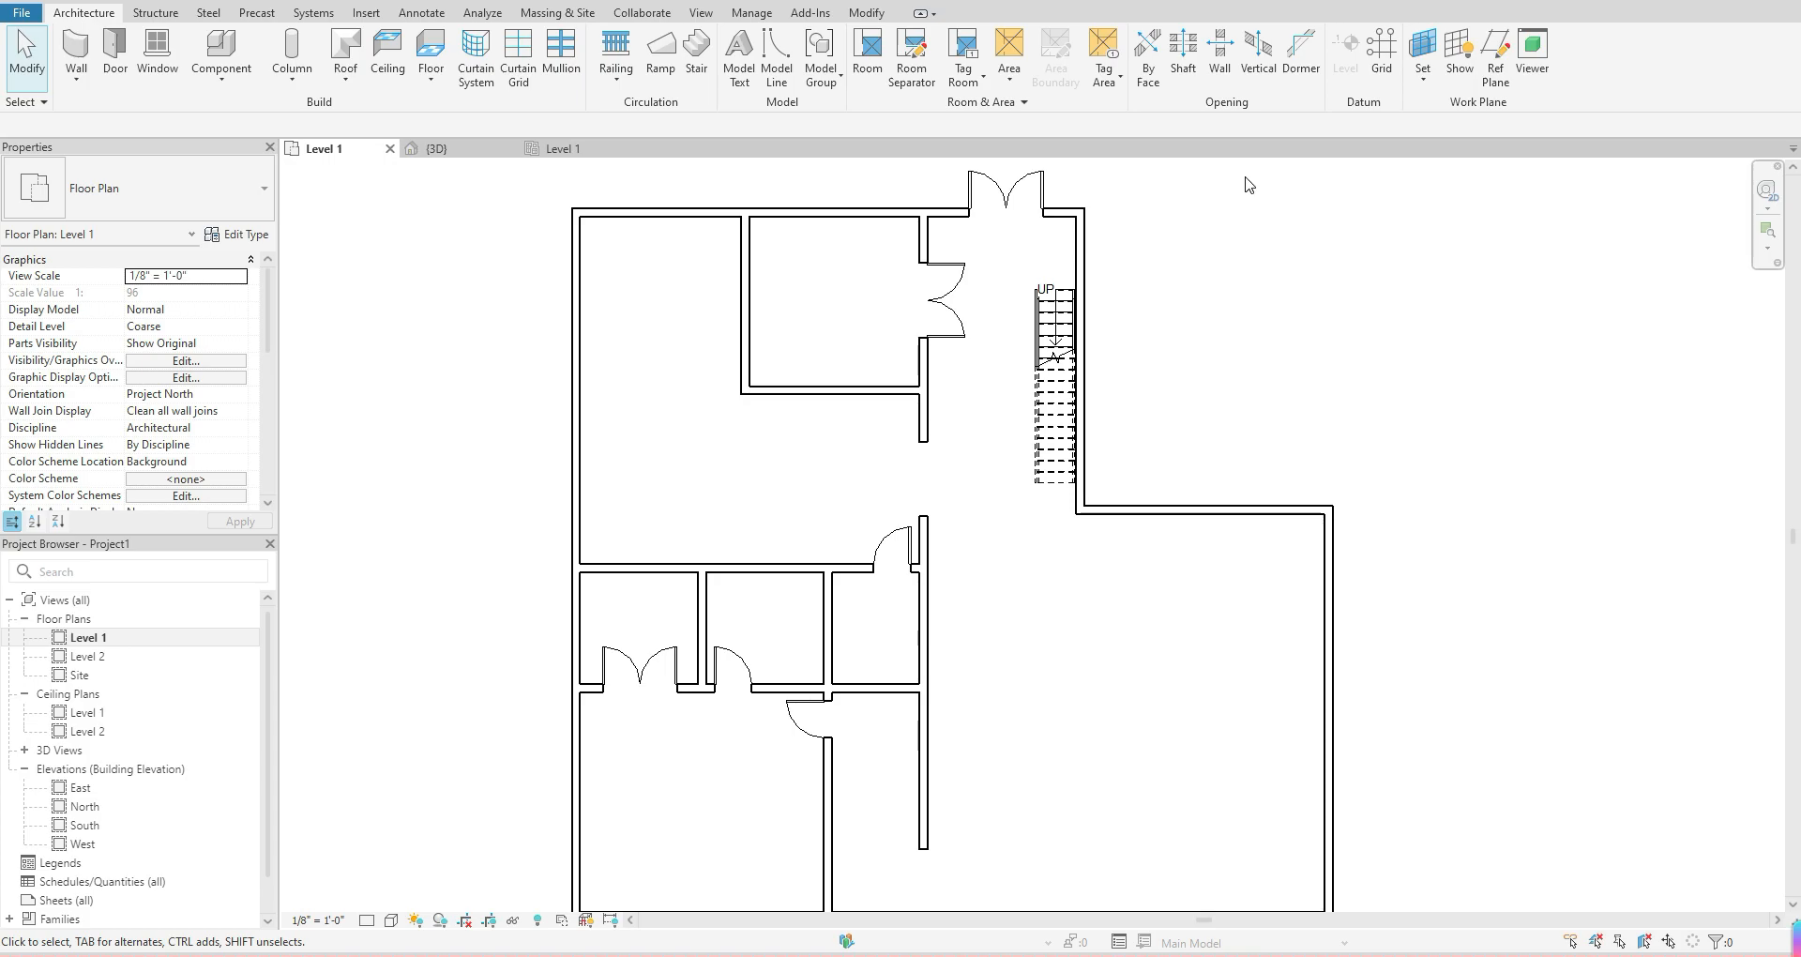
mouse_move(1228, 318)
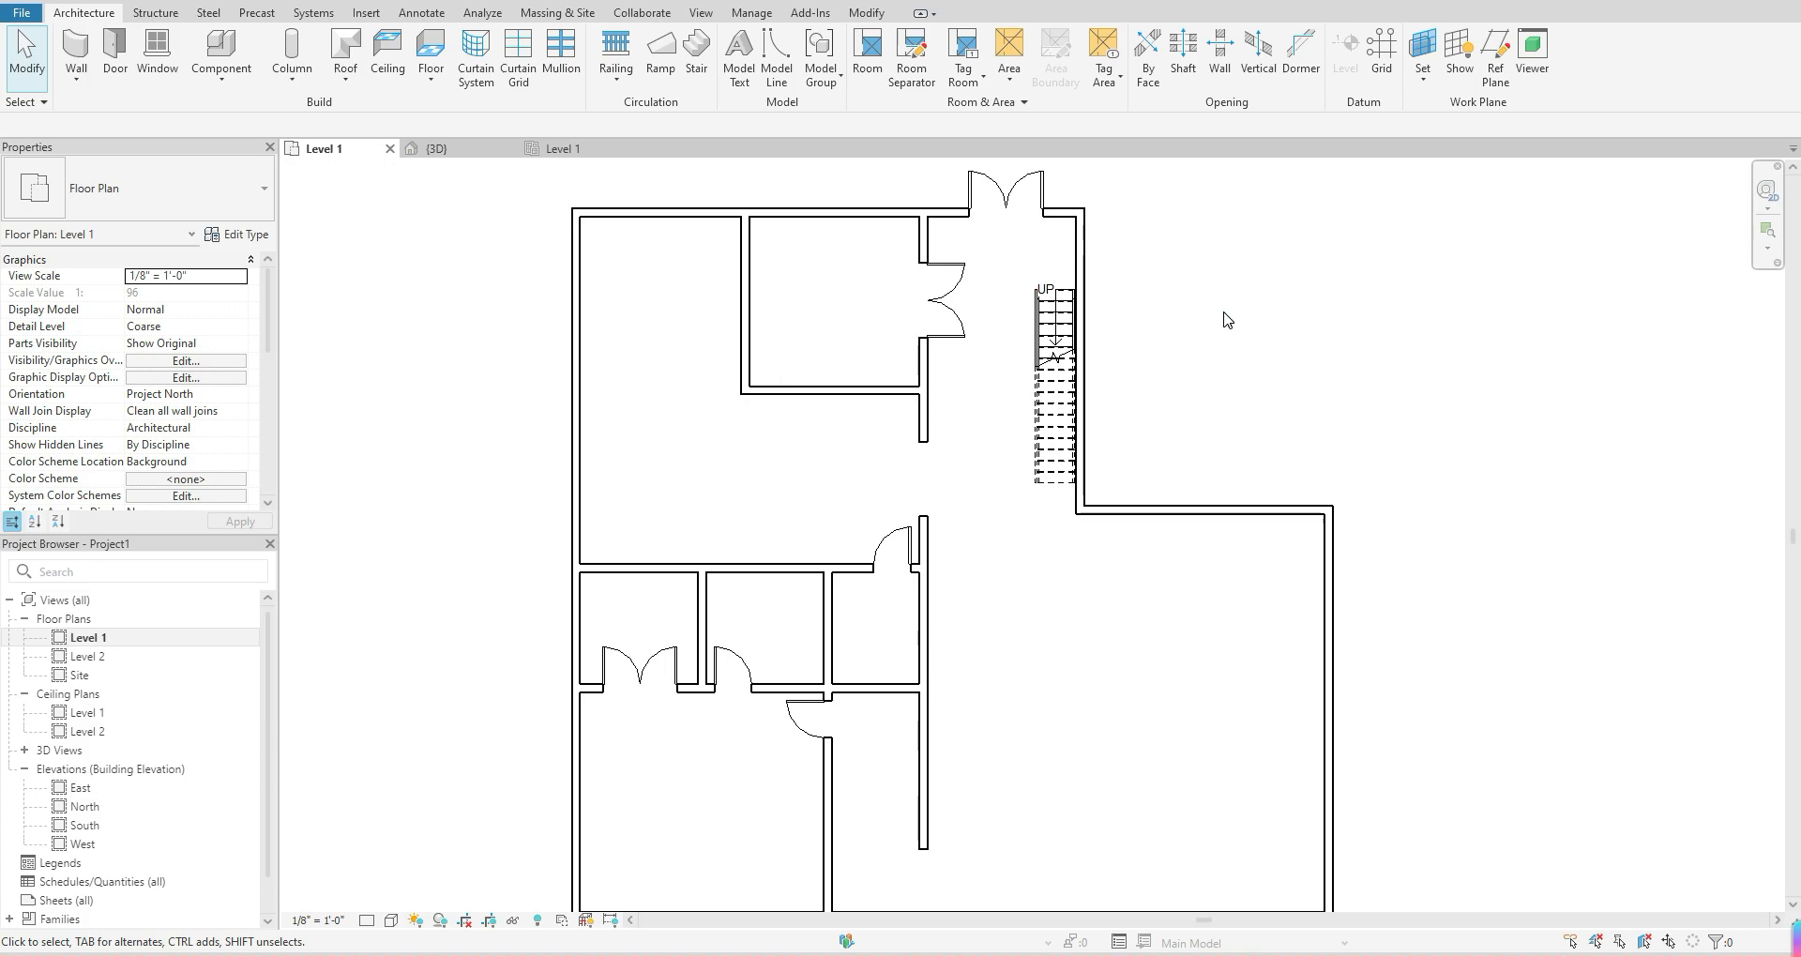
mouse_move(1154, 384)
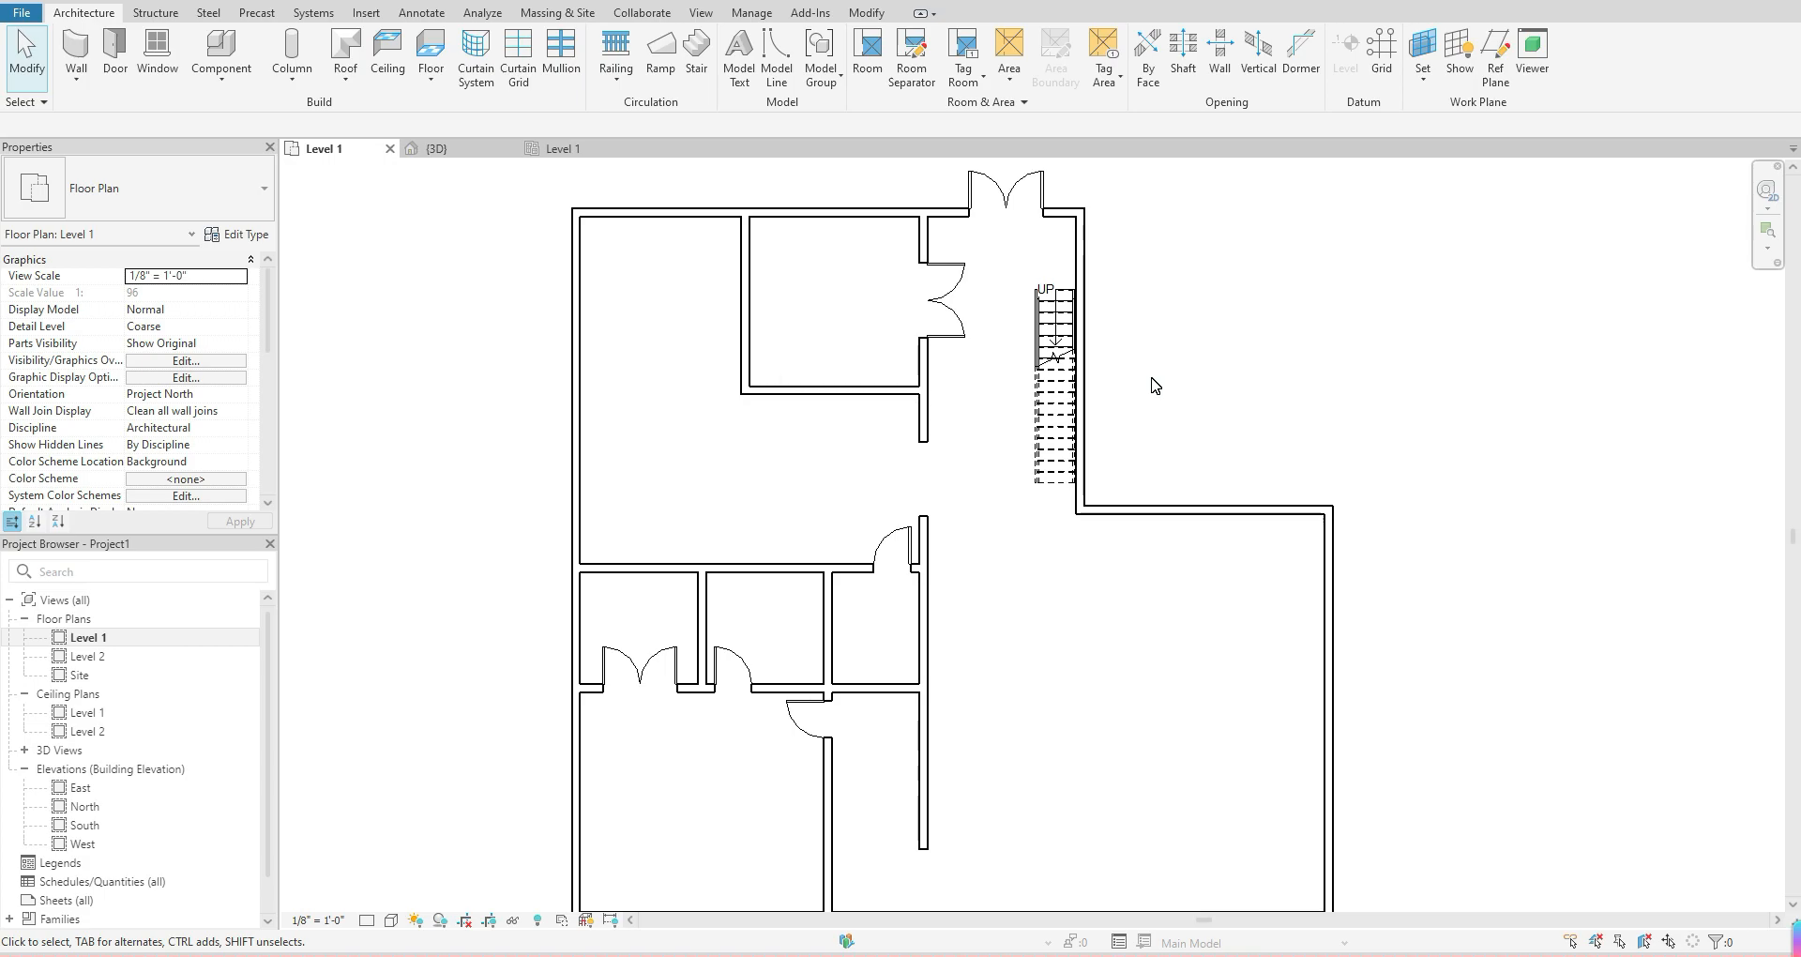
mouse_move(1148, 380)
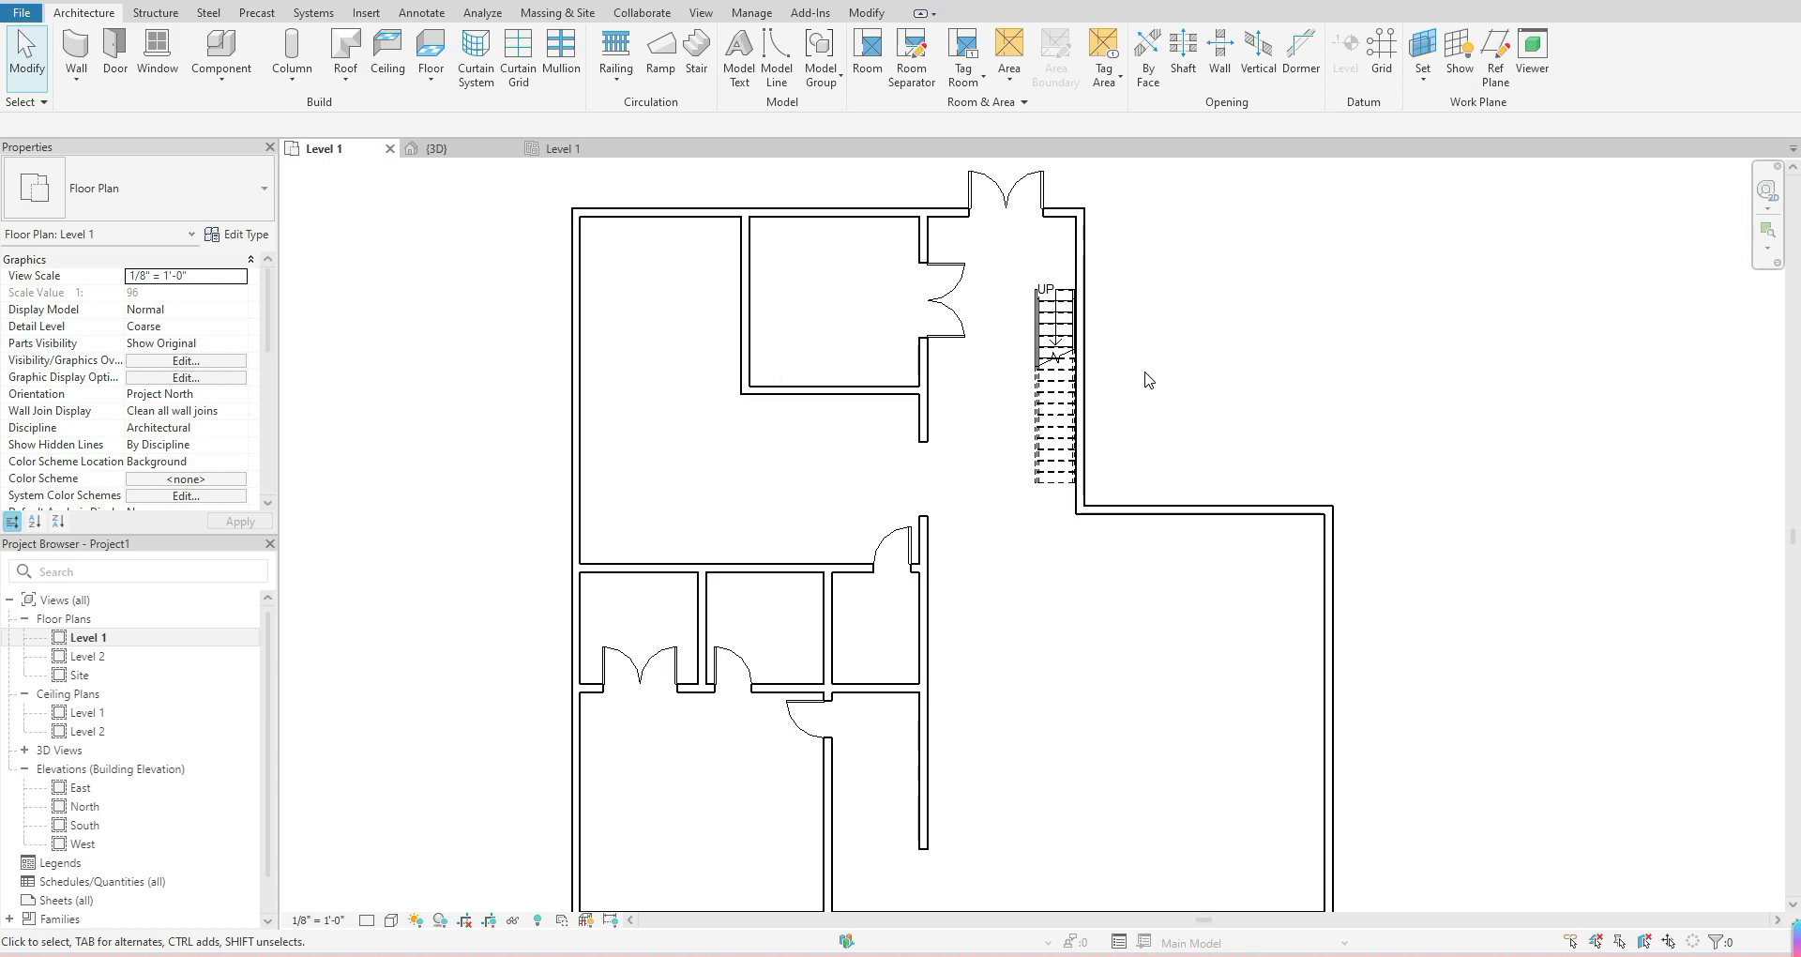
mouse_move(362, 190)
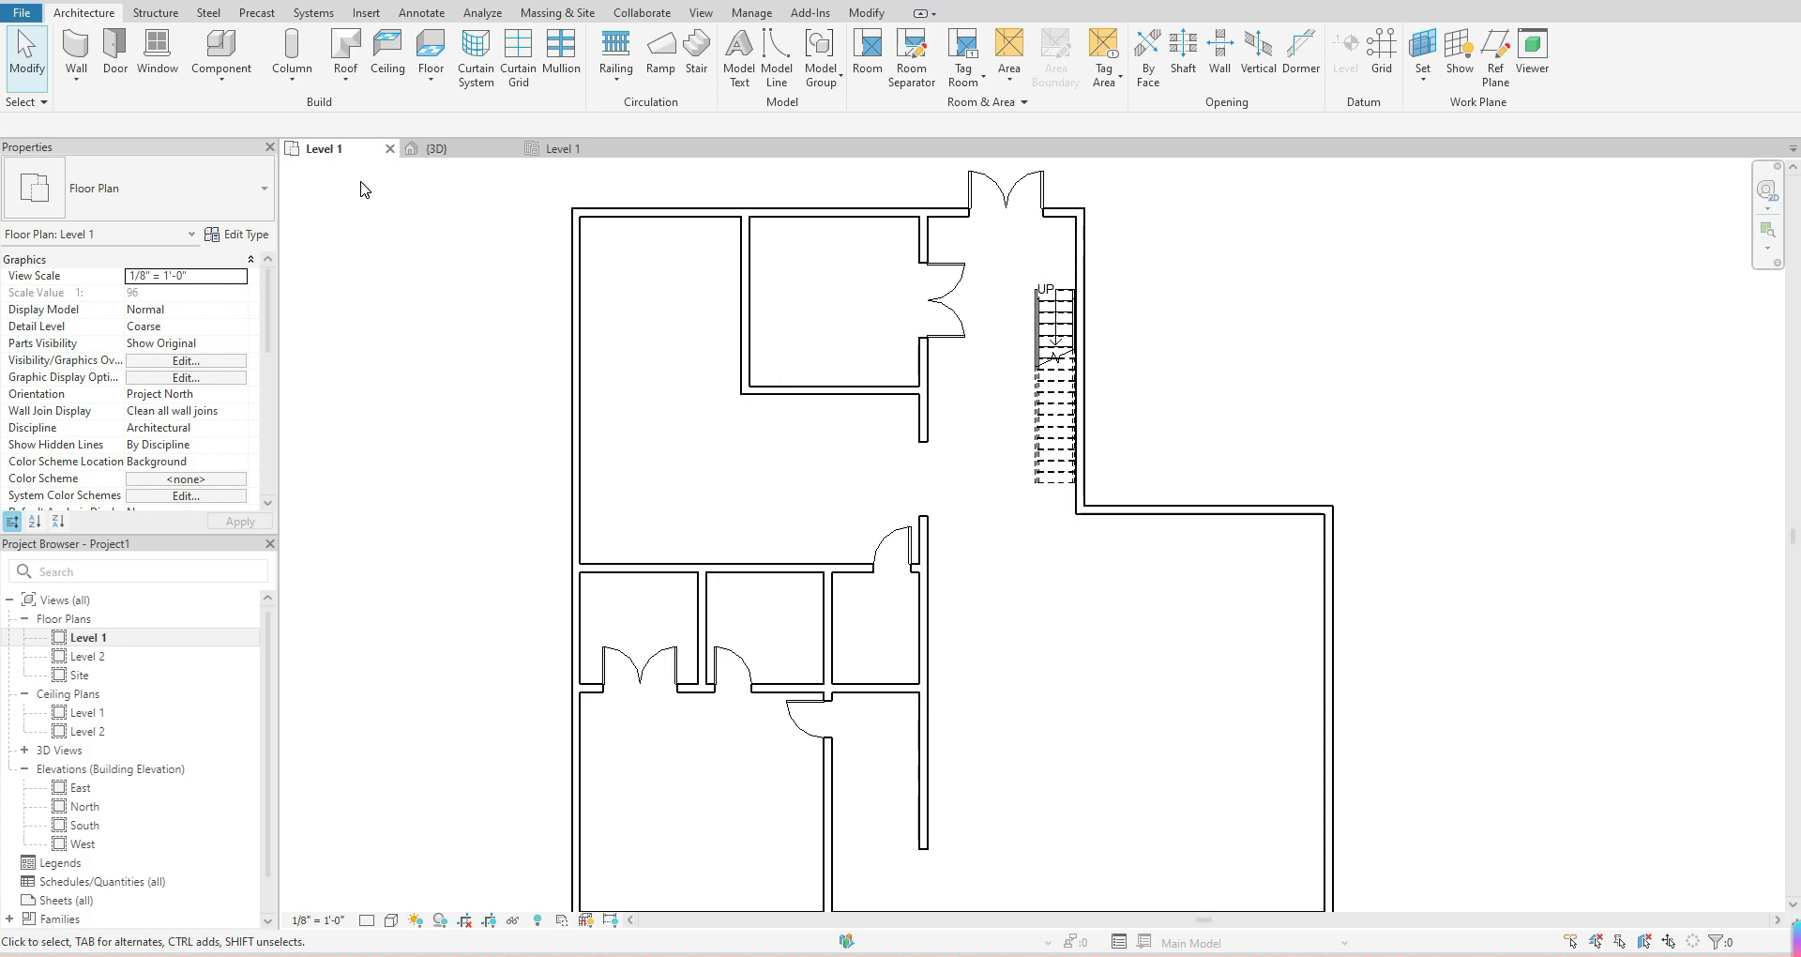
mouse_move(336, 194)
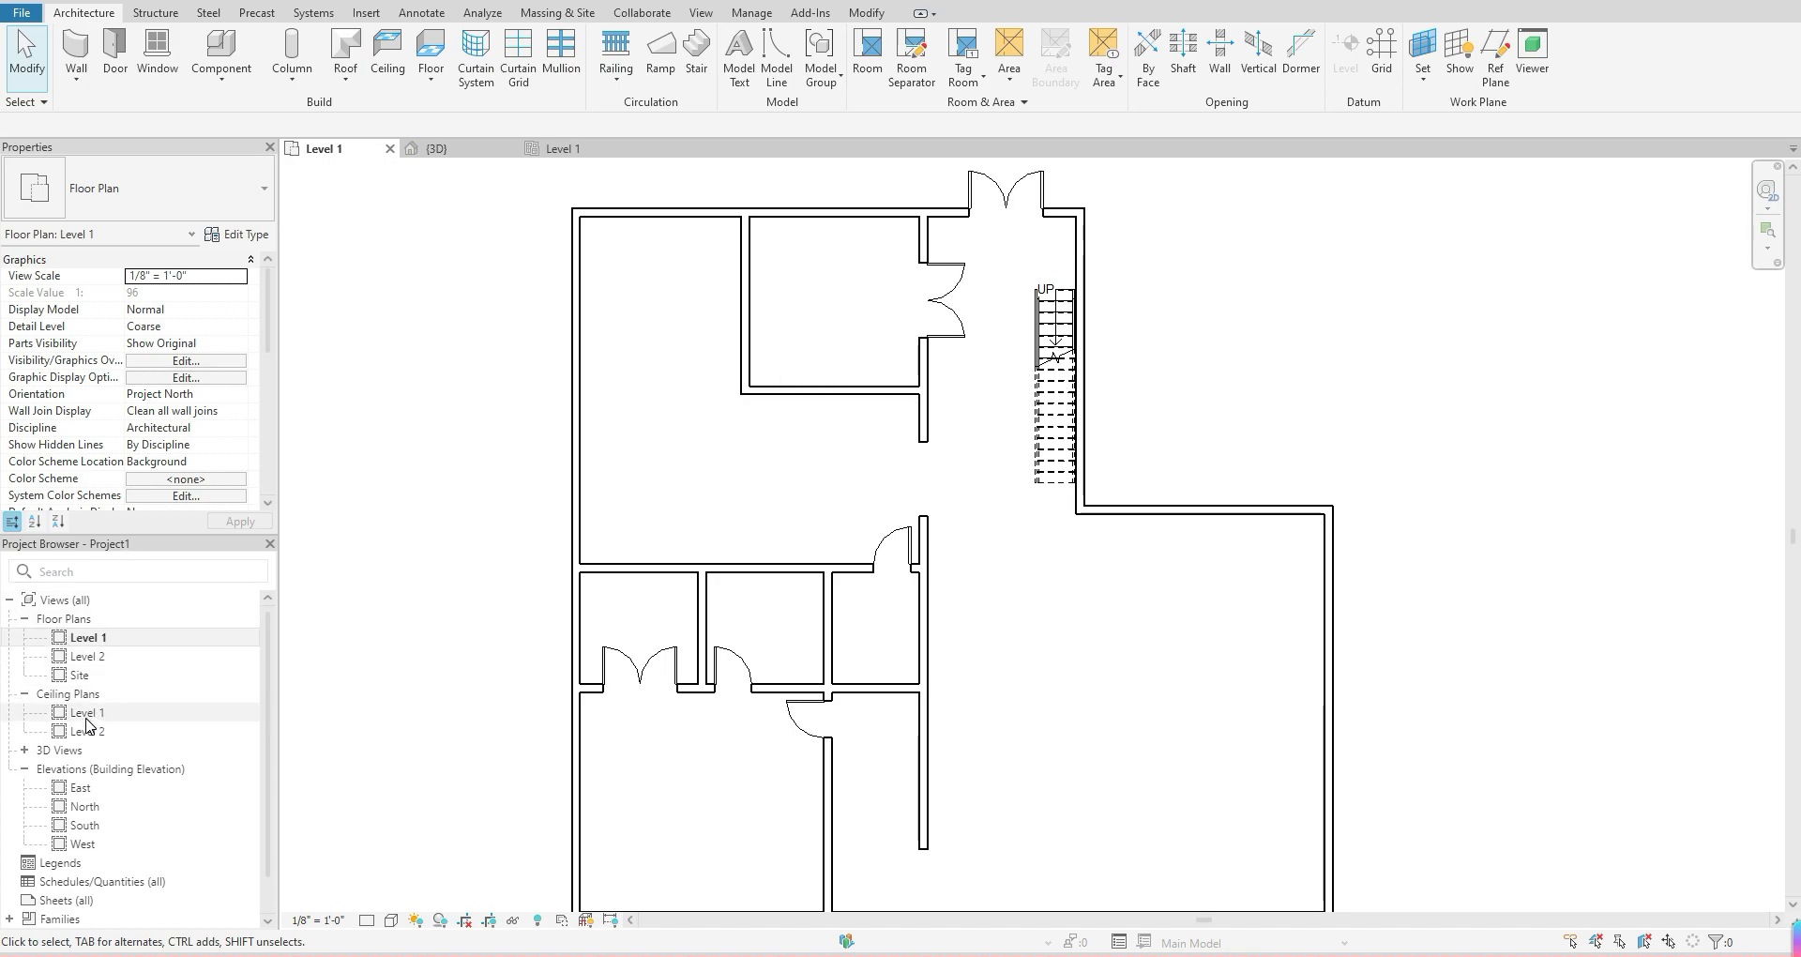
Step: Open the Level 1 reflected ceiling plan from the Project Browser
double_click(86, 712)
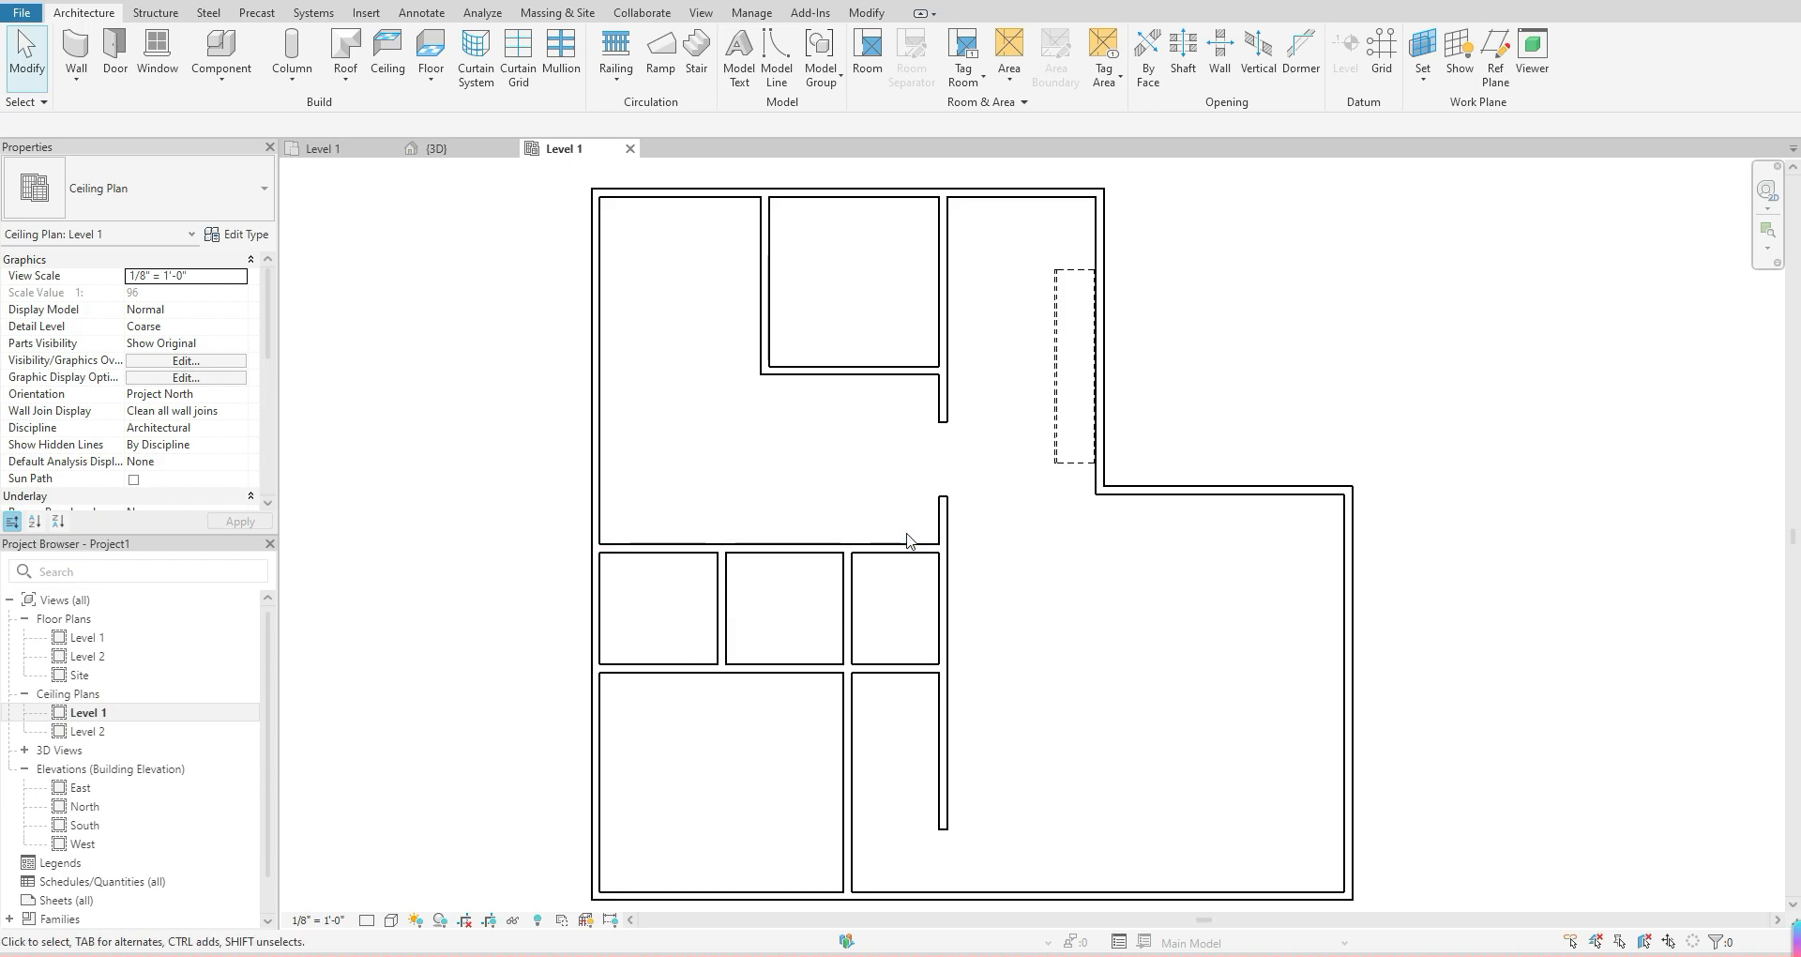
mouse_move(906, 515)
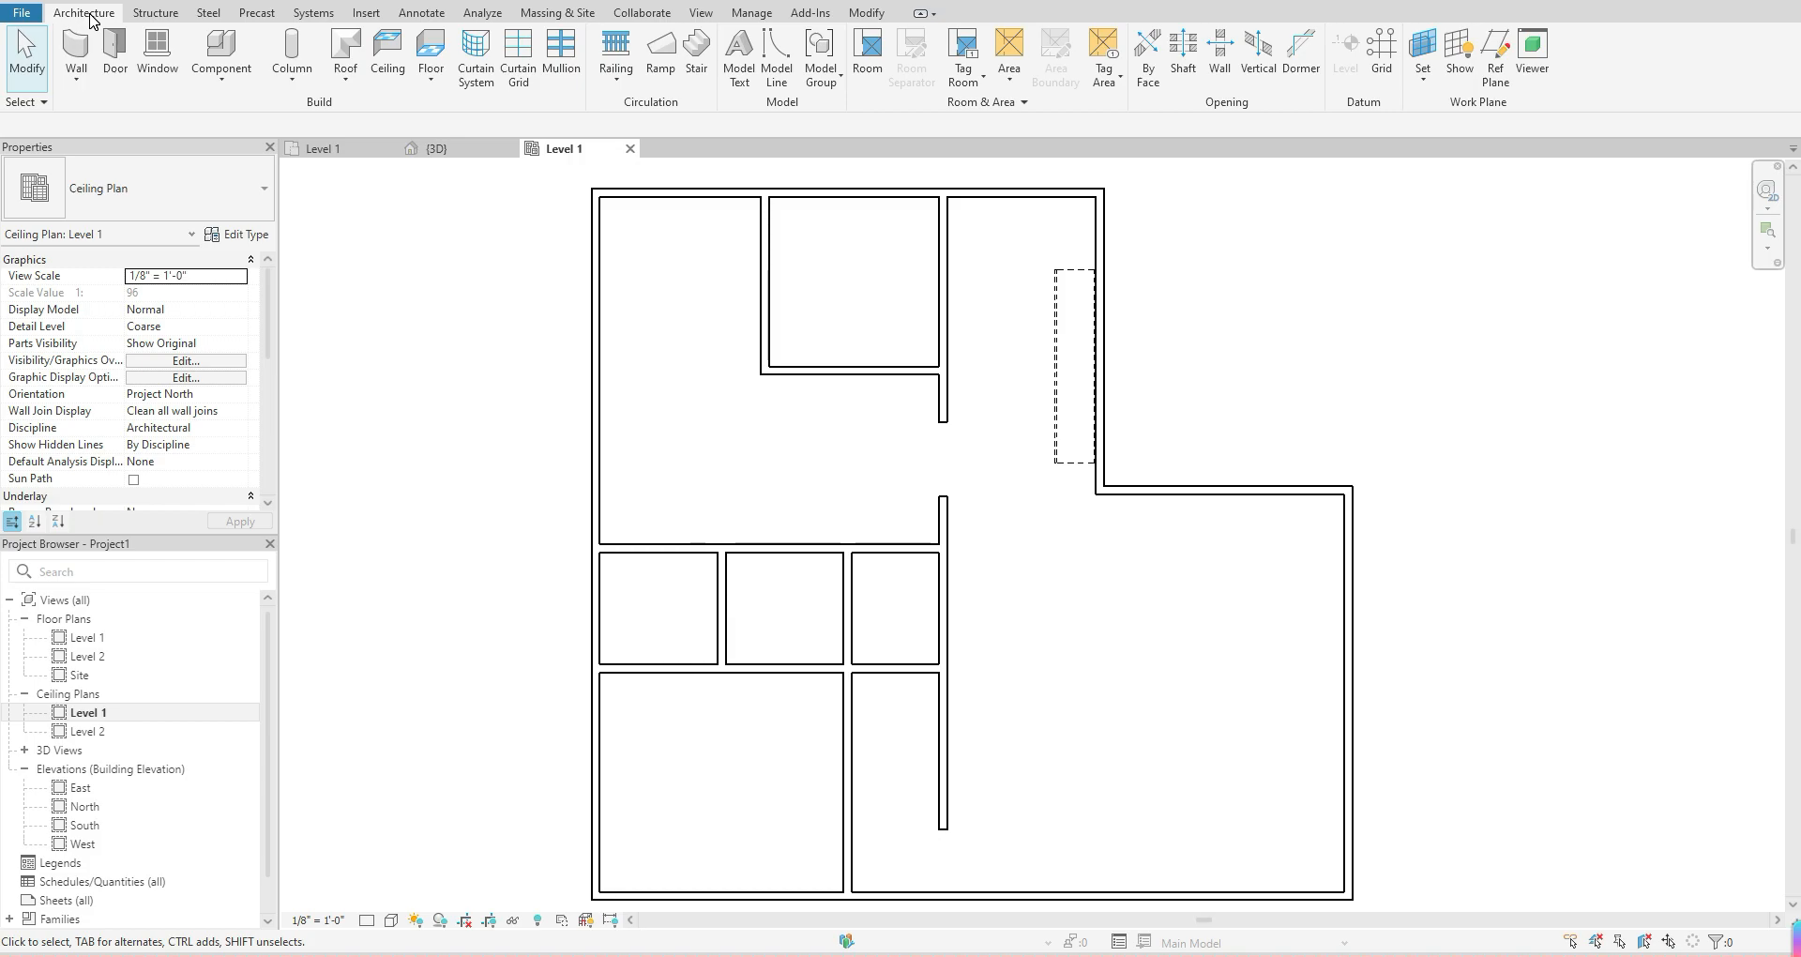
mouse_move(221, 48)
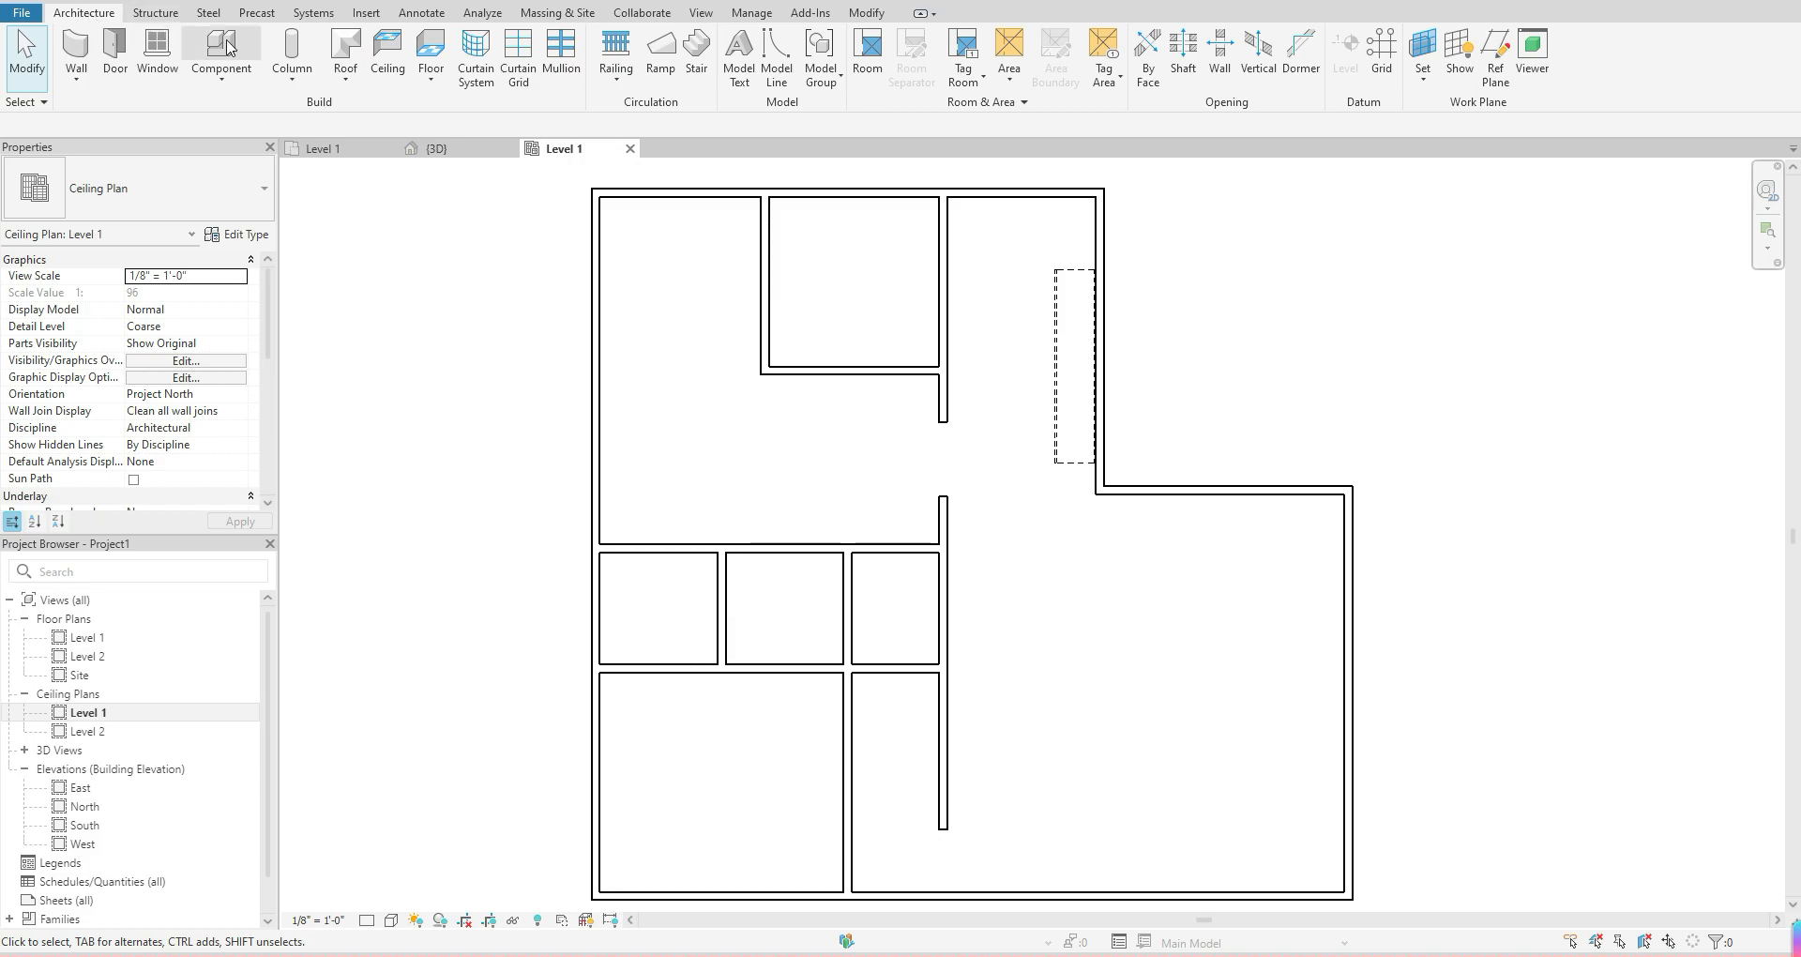
mouse_move(387, 55)
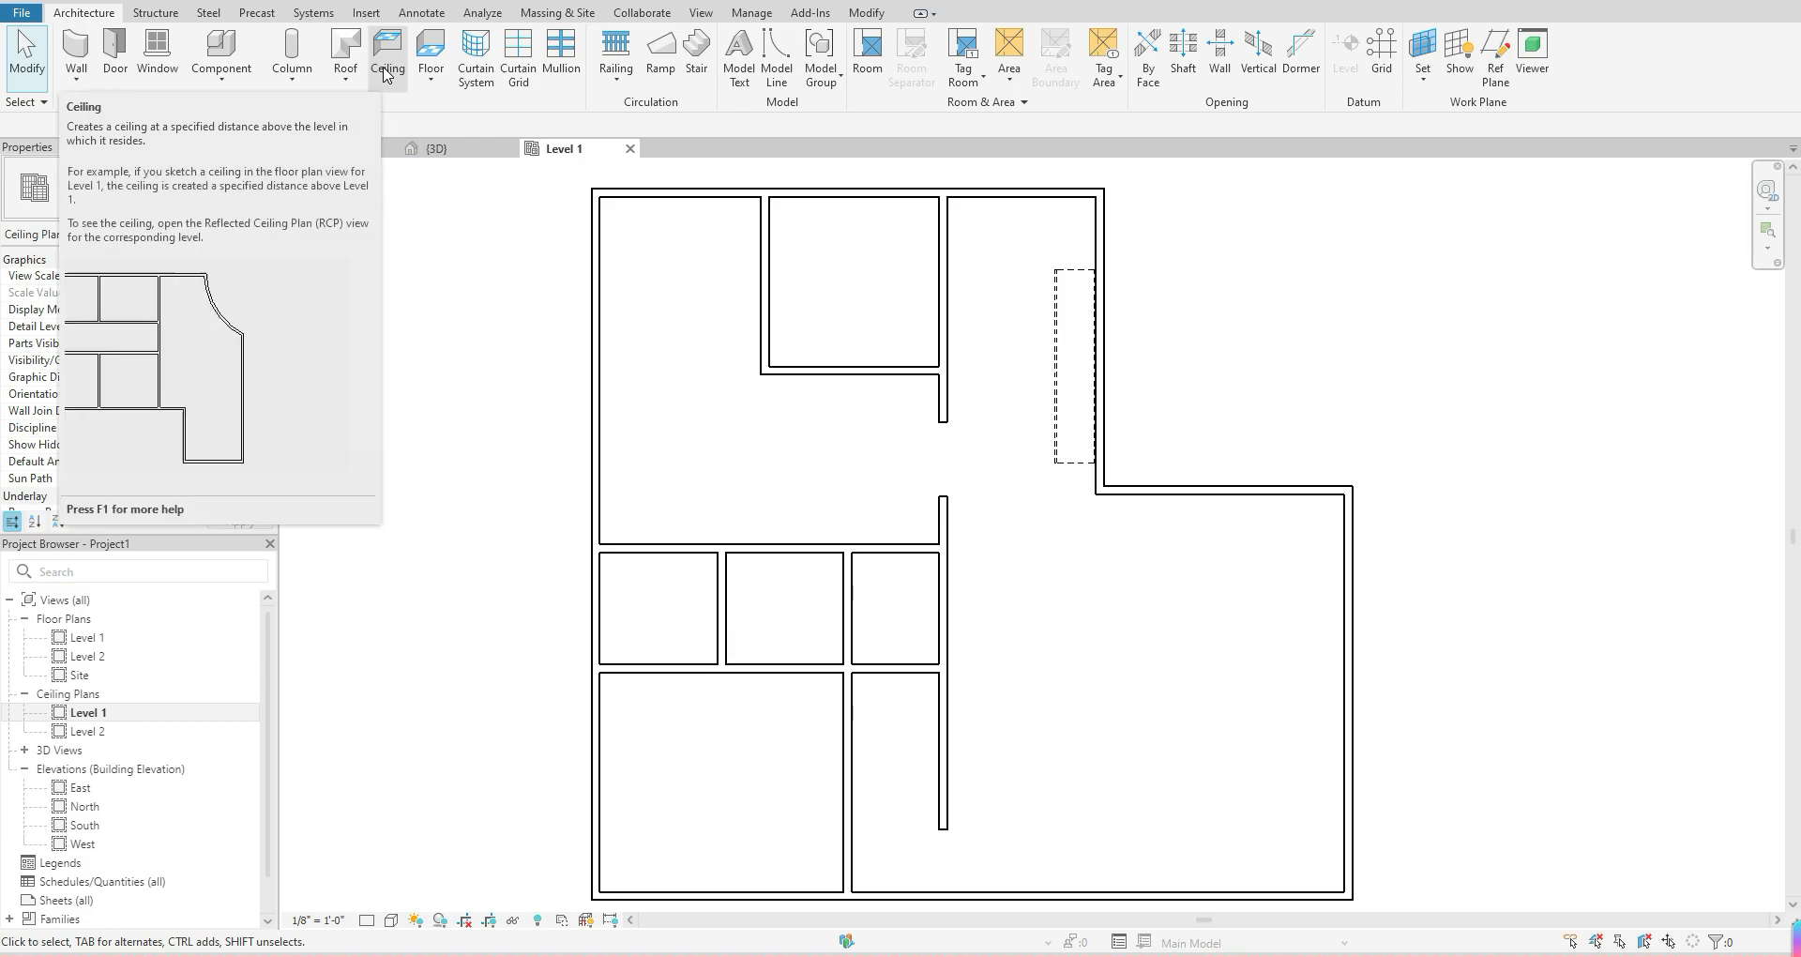
Step: Start the Ceiling tool, defaulting to the Compound Ceiling 2' x 4' ACT System
click(387, 51)
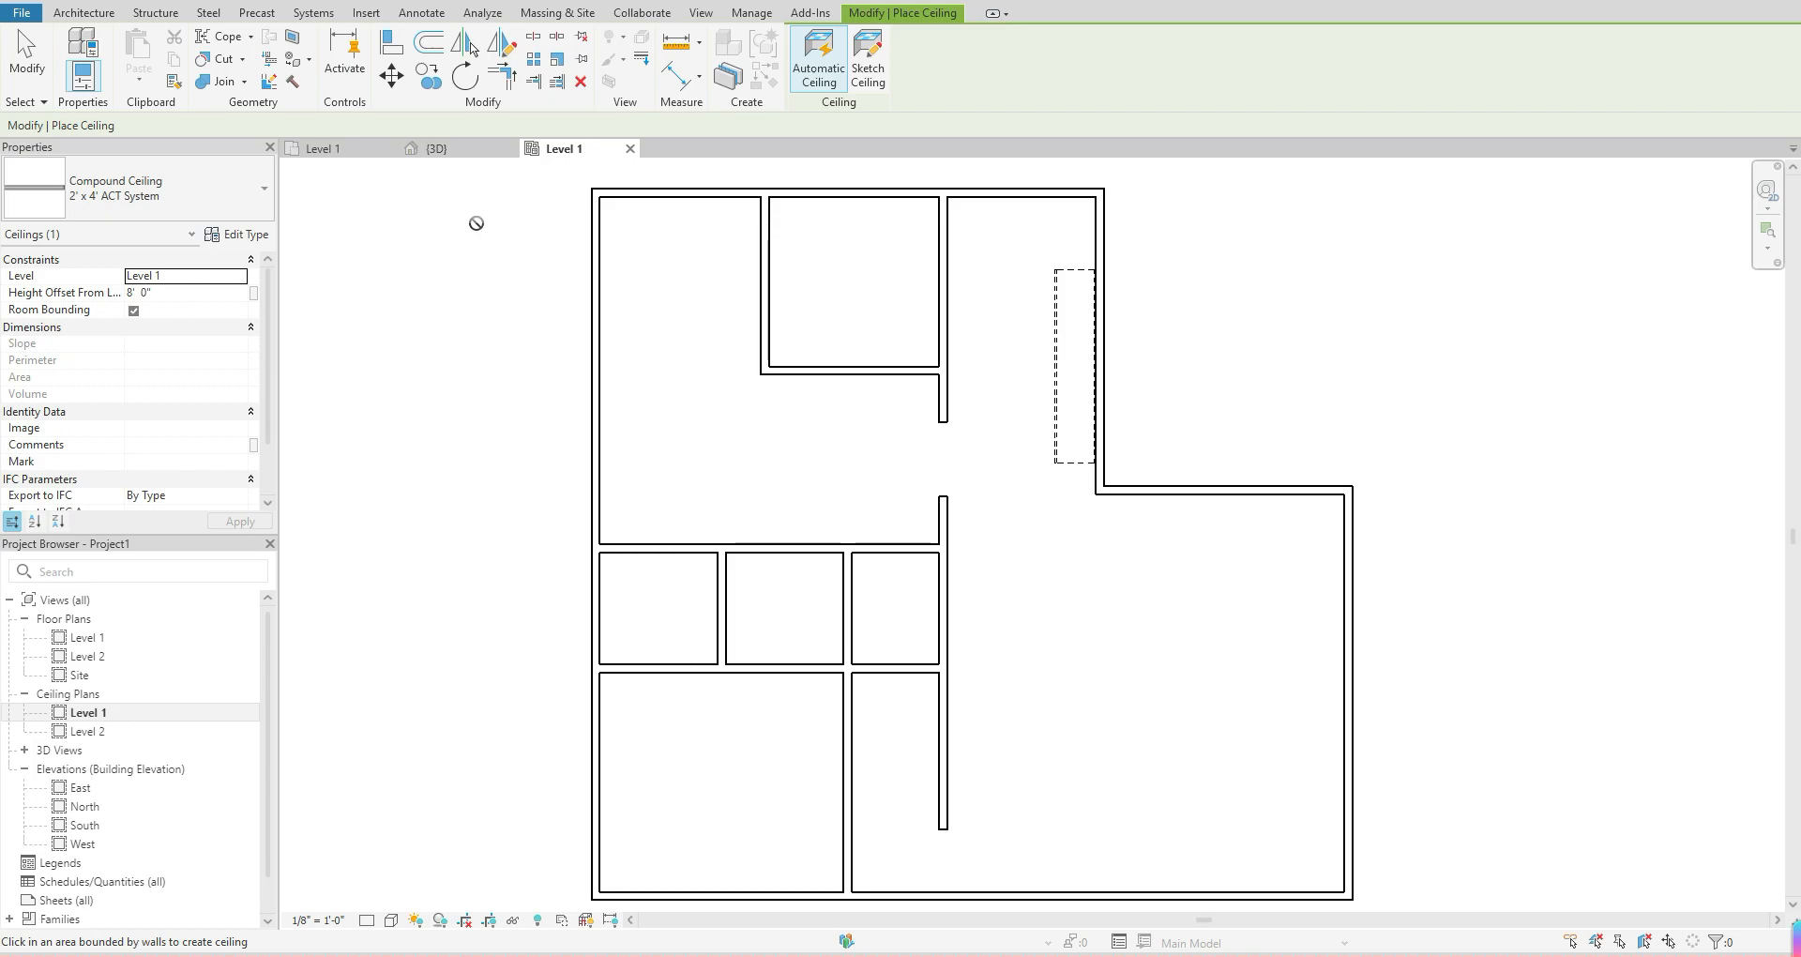
mouse_move(519, 124)
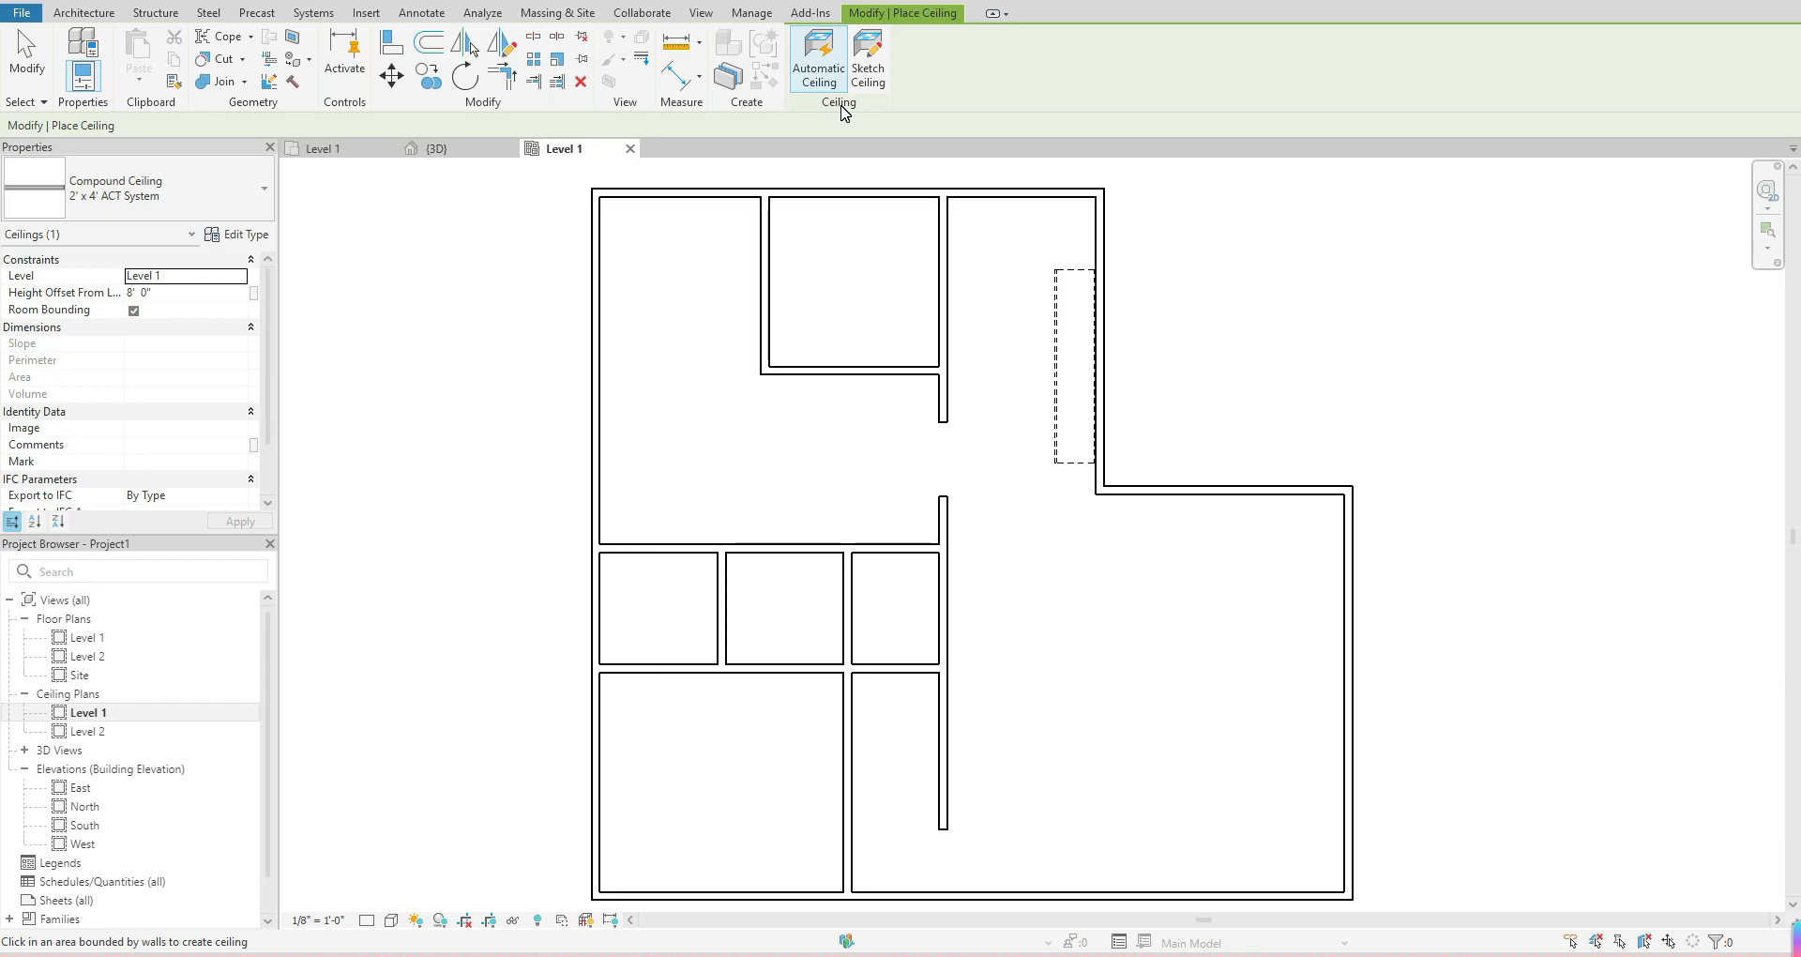
mouse_move(818, 57)
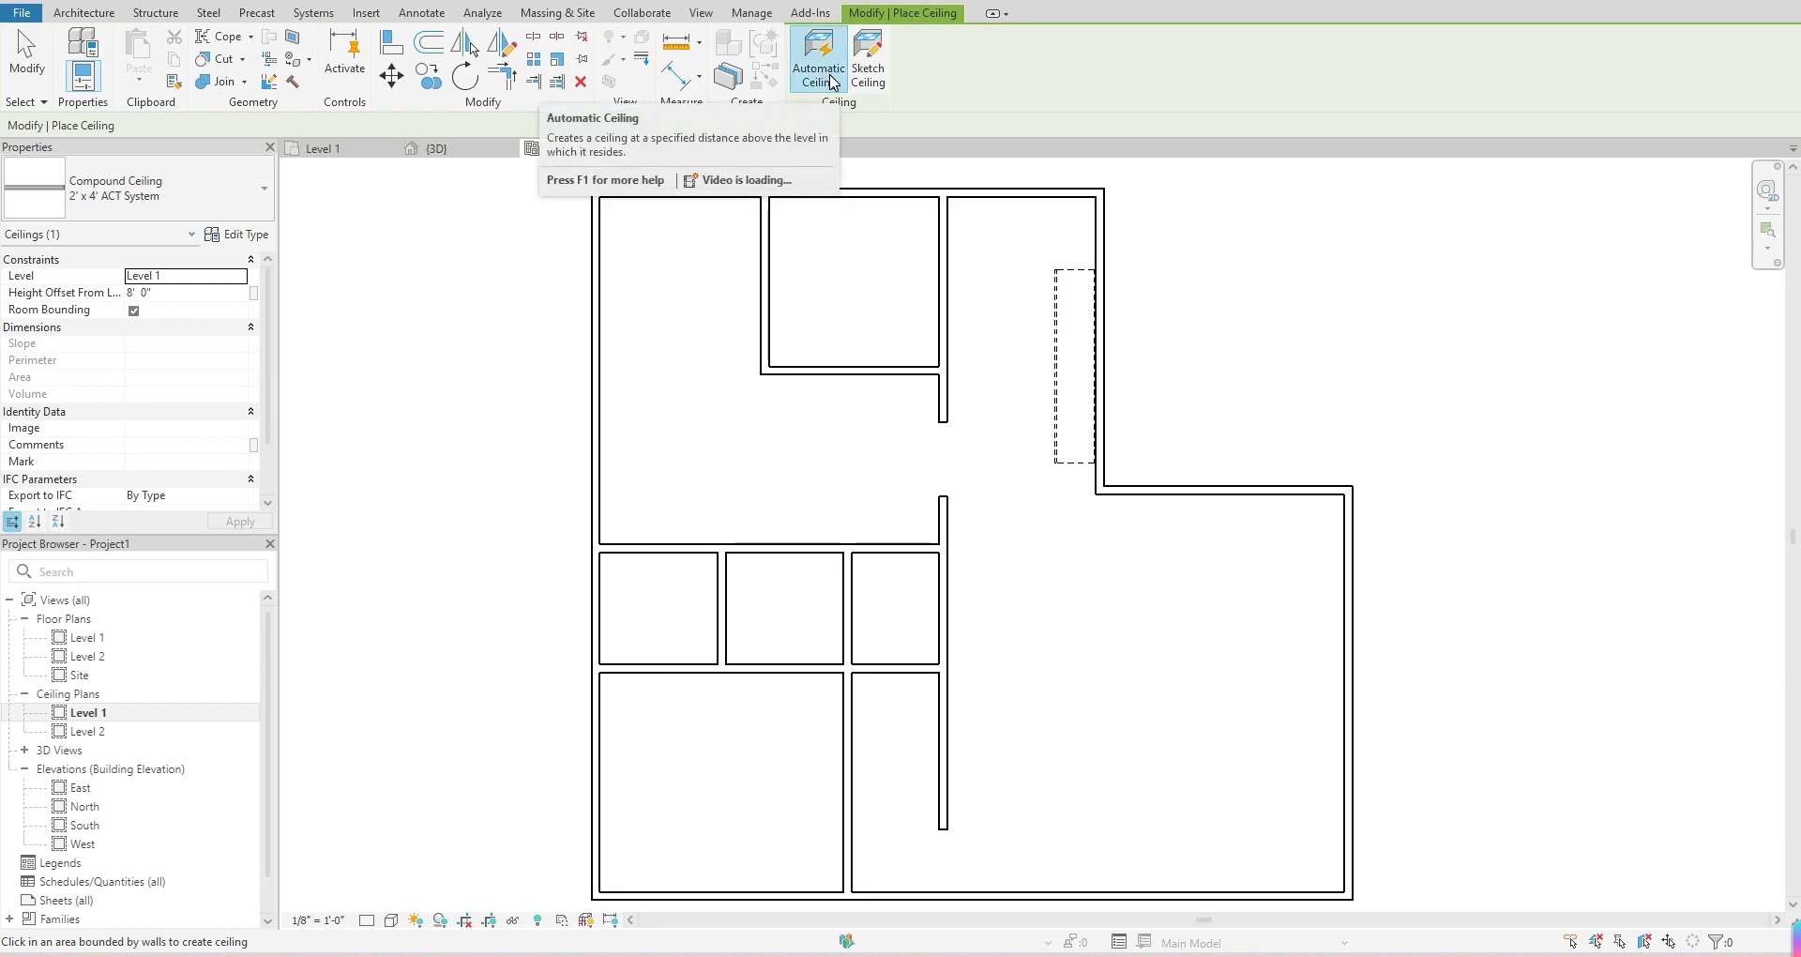
mouse_move(819, 57)
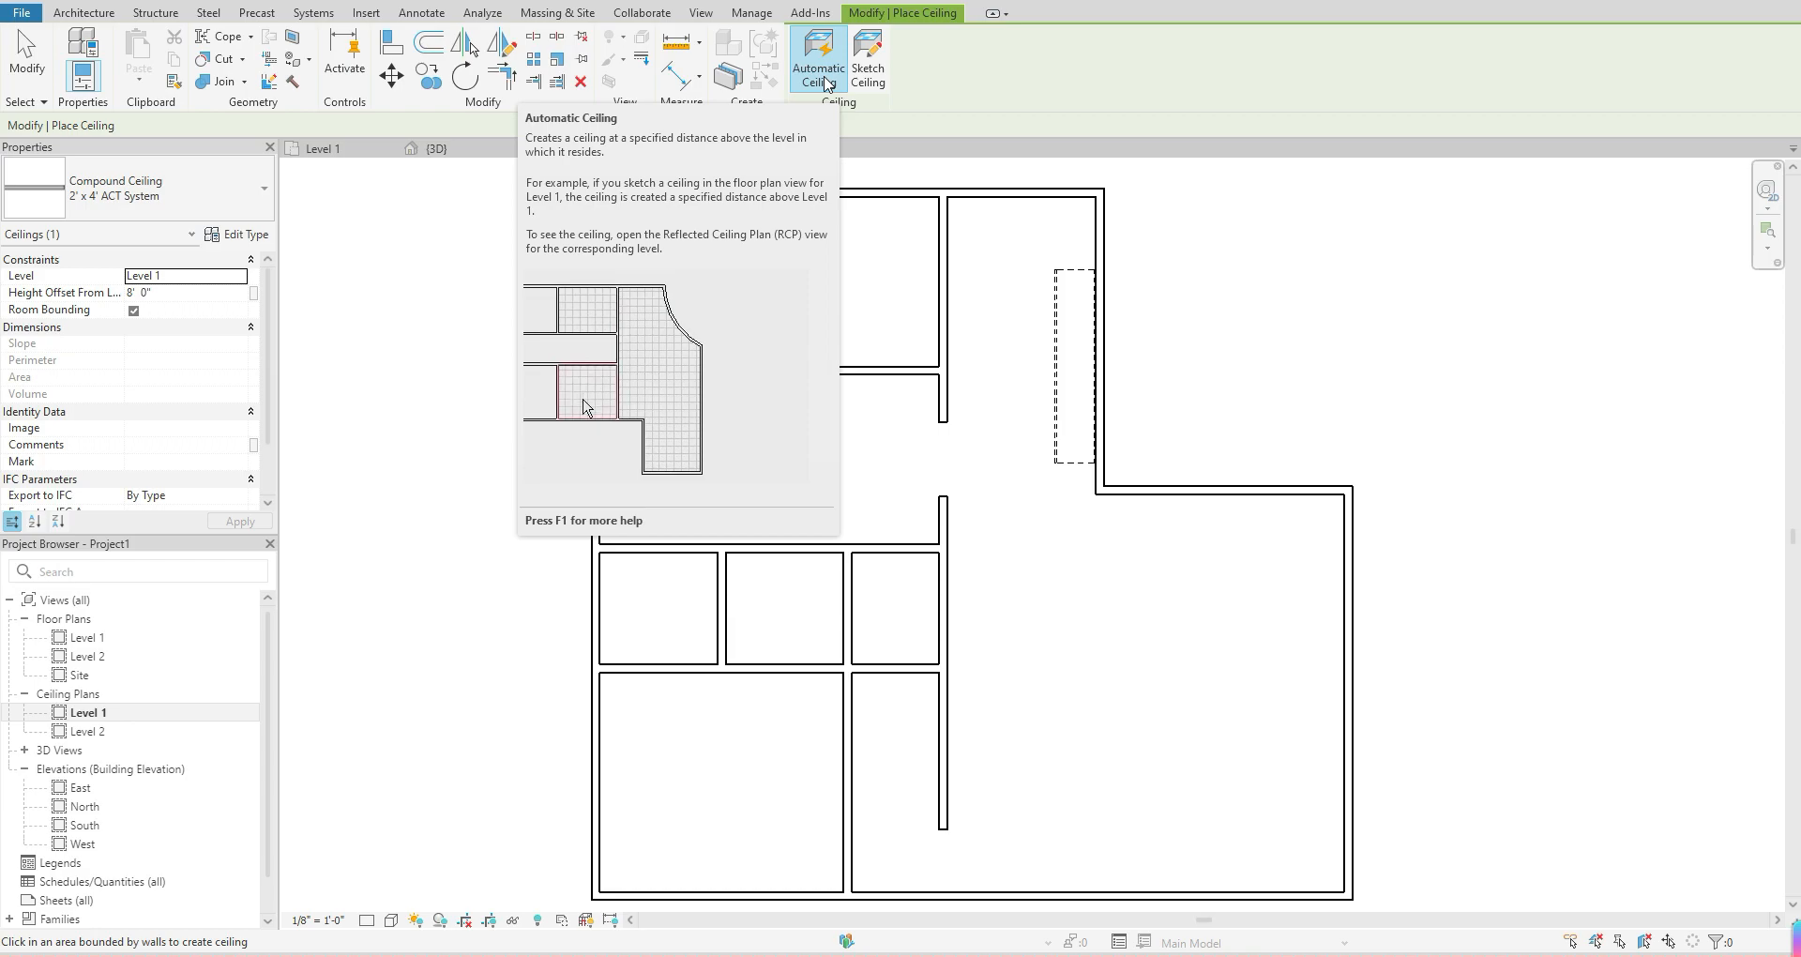
Step: Hover and click rooms to preview automatic 2' x 4' ACT ceiling boundaries
click(851, 280)
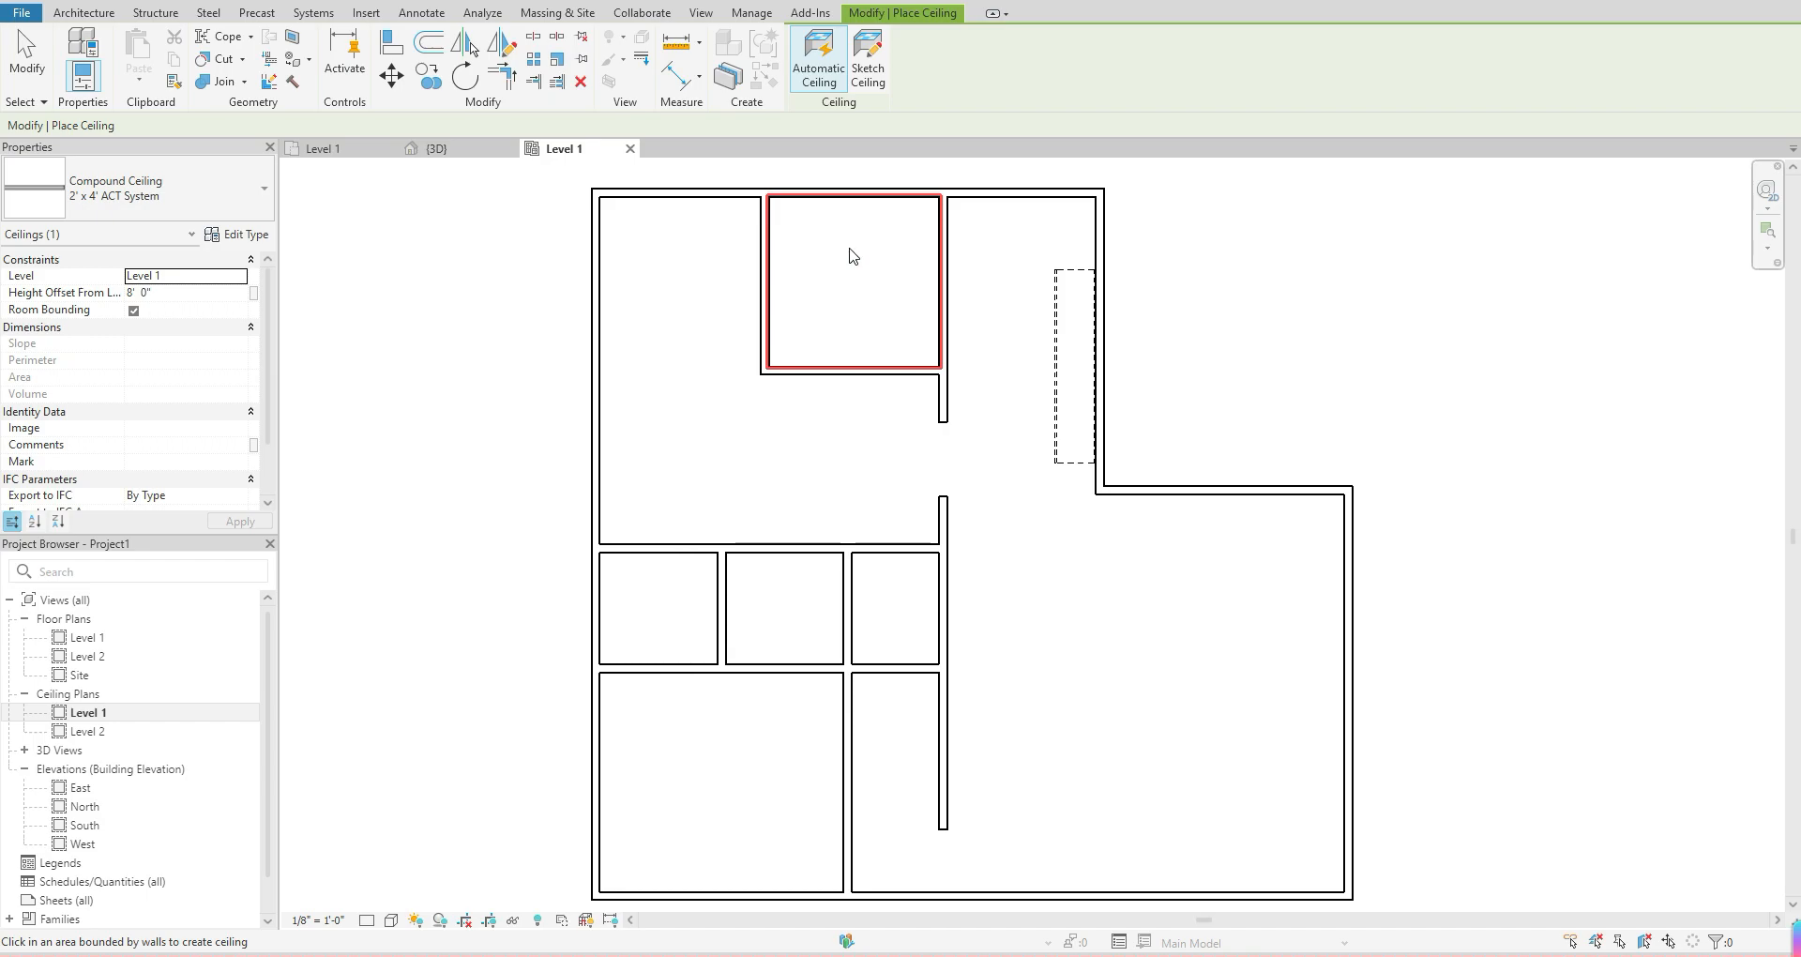
click(784, 609)
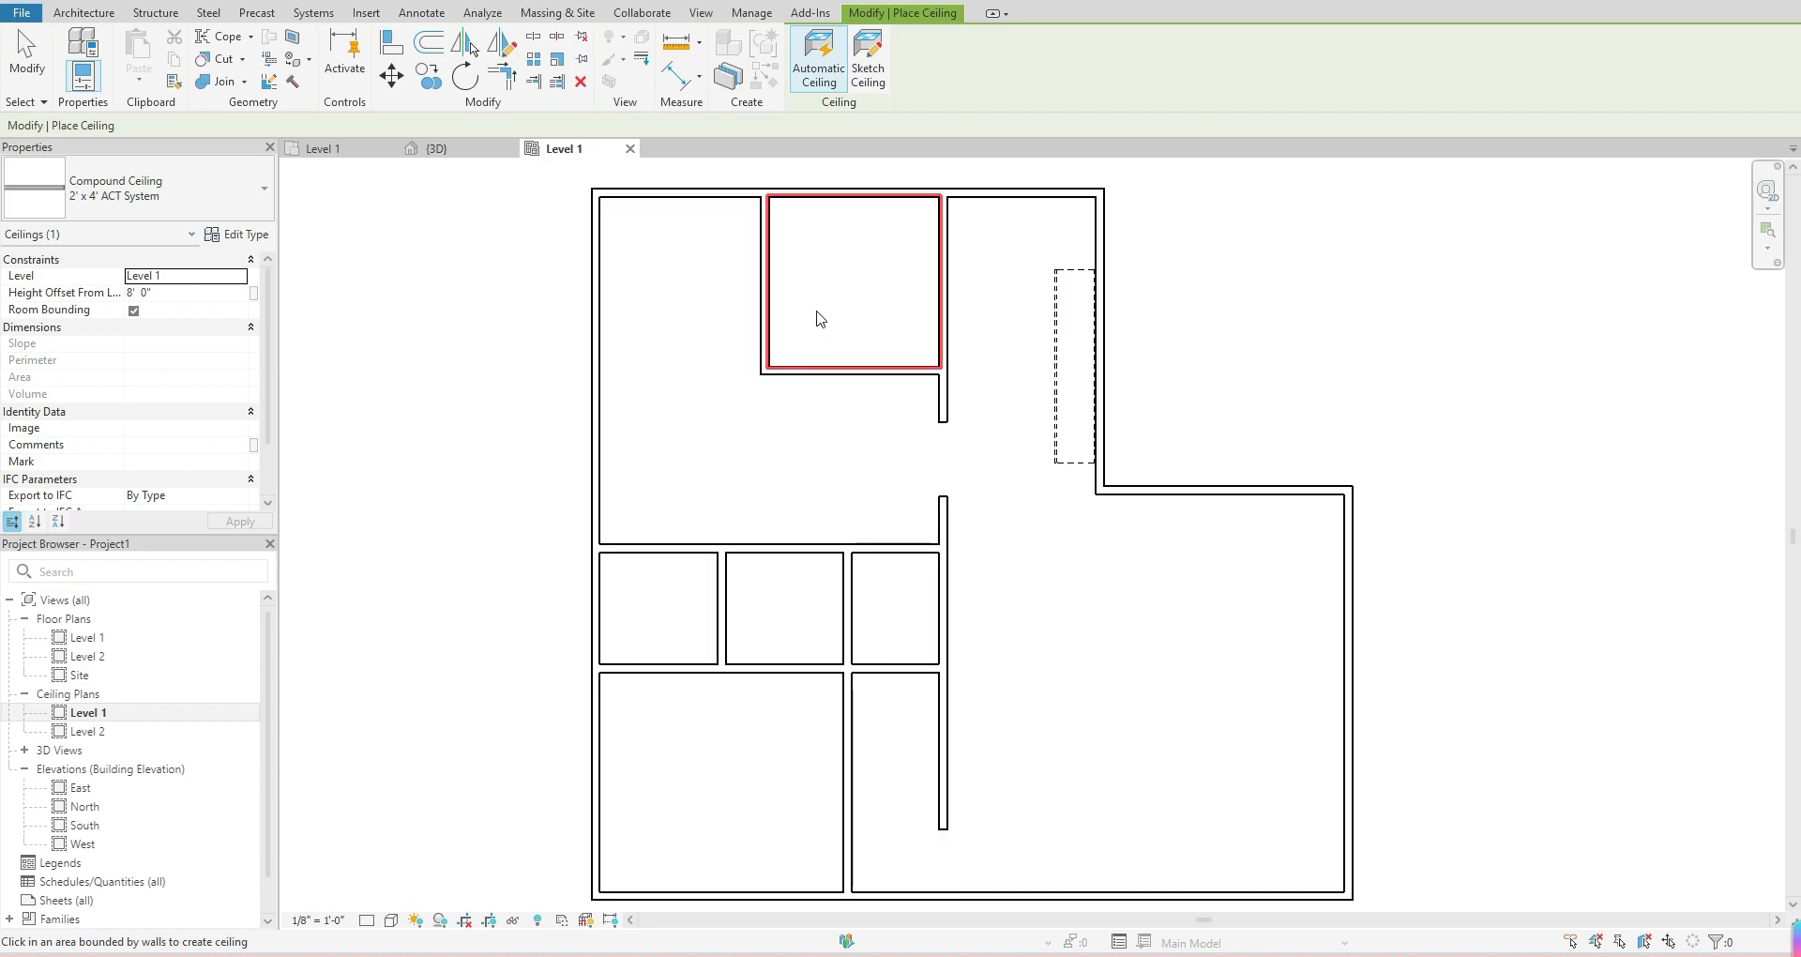
mouse_move(876, 273)
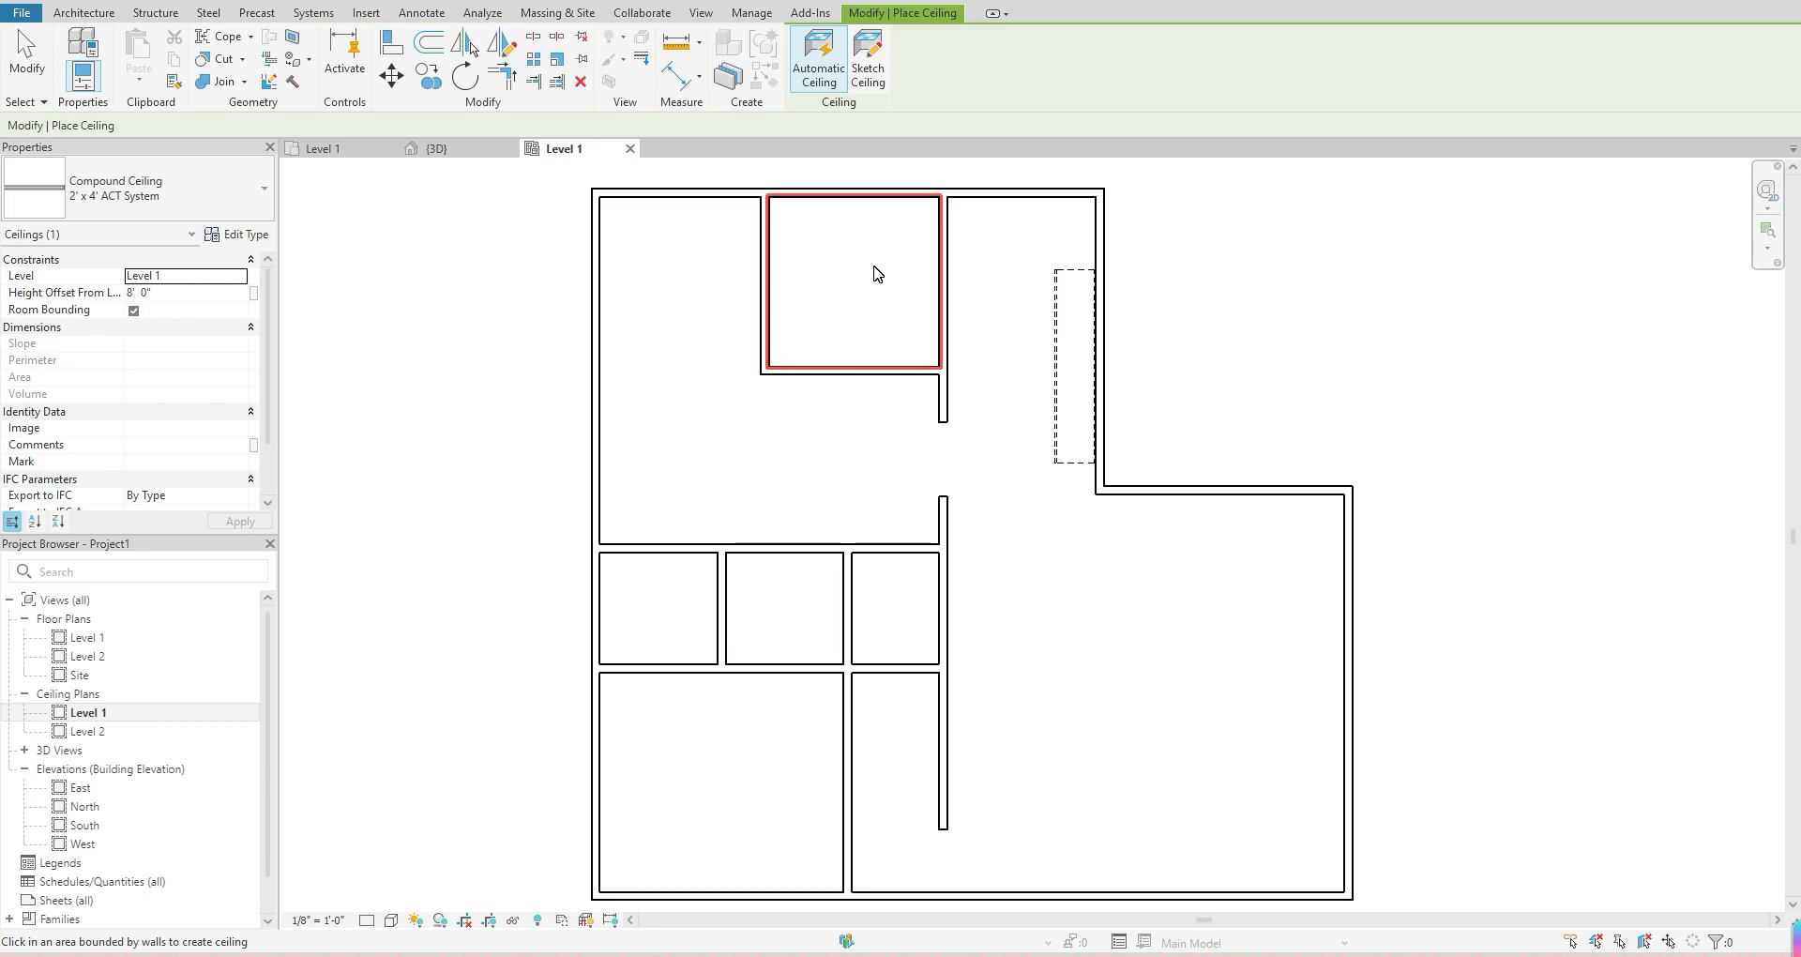
mouse_move(872, 231)
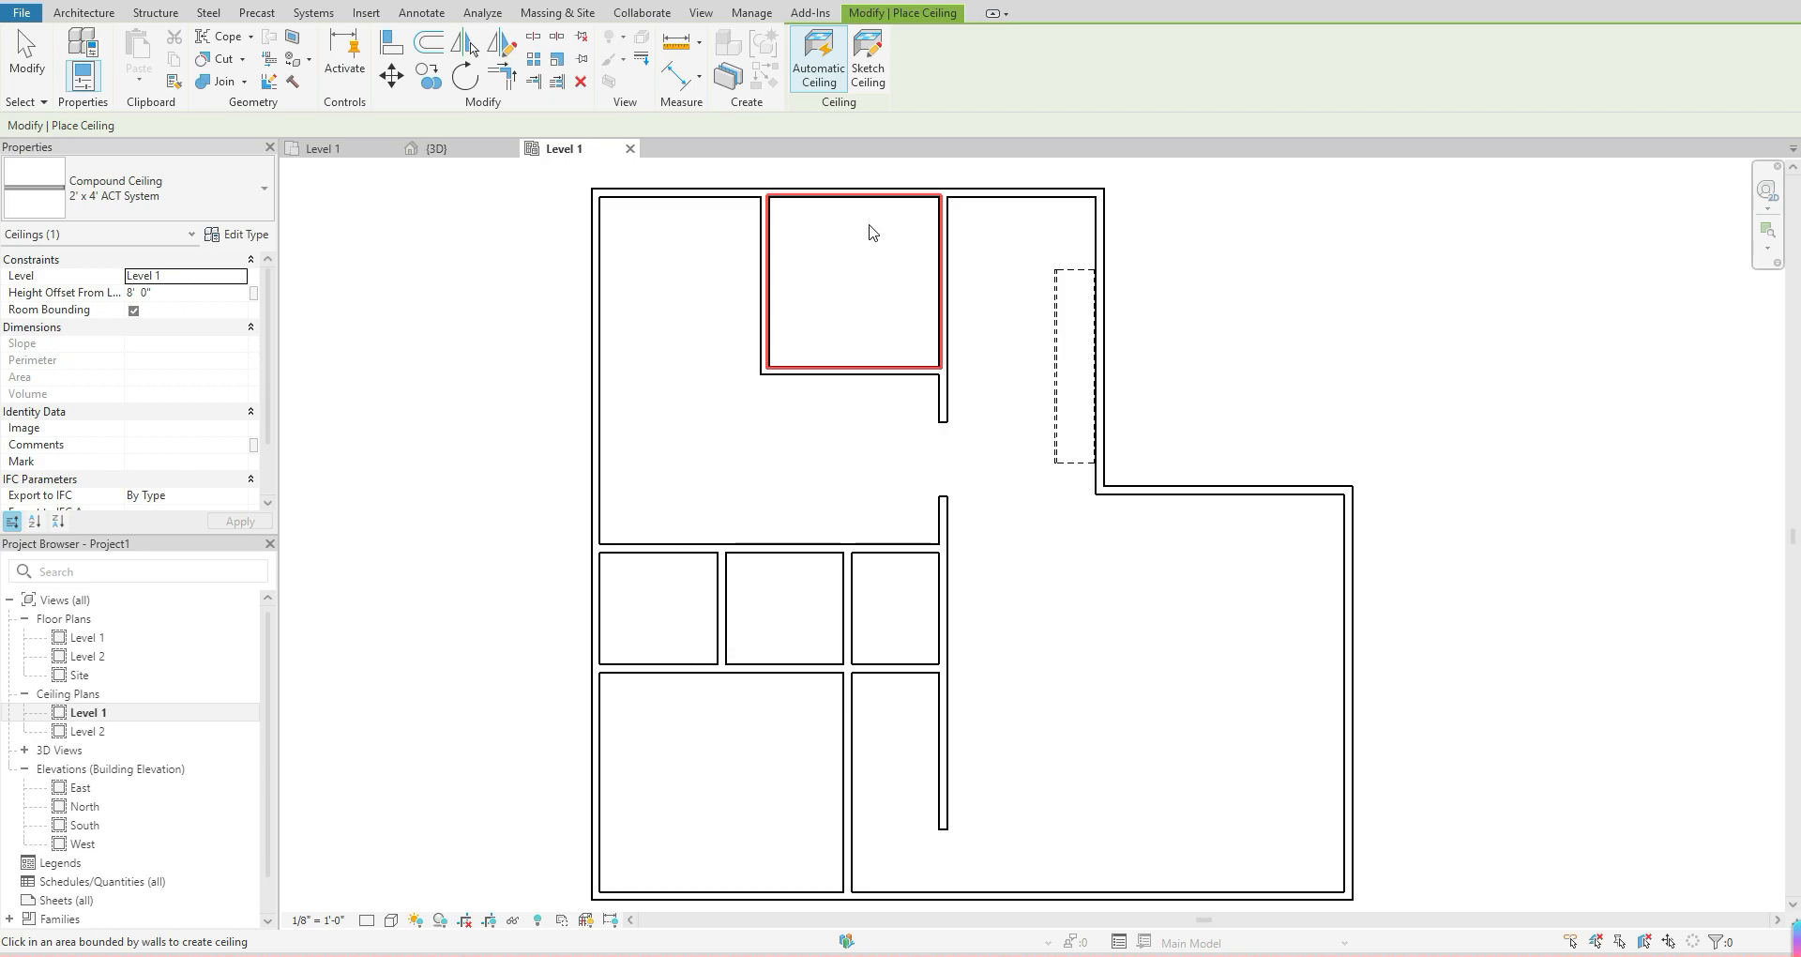
mouse_move(848, 277)
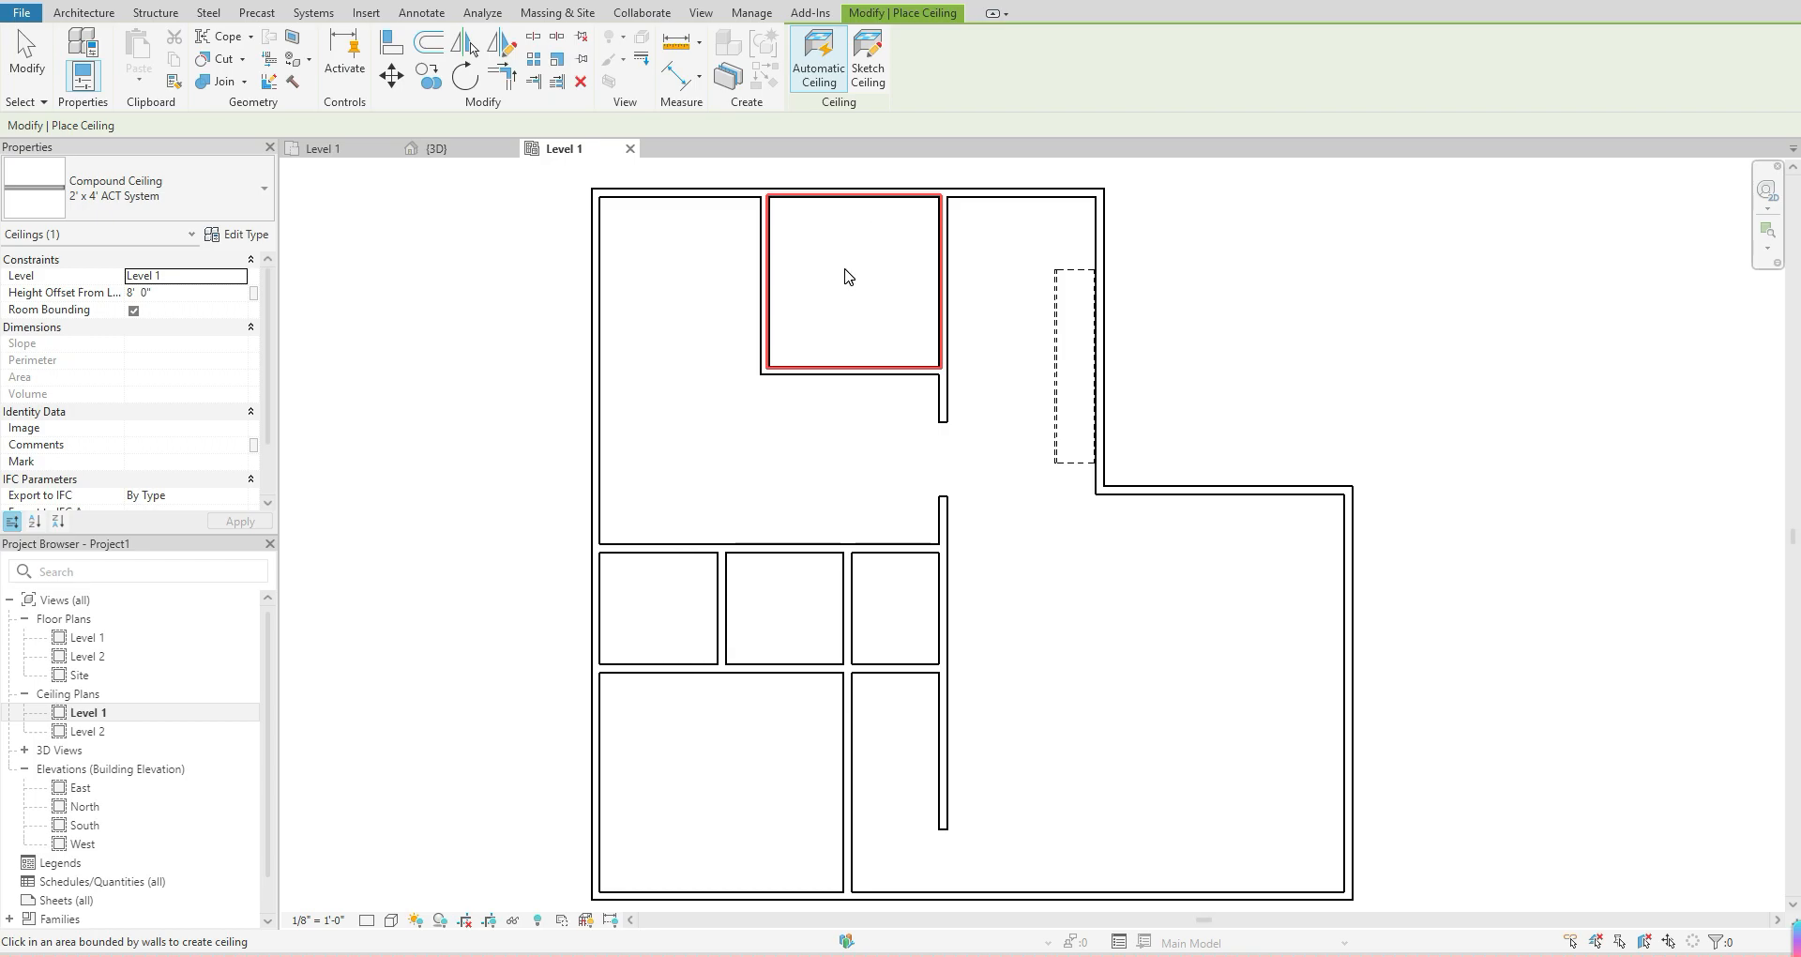
mouse_move(841, 280)
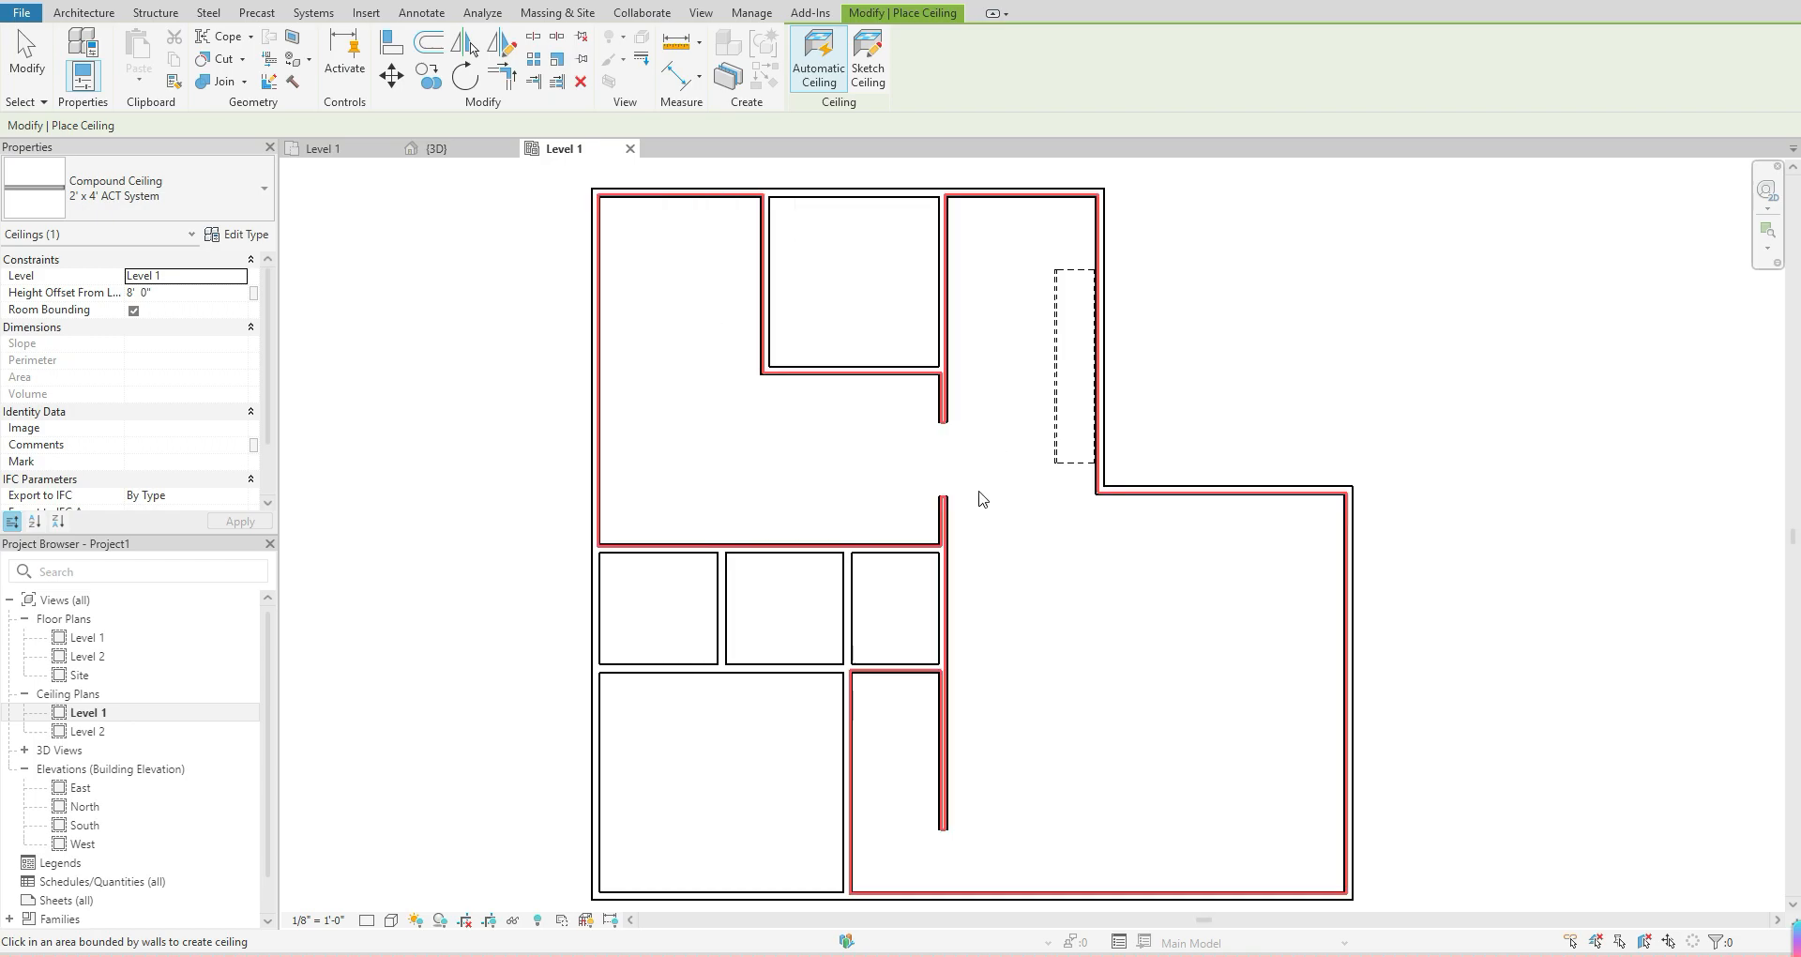
mouse_move(999, 701)
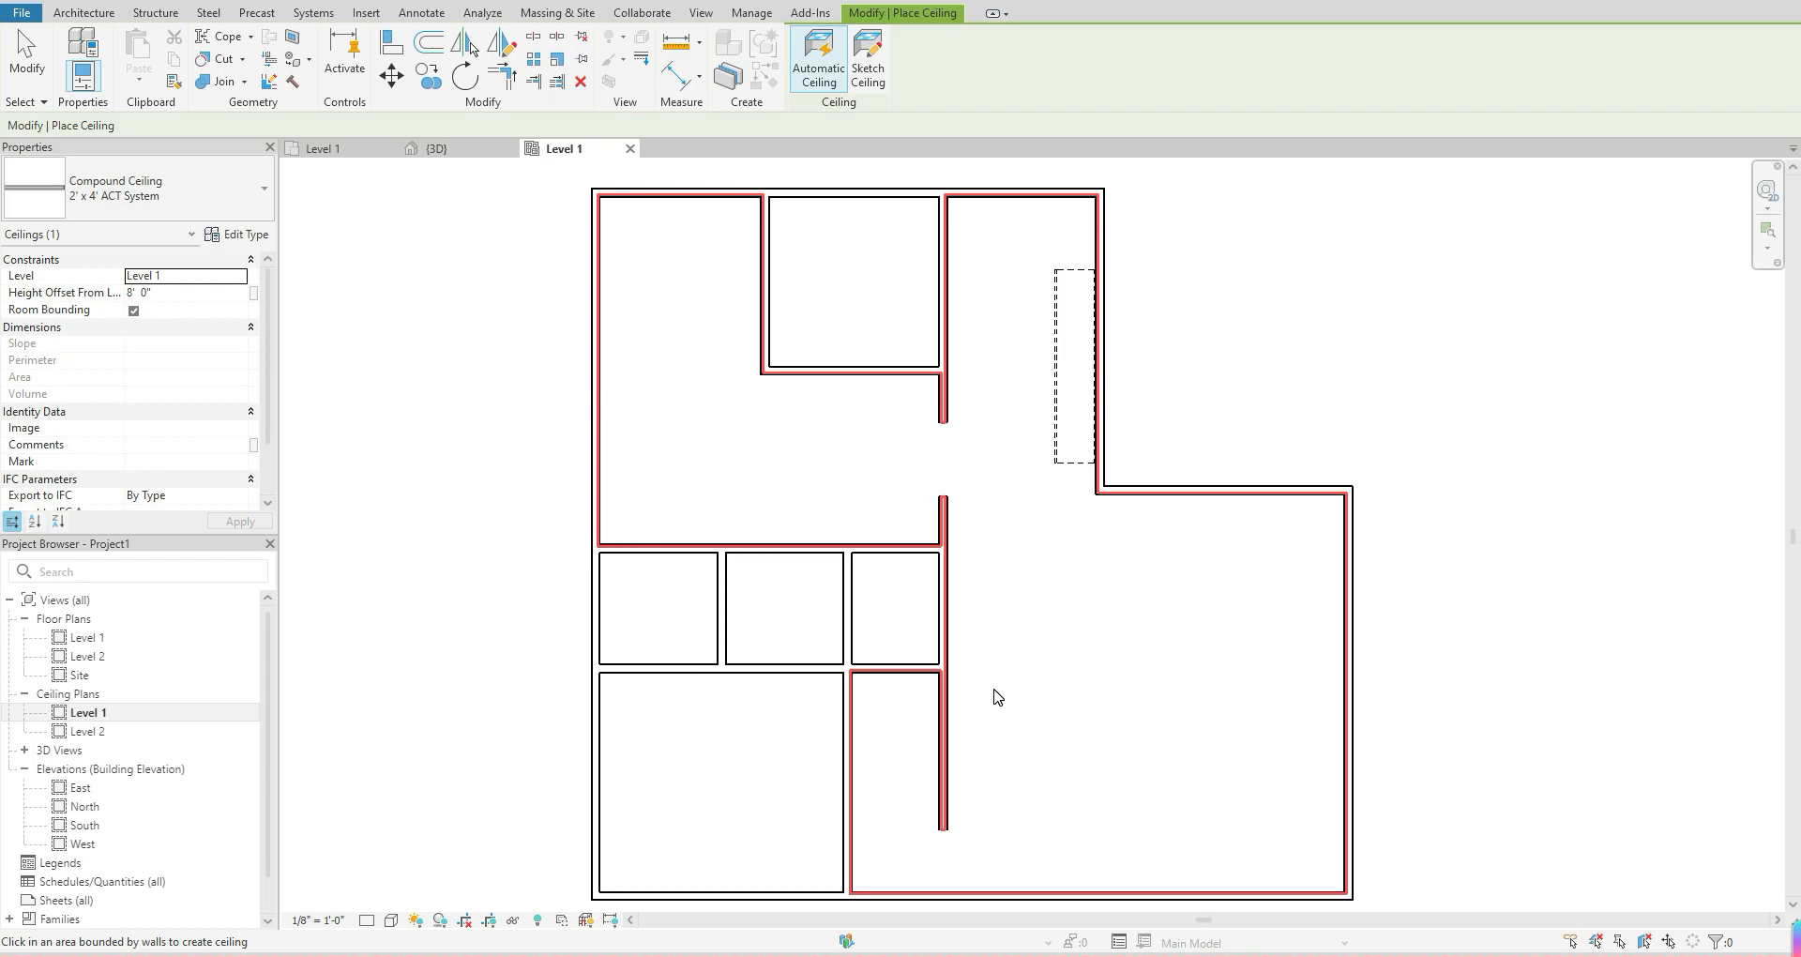
mouse_move(1019, 459)
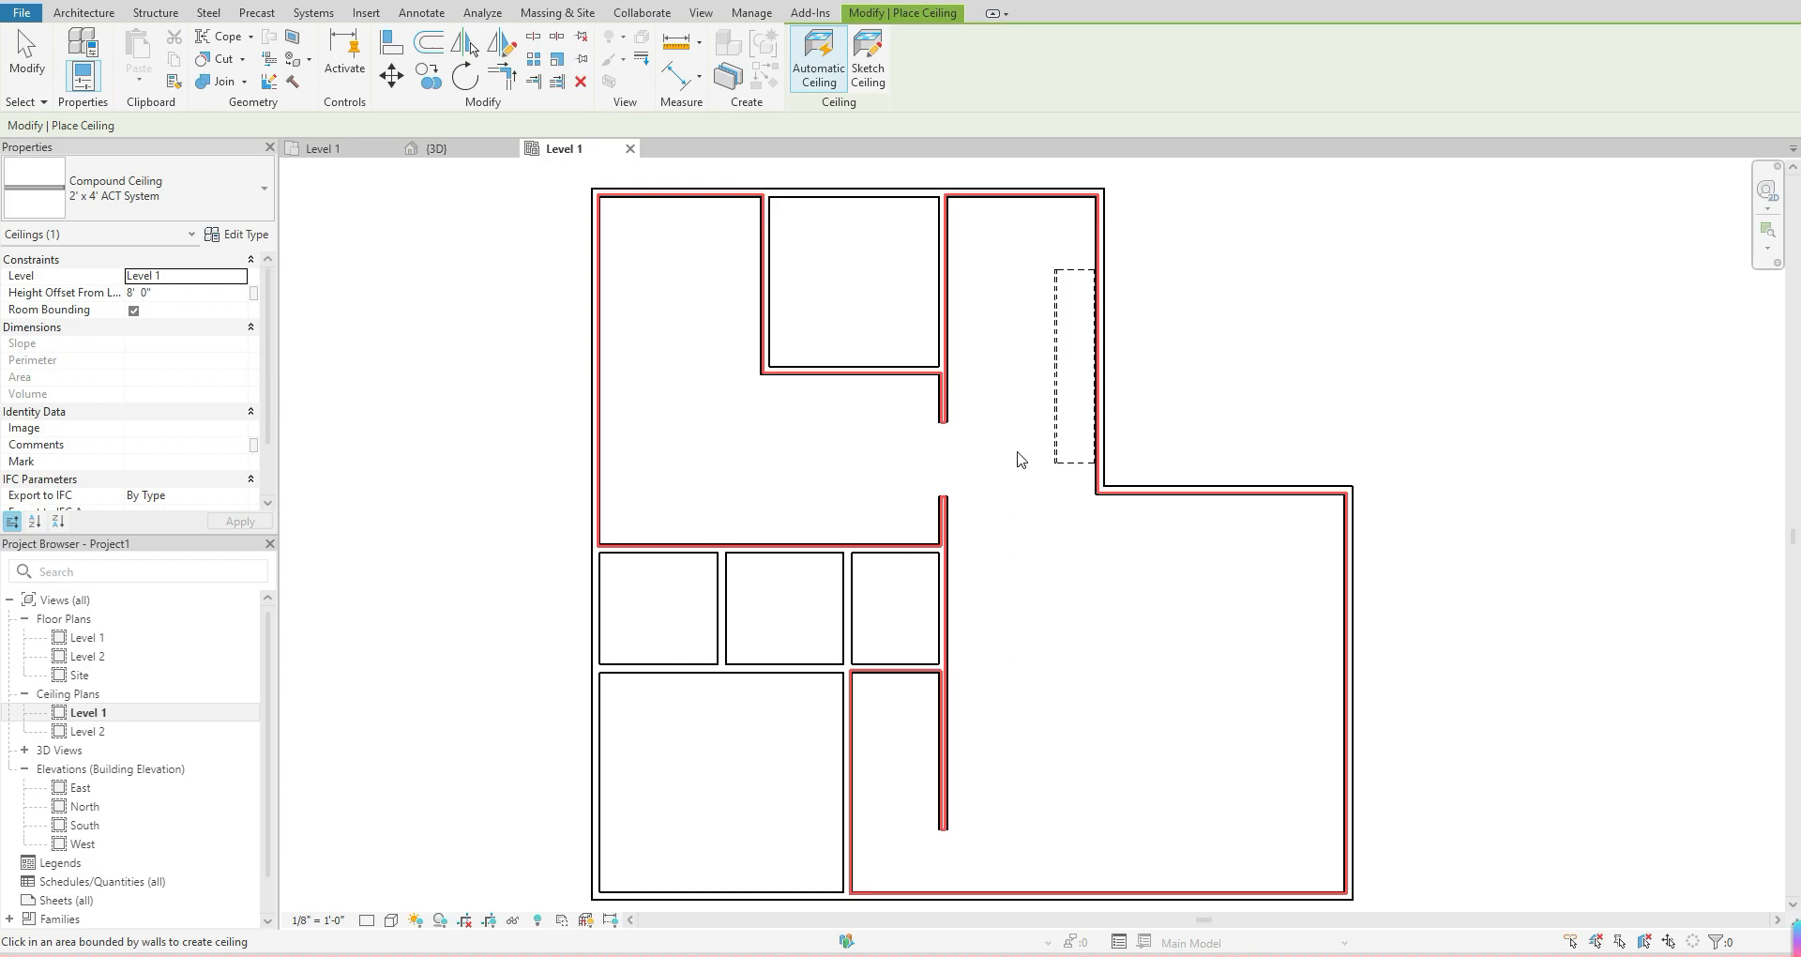
mouse_move(994, 221)
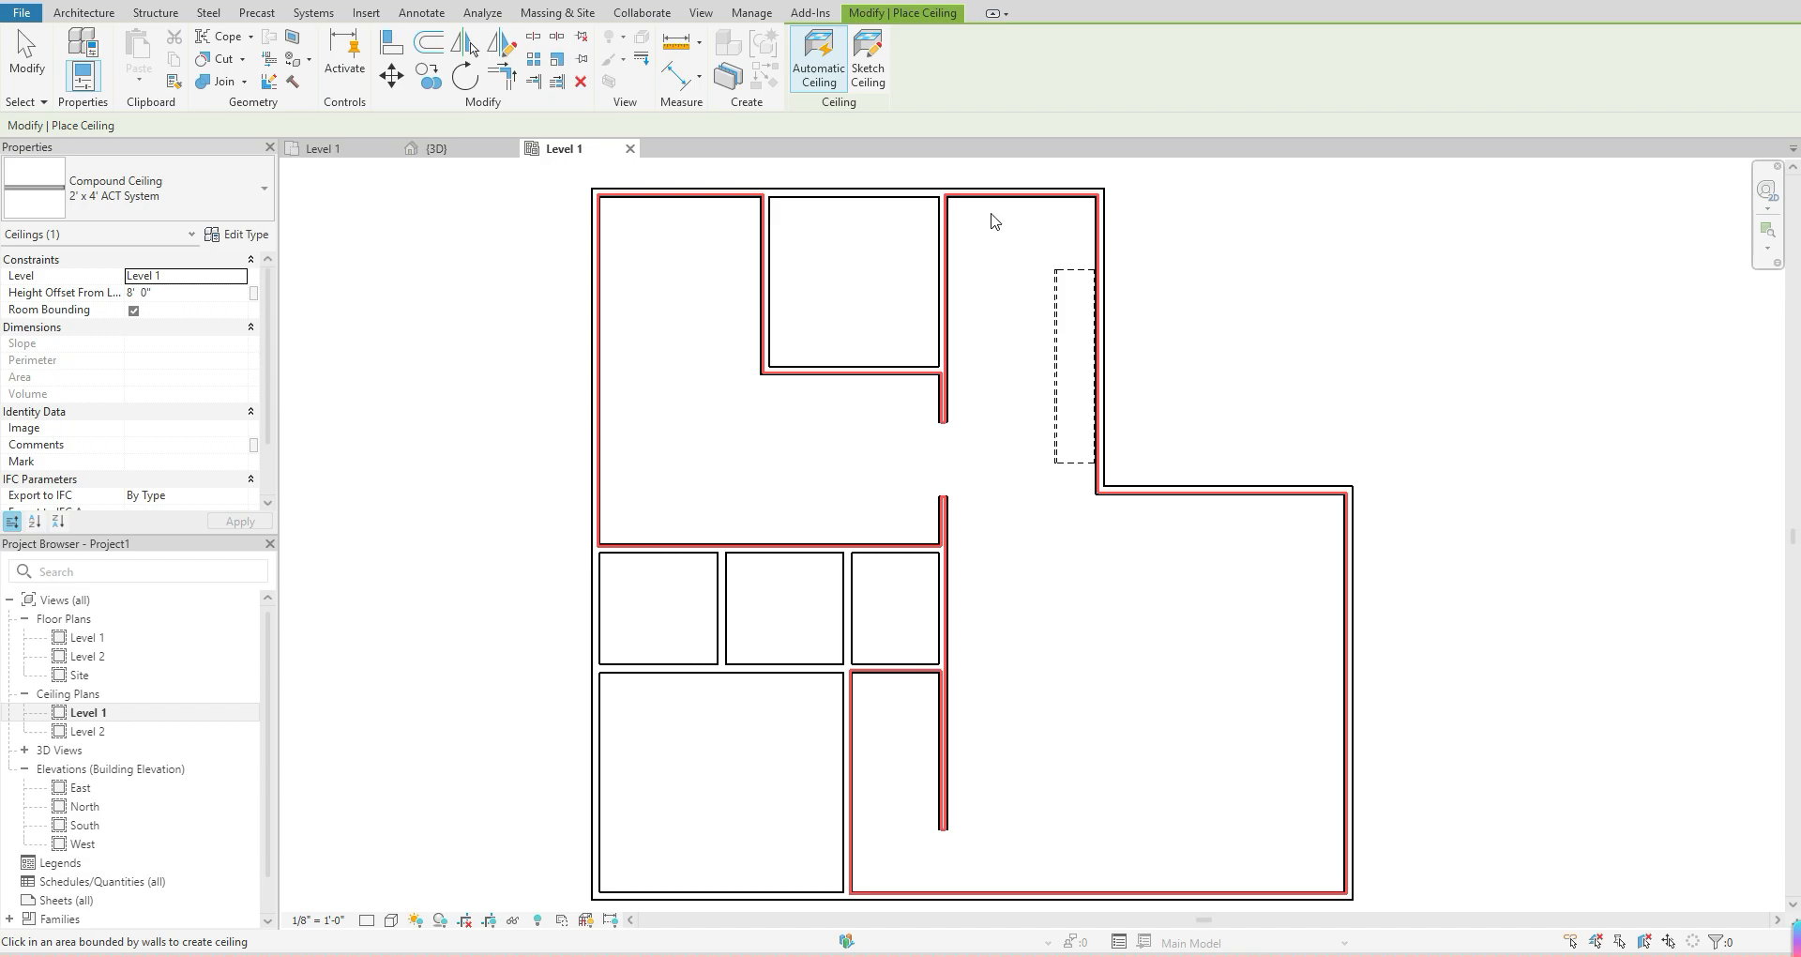
mouse_move(941, 468)
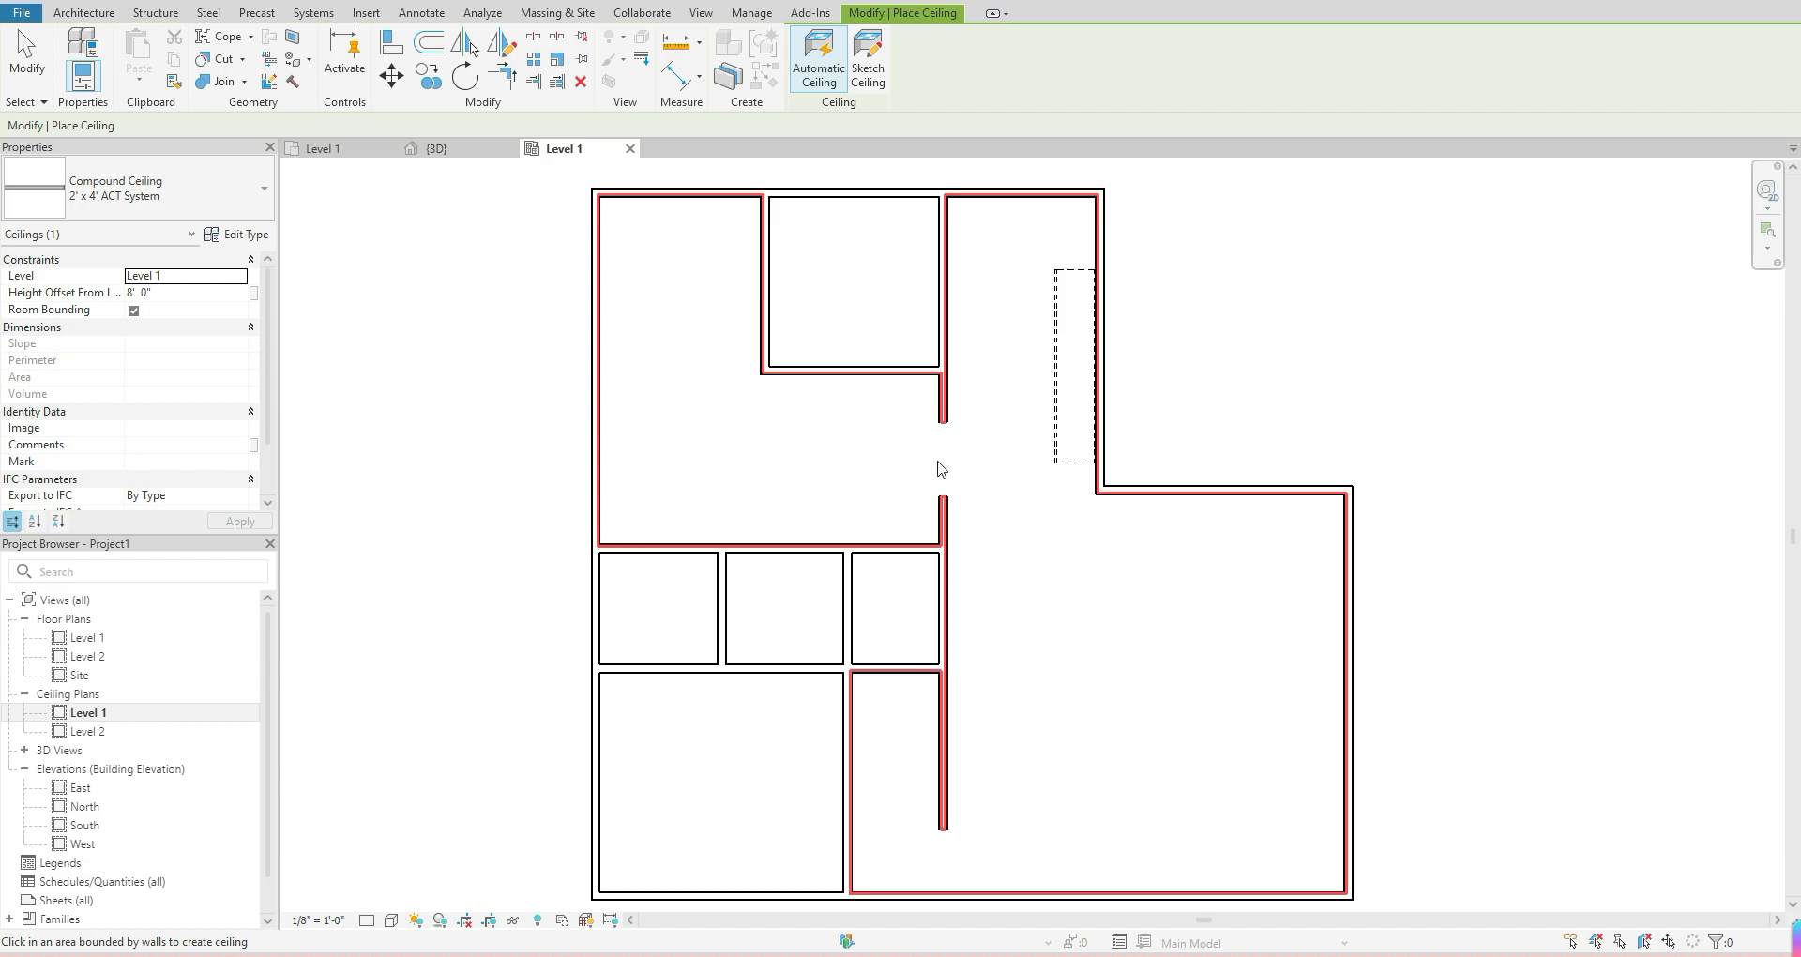
mouse_move(1002, 445)
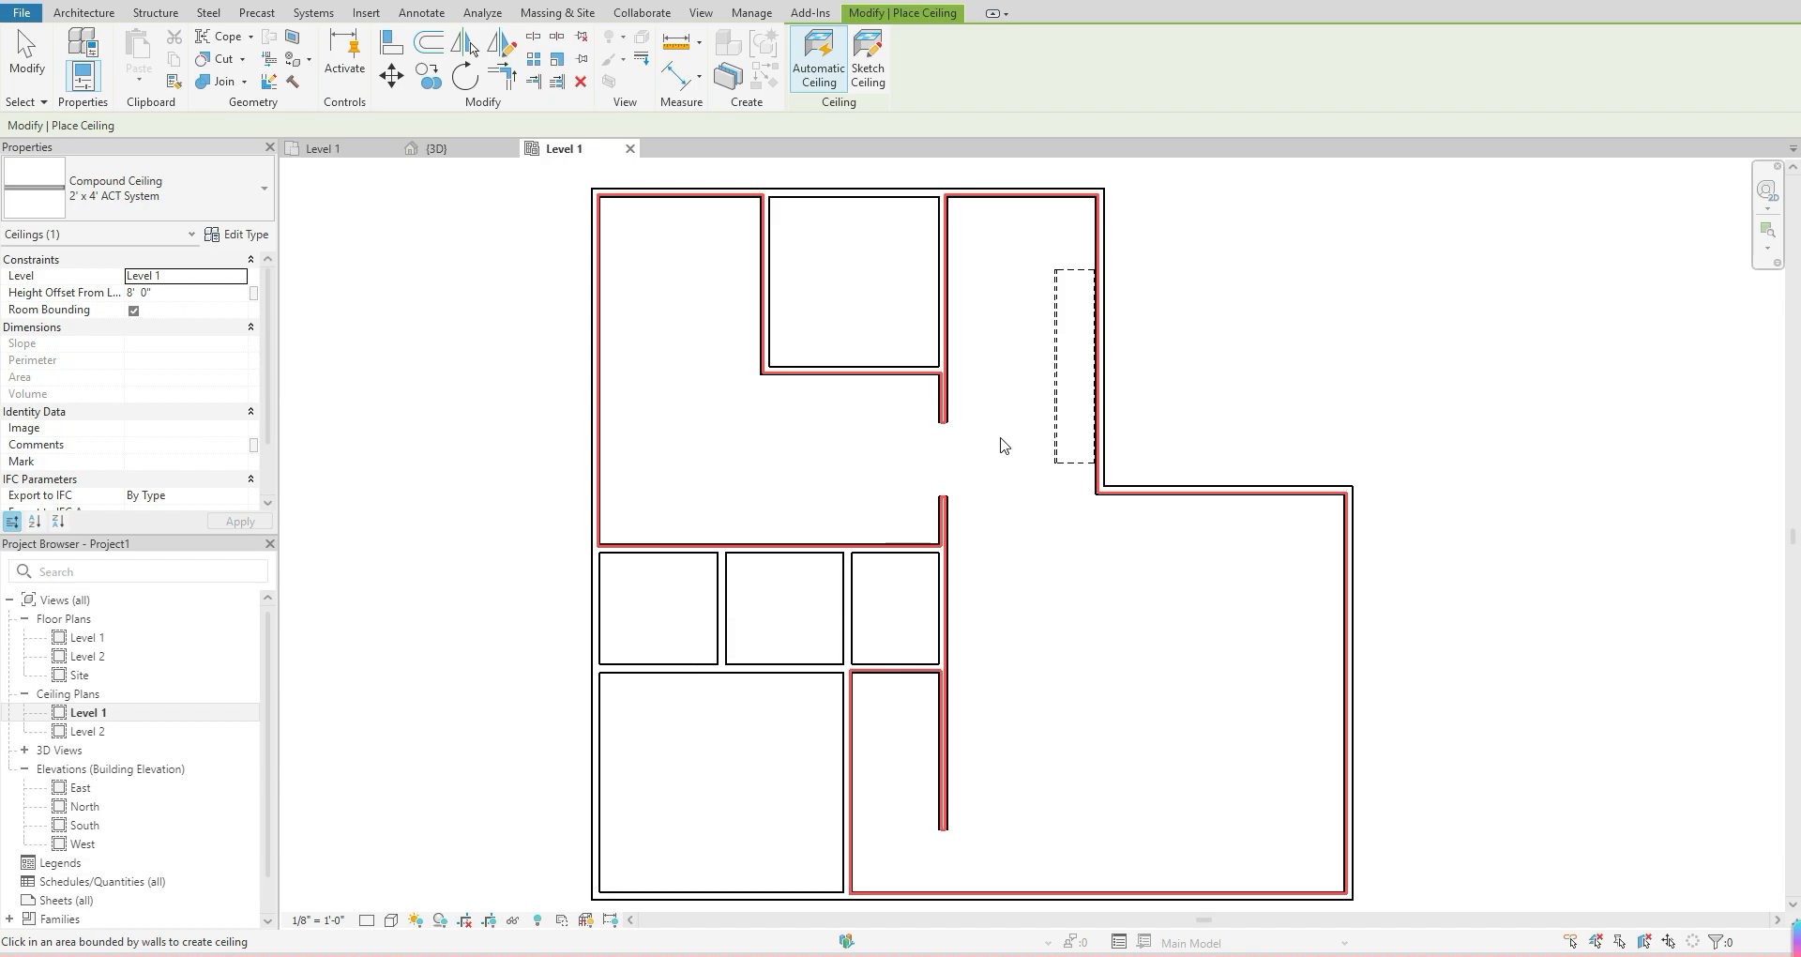
mouse_move(991, 272)
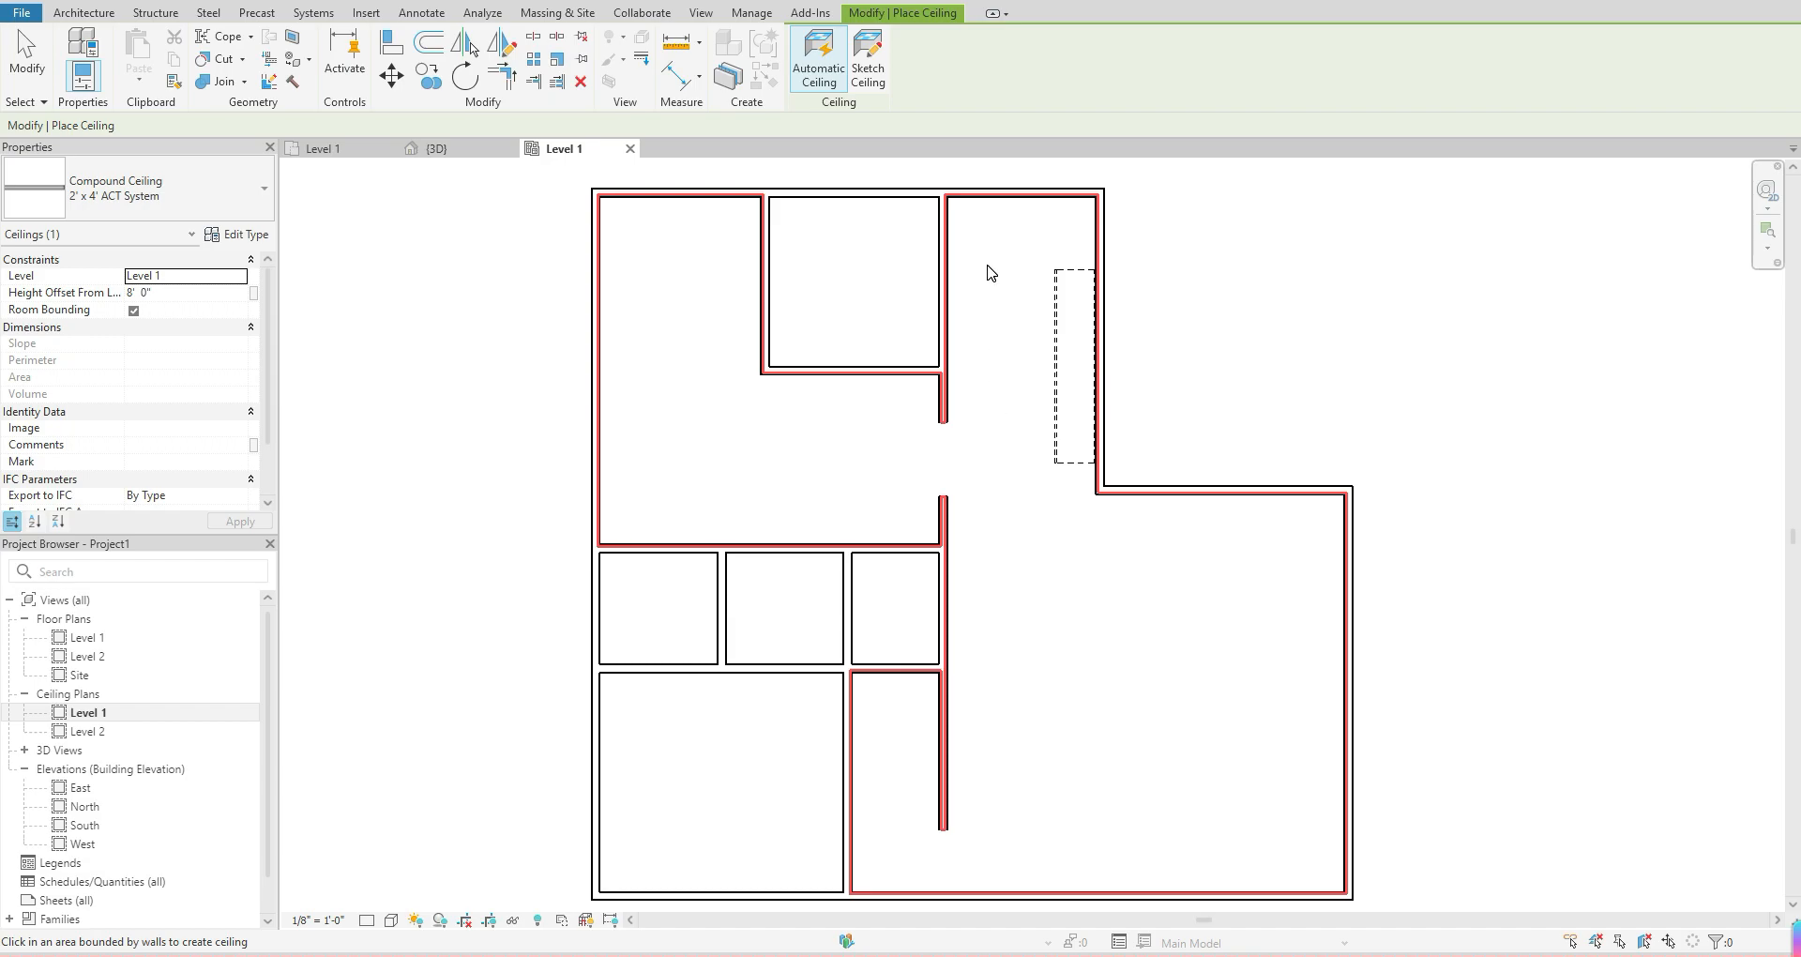
mouse_move(984, 265)
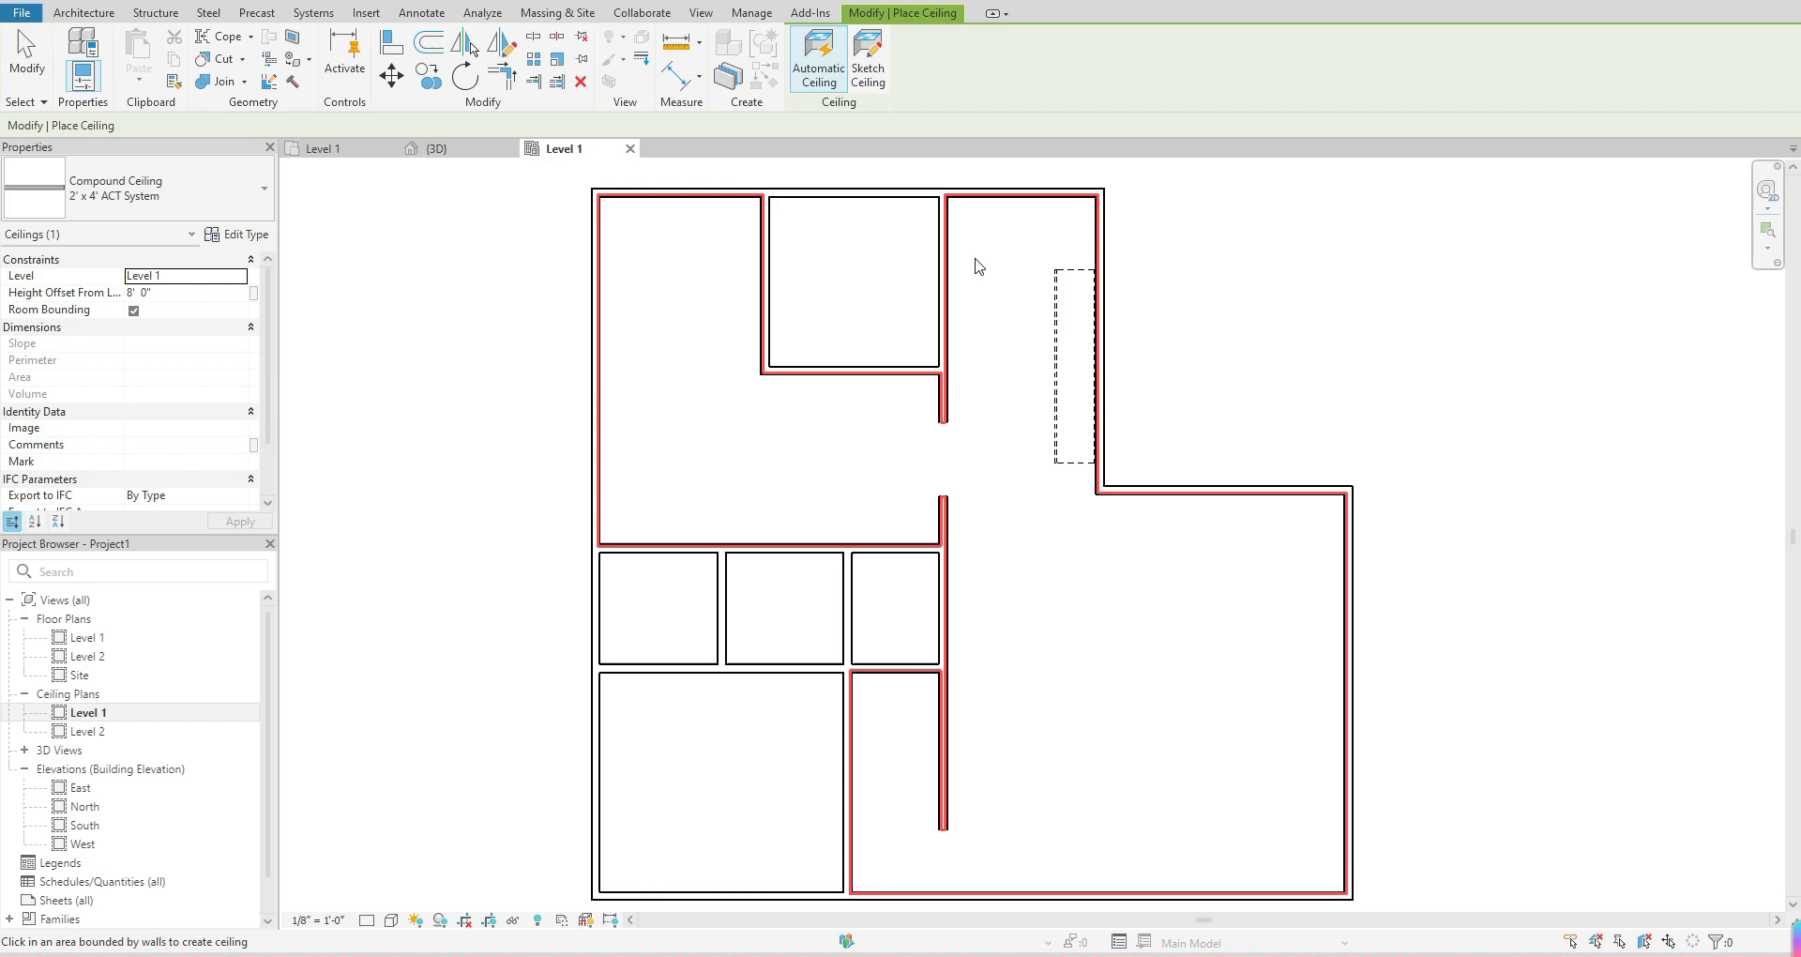
mouse_move(996, 656)
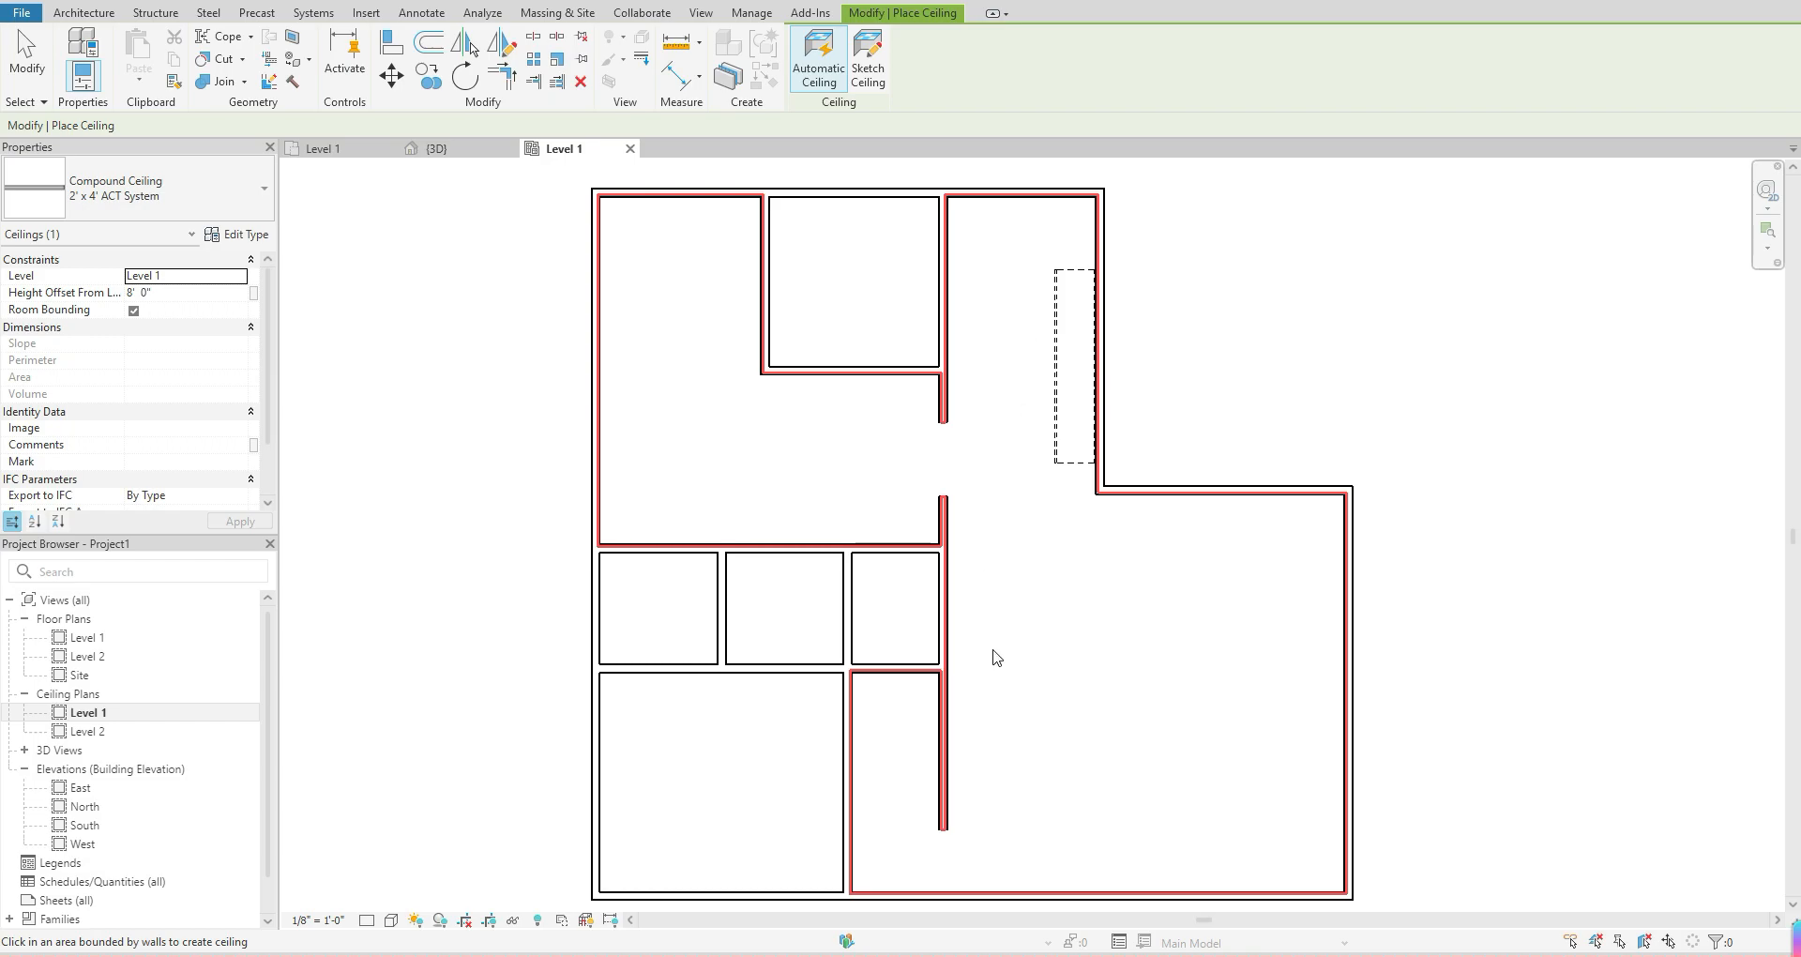
mouse_move(949, 418)
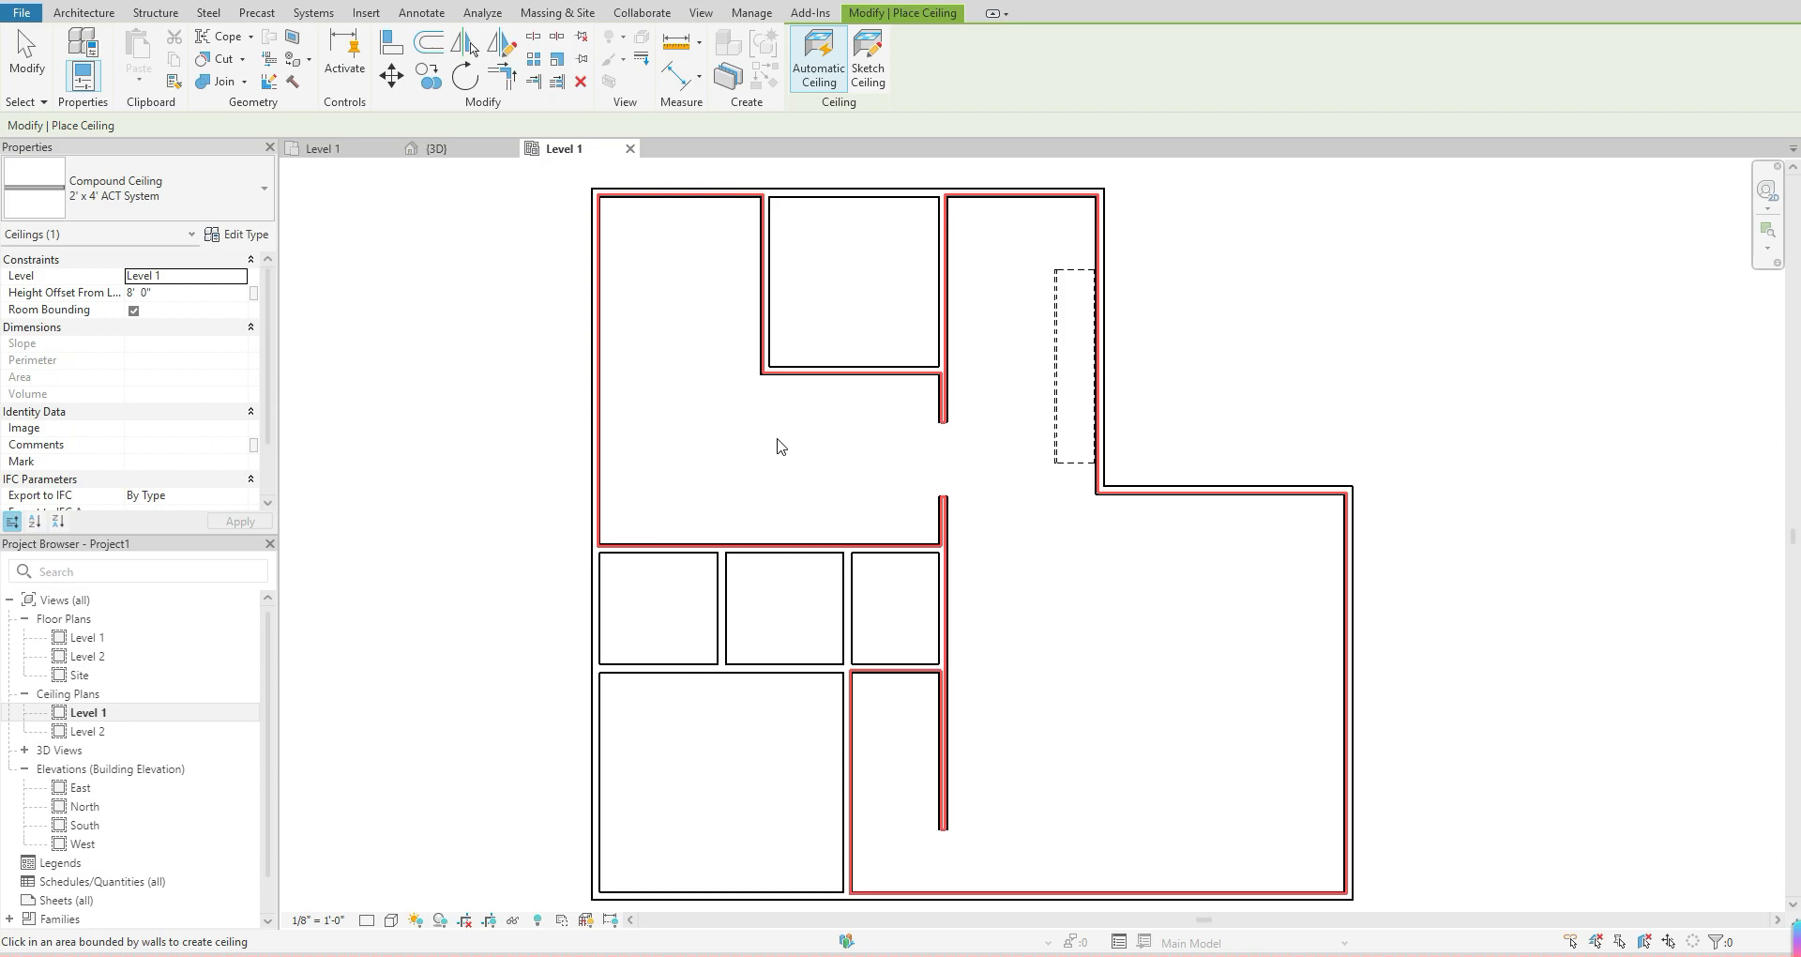
mouse_move(671, 242)
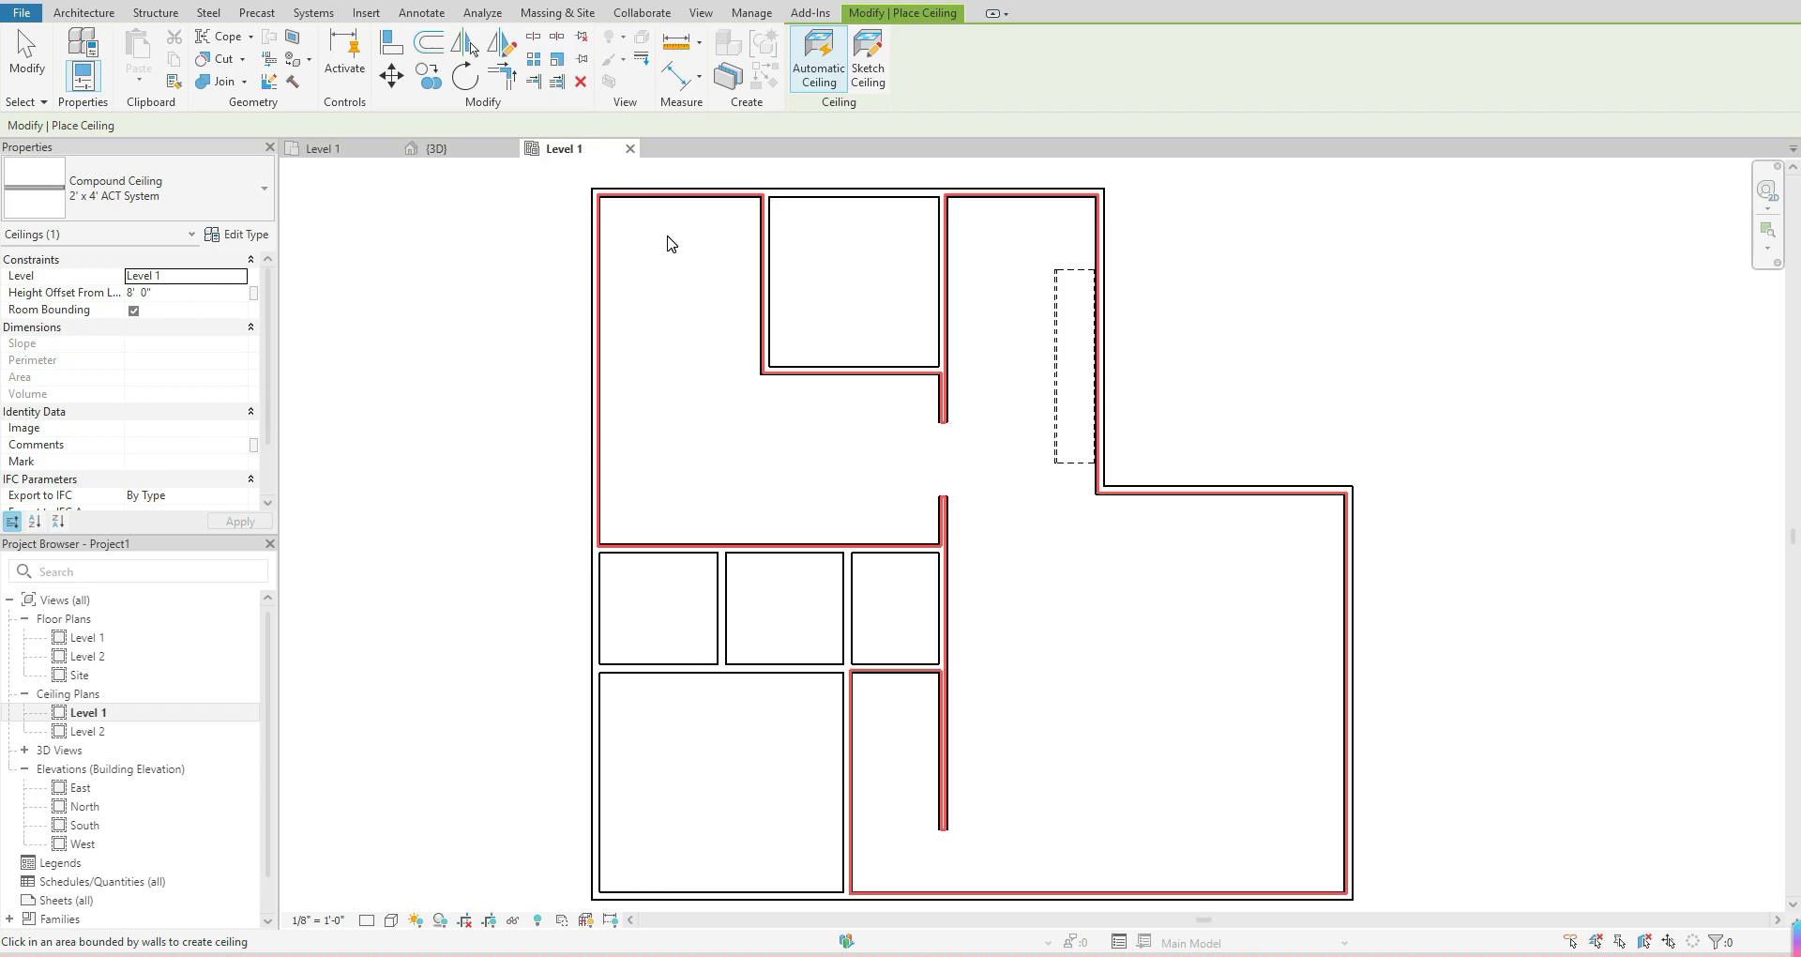
mouse_move(660, 301)
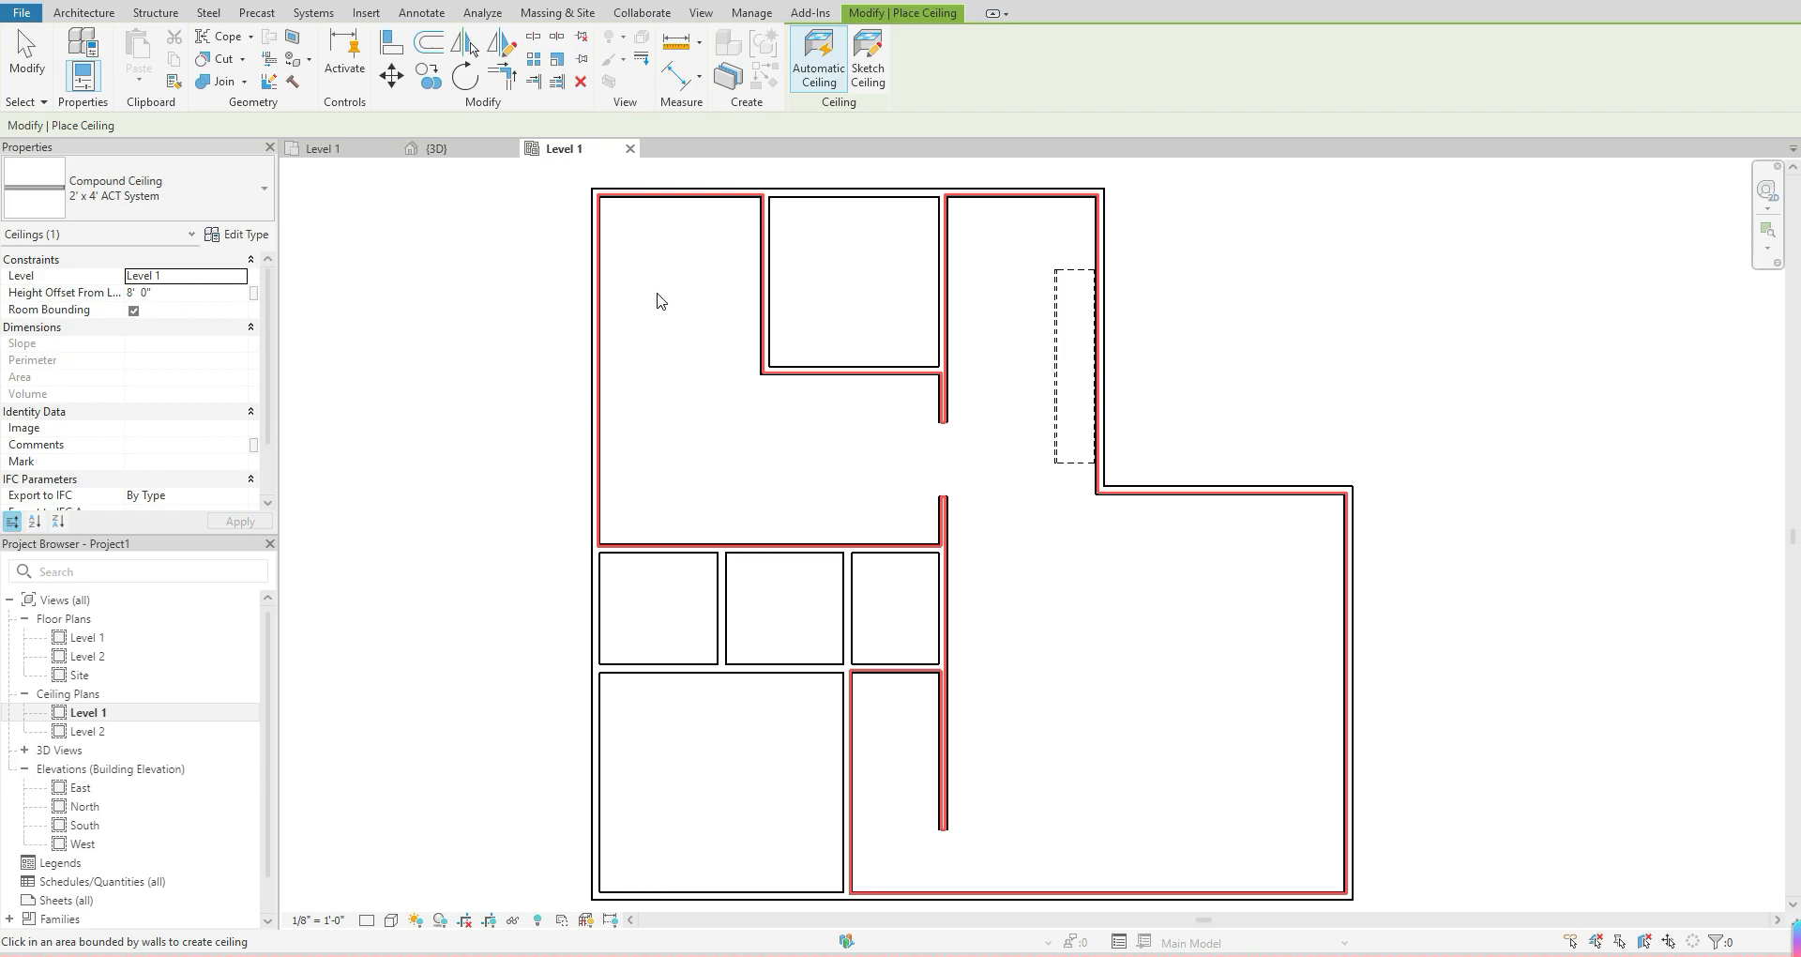
mouse_move(991, 445)
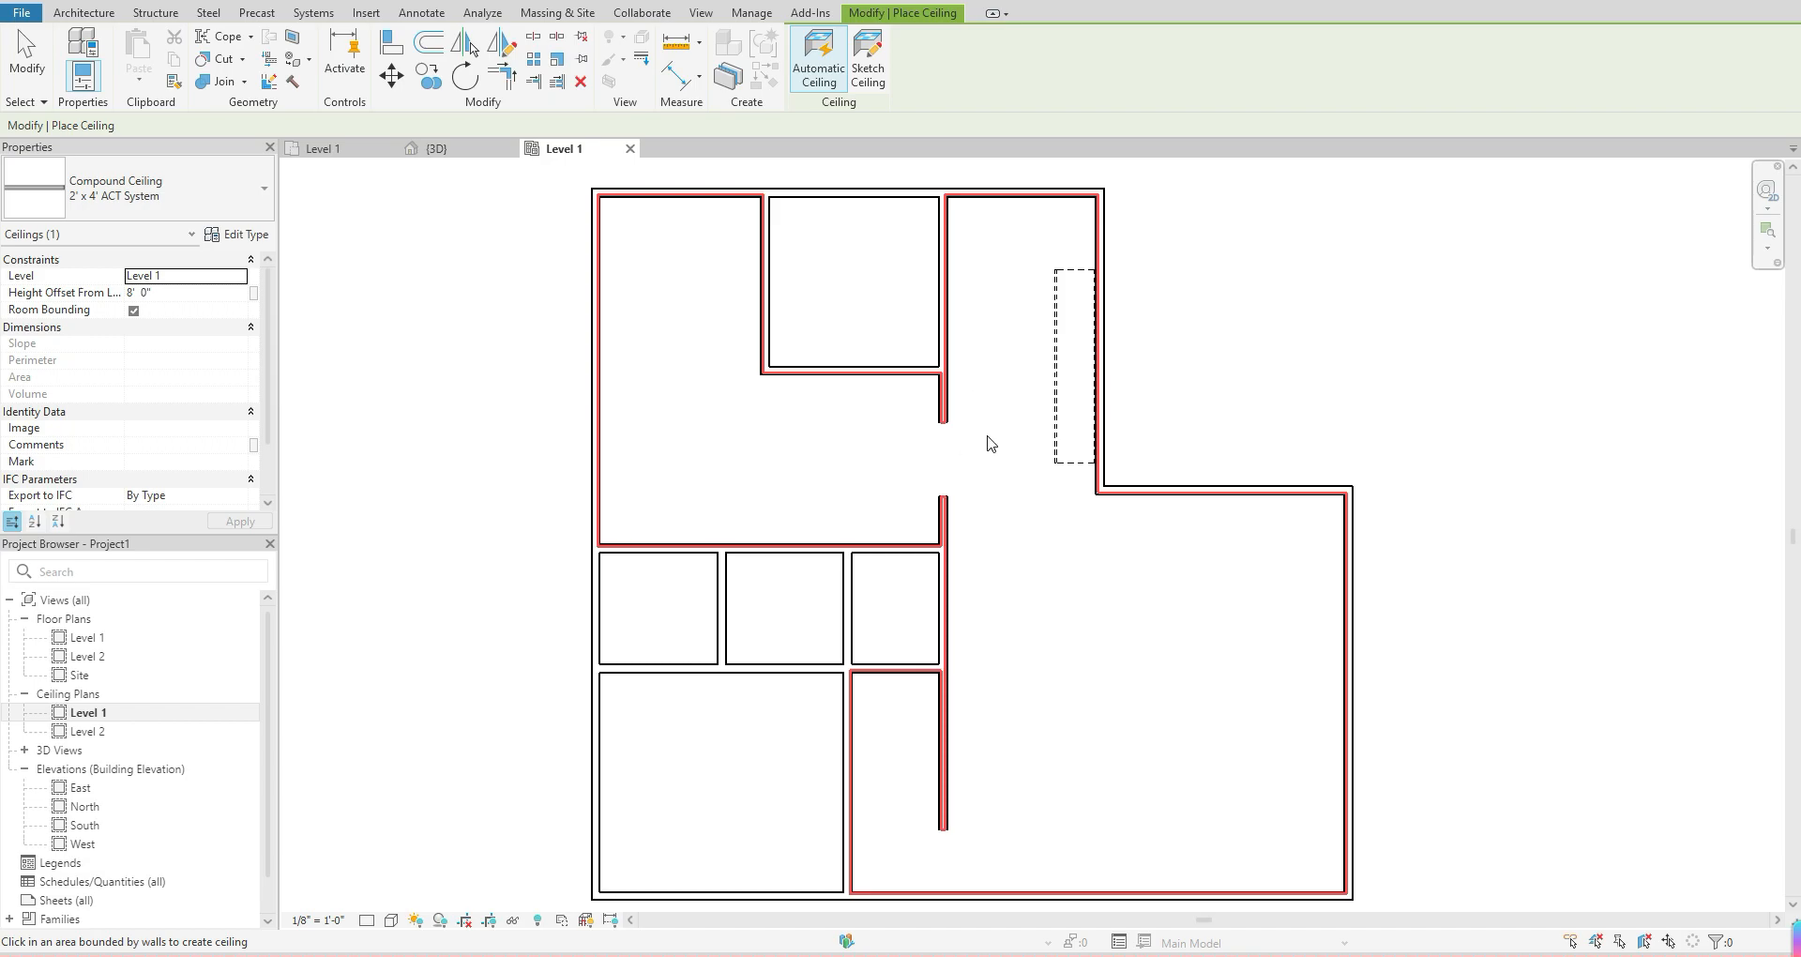
mouse_move(695, 451)
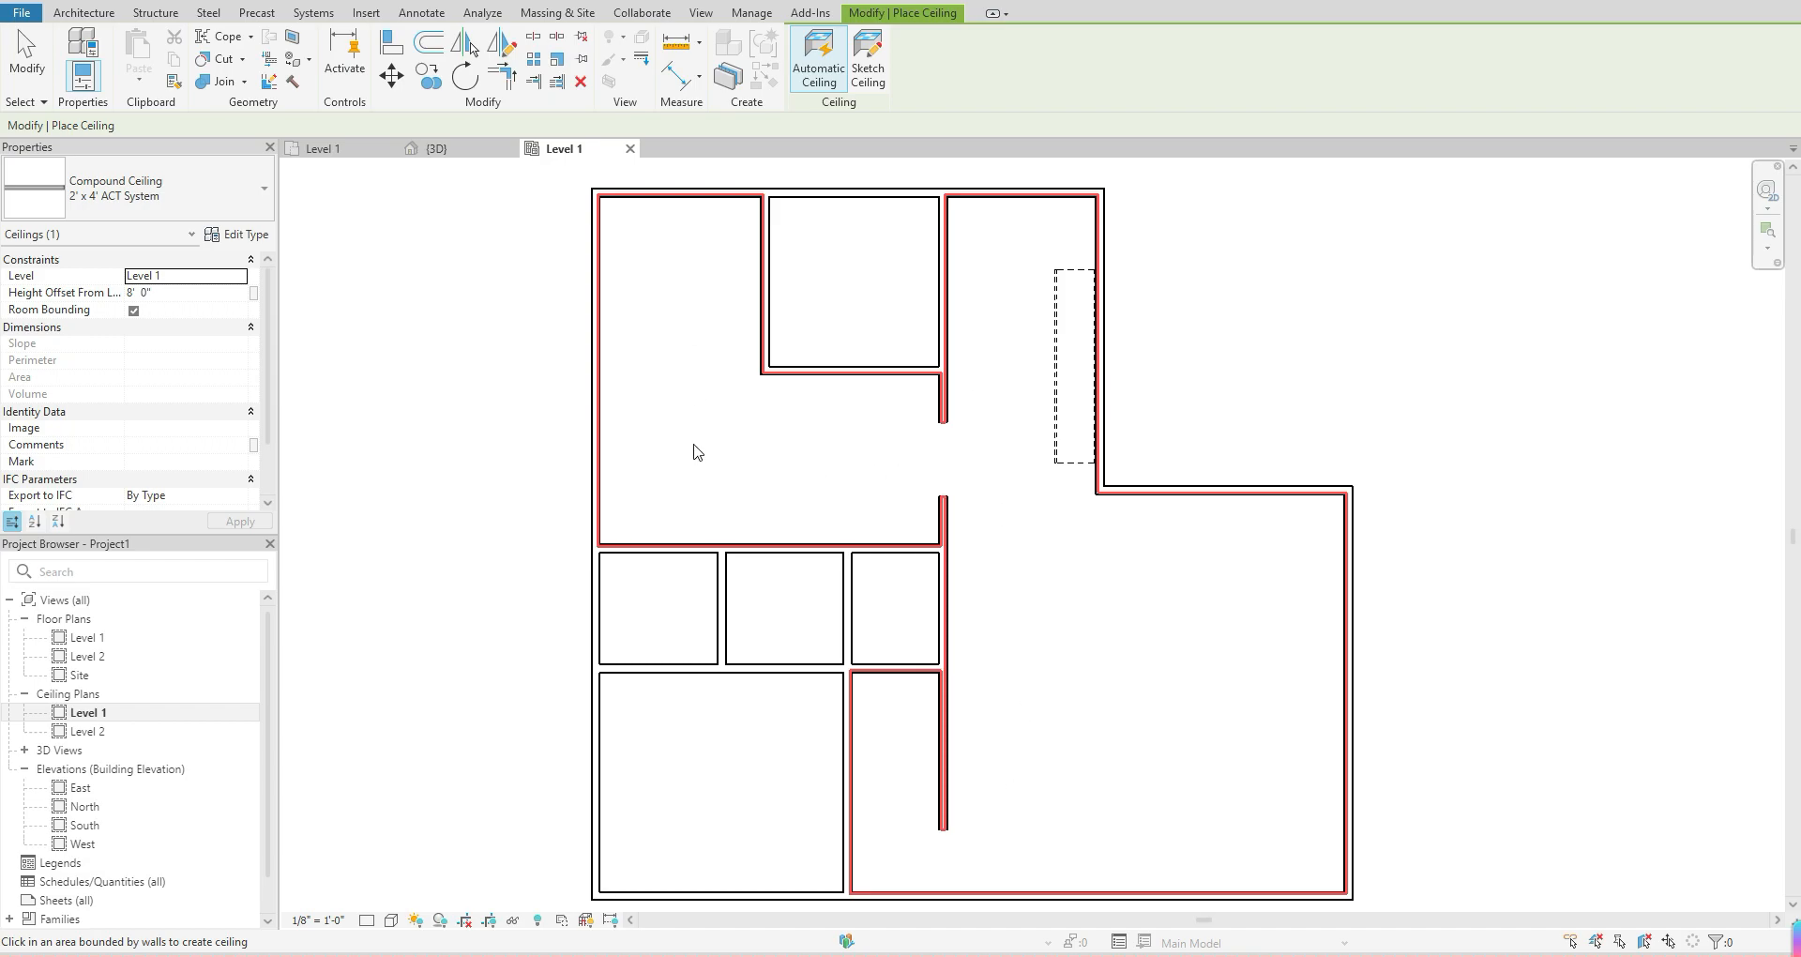
mouse_move(850, 442)
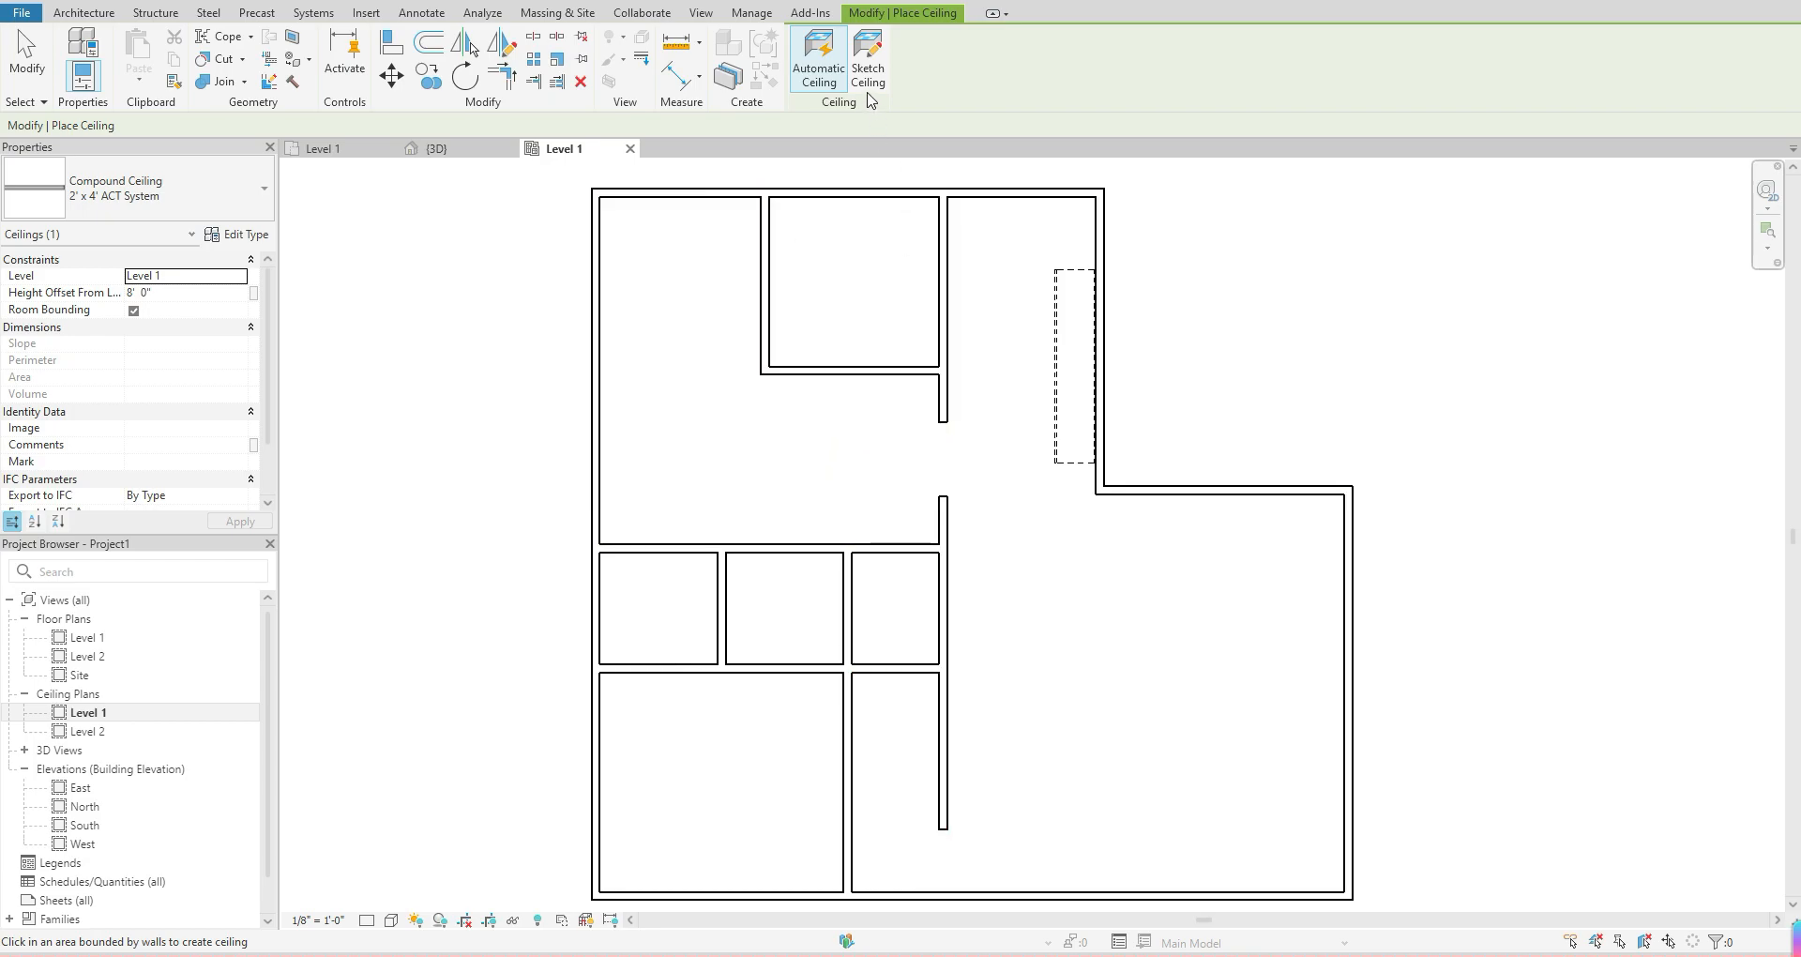
mouse_move(866, 58)
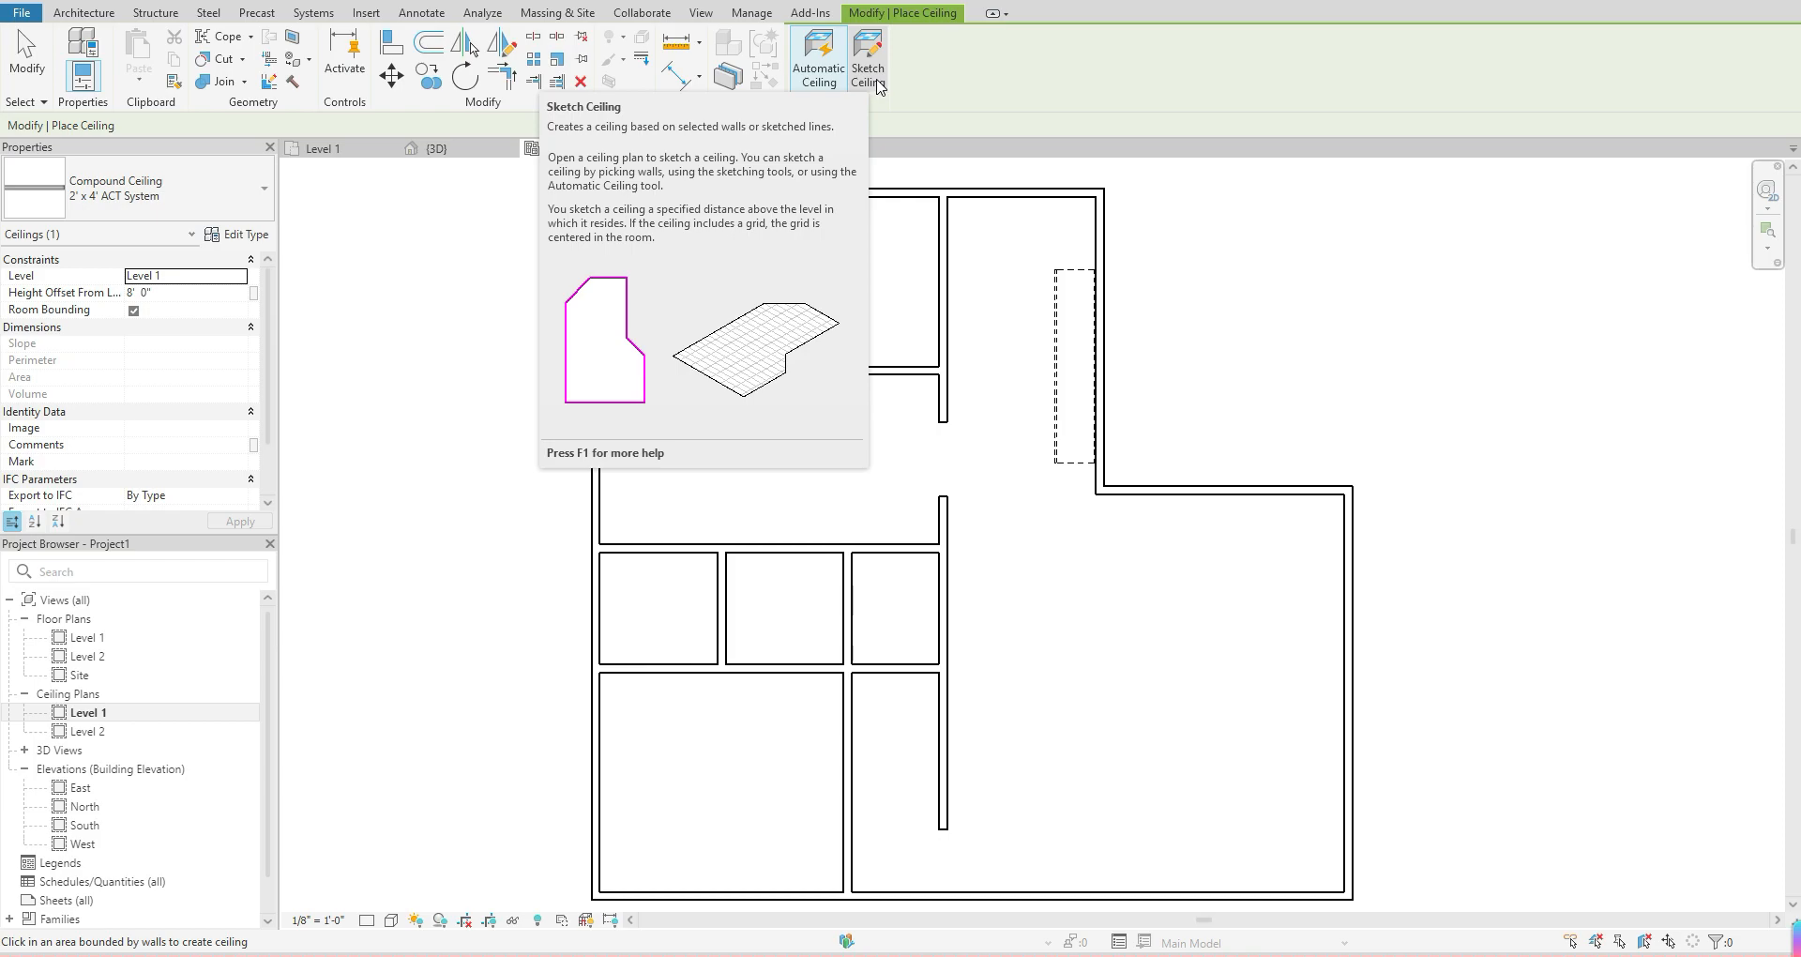
mouse_move(876, 80)
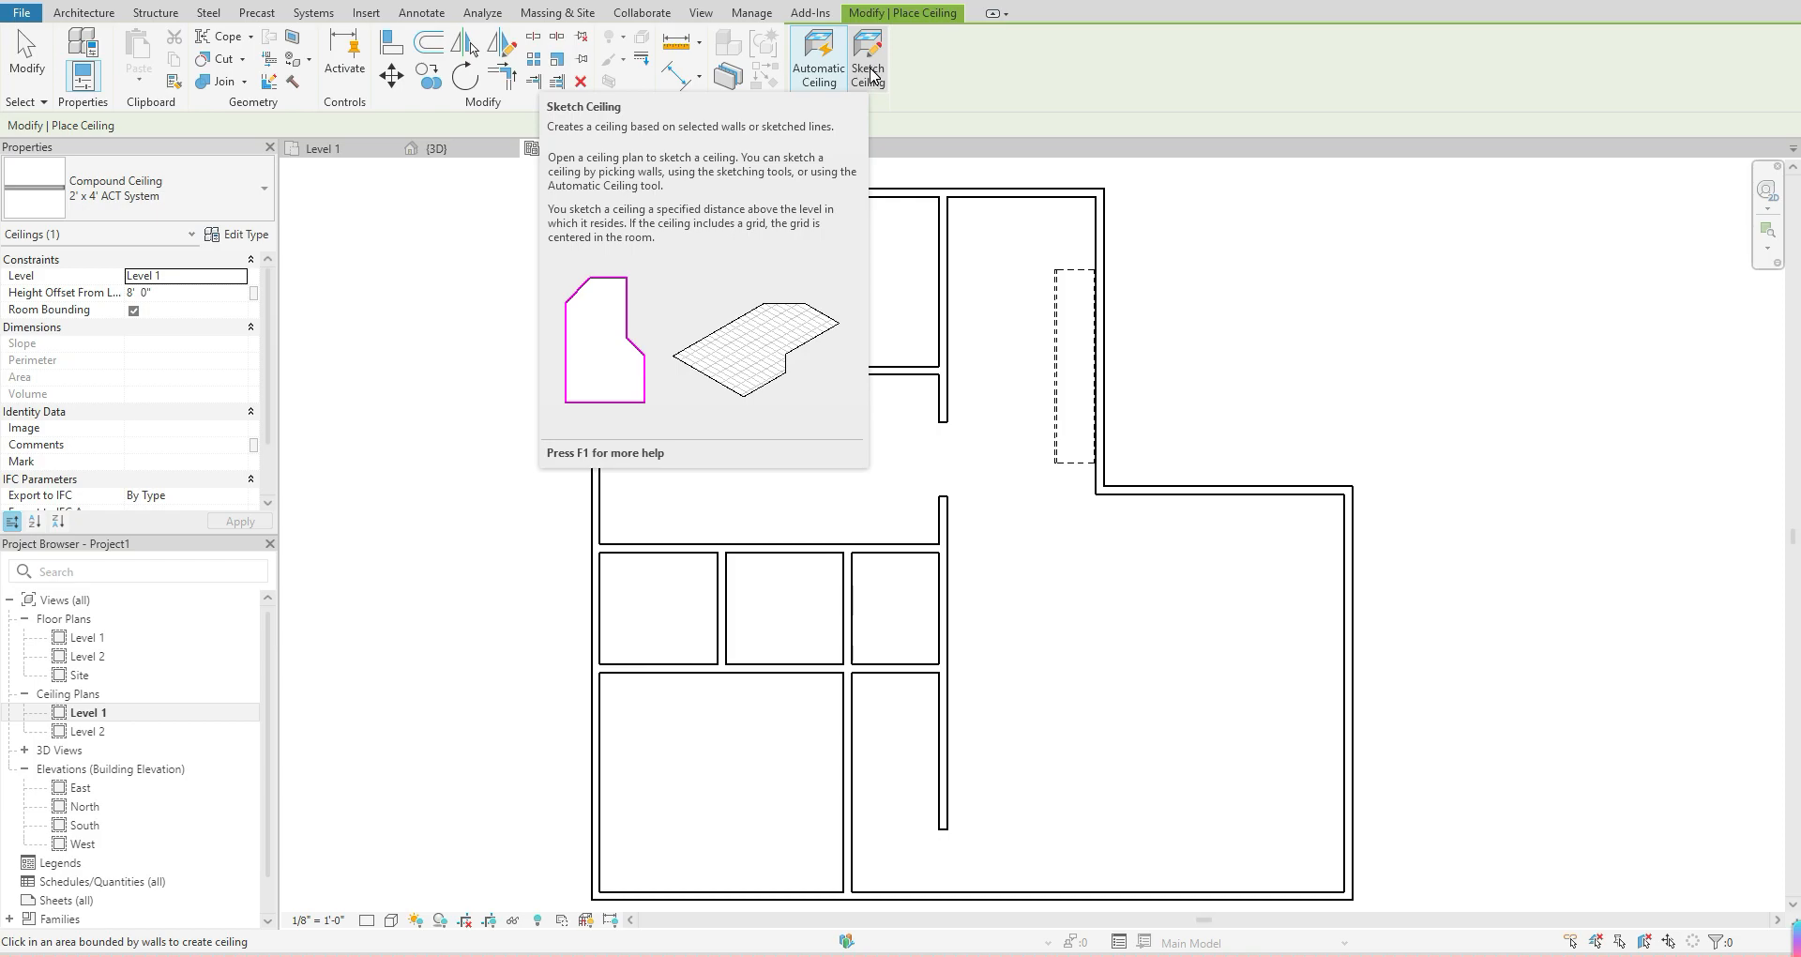
mouse_move(873, 76)
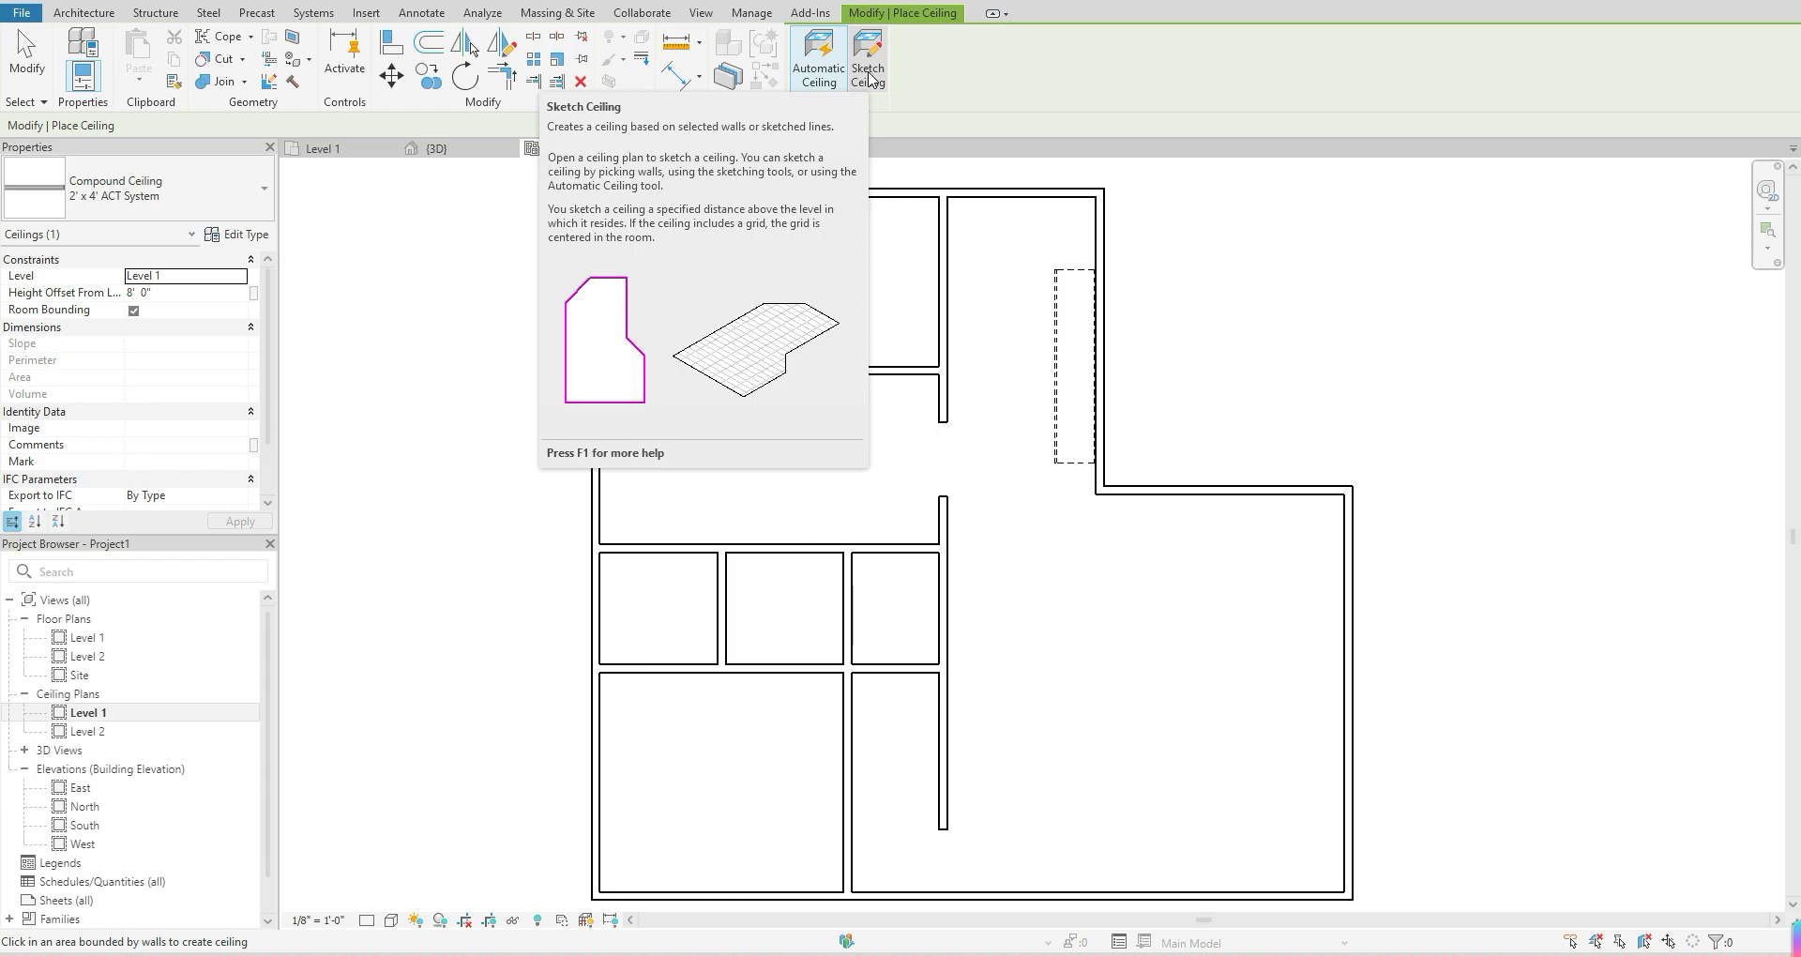
mouse_move(865, 77)
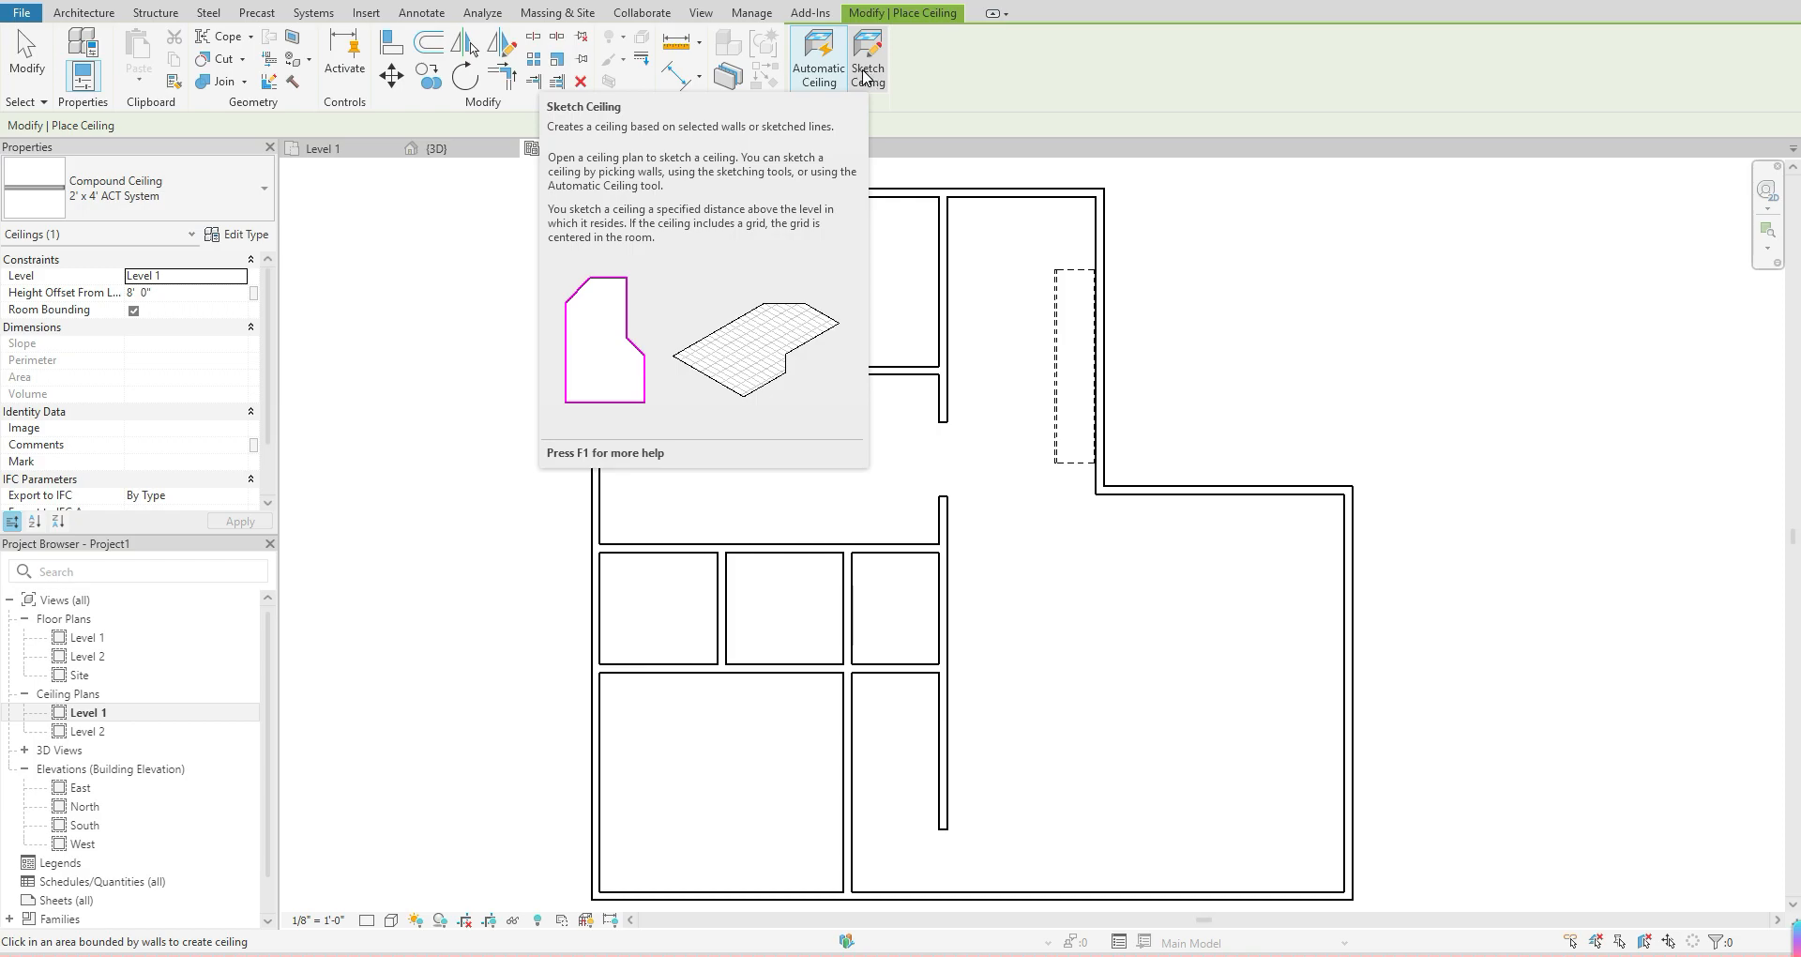
mouse_move(881, 92)
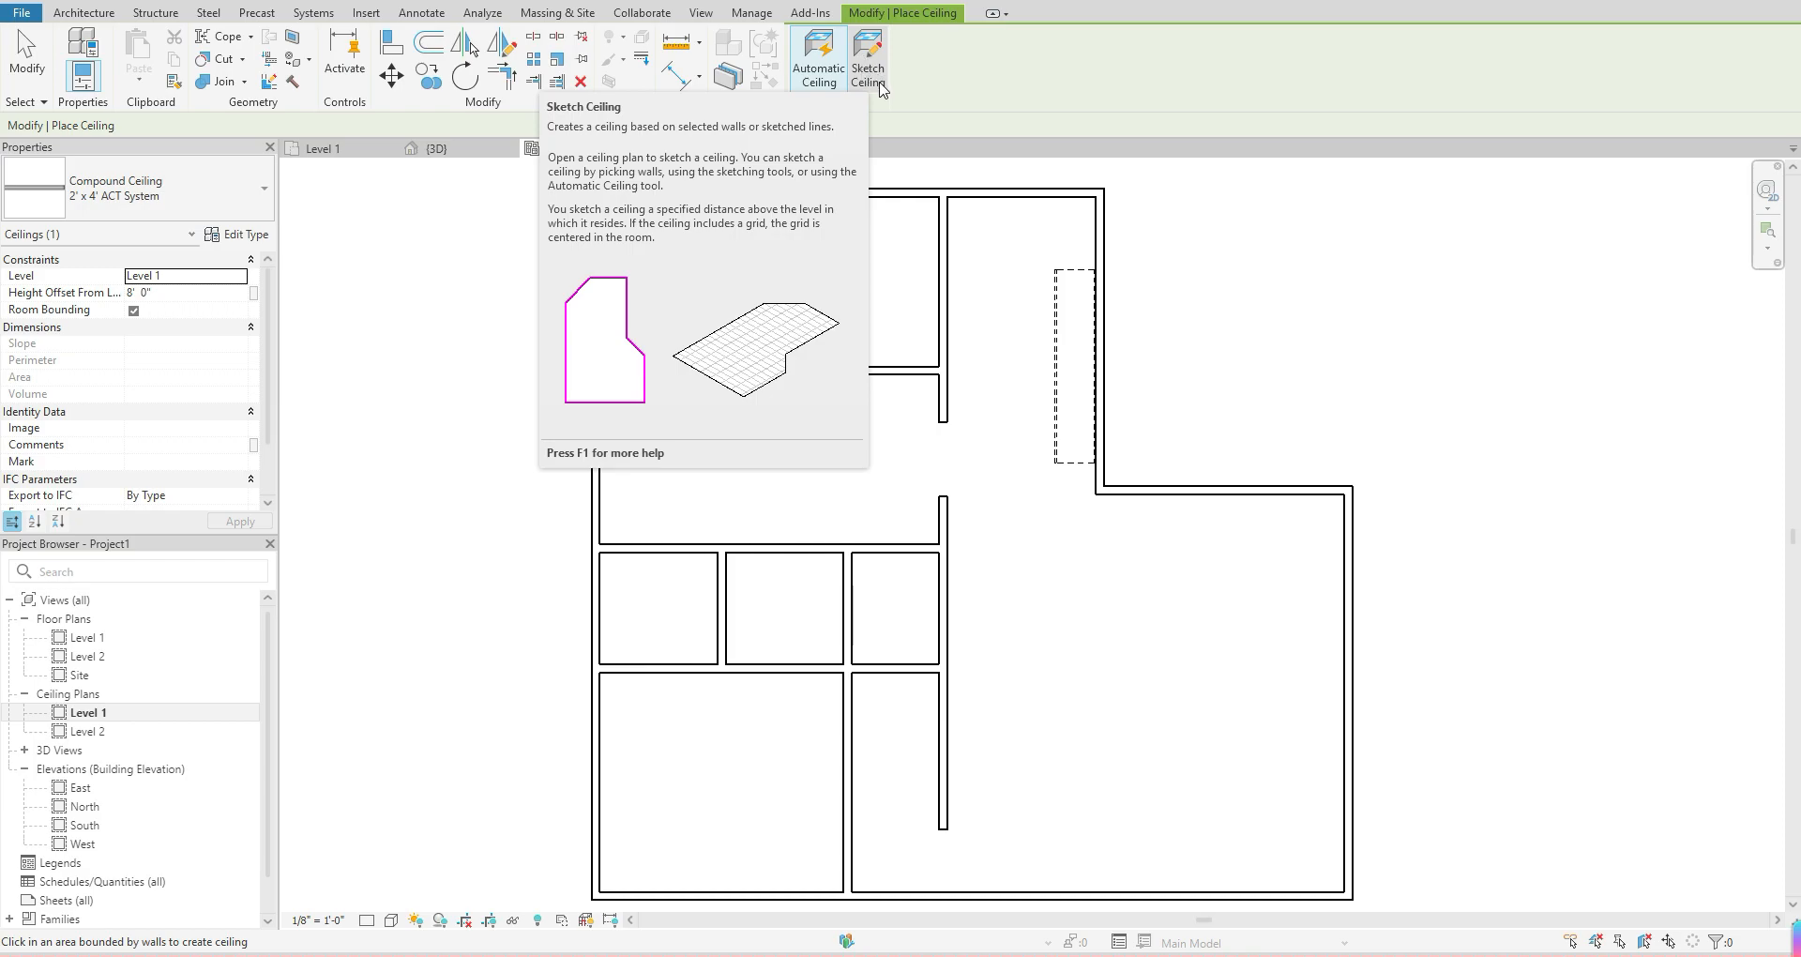
click(866, 55)
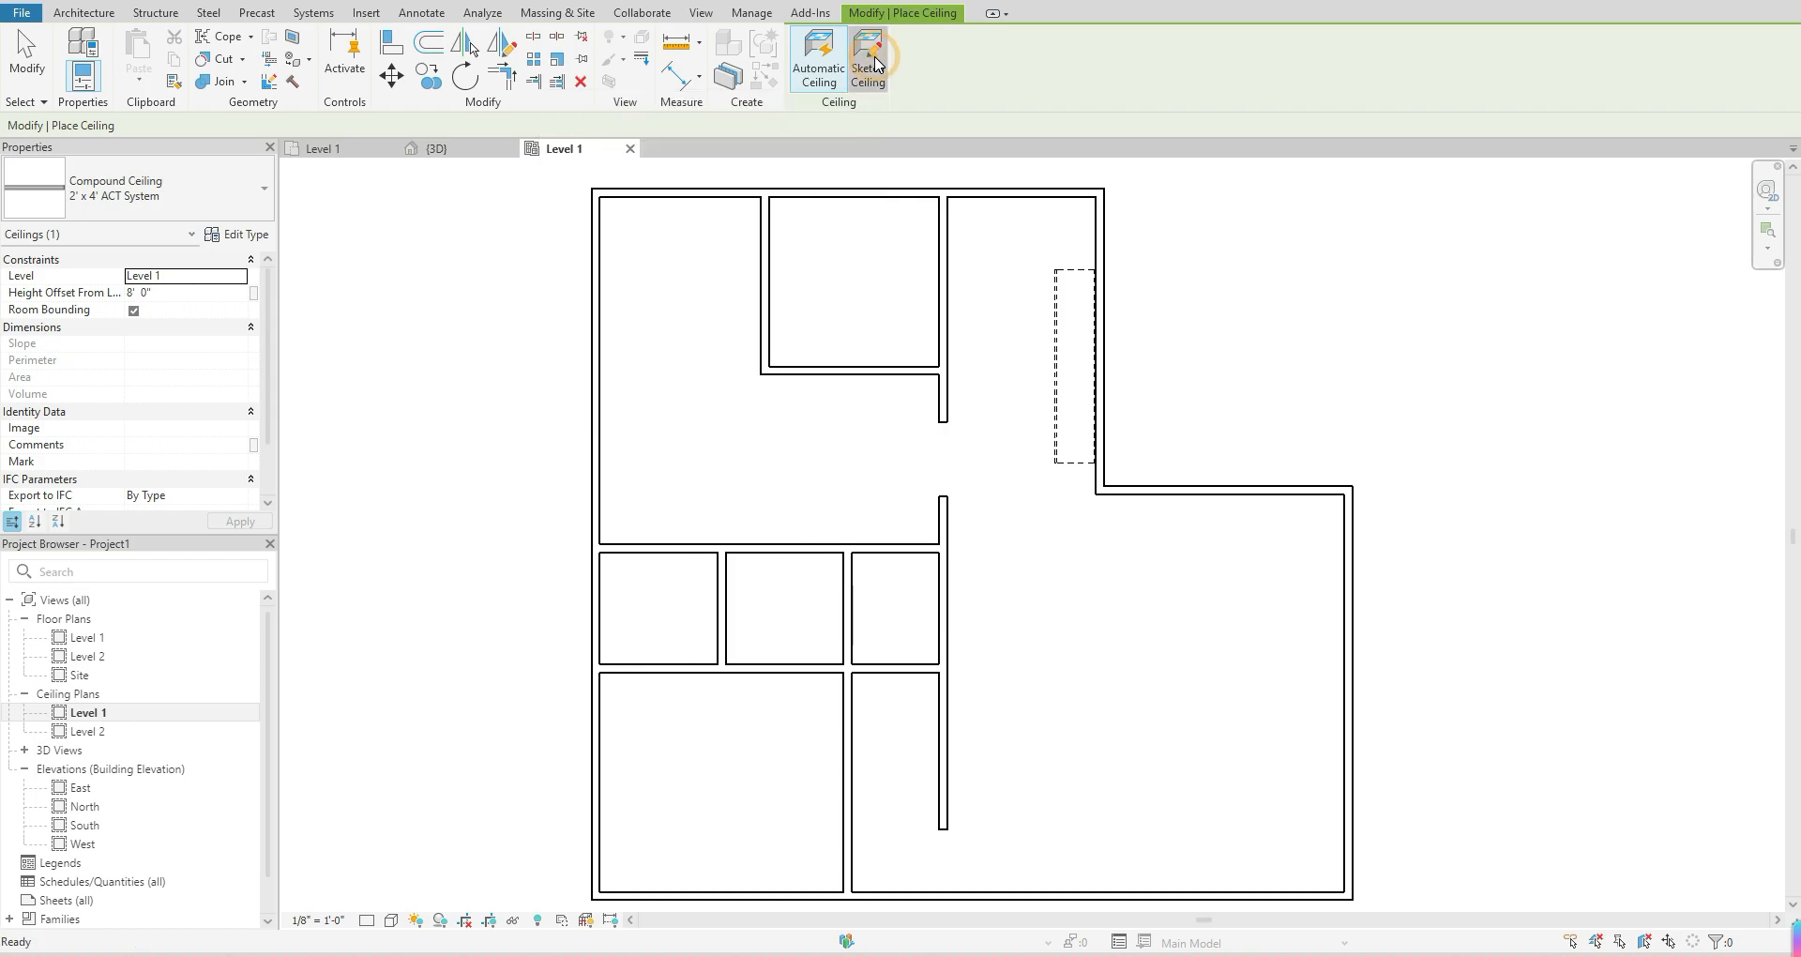
Step: Switch to Sketch Ceiling mode to draw the boundary manually
click(866, 55)
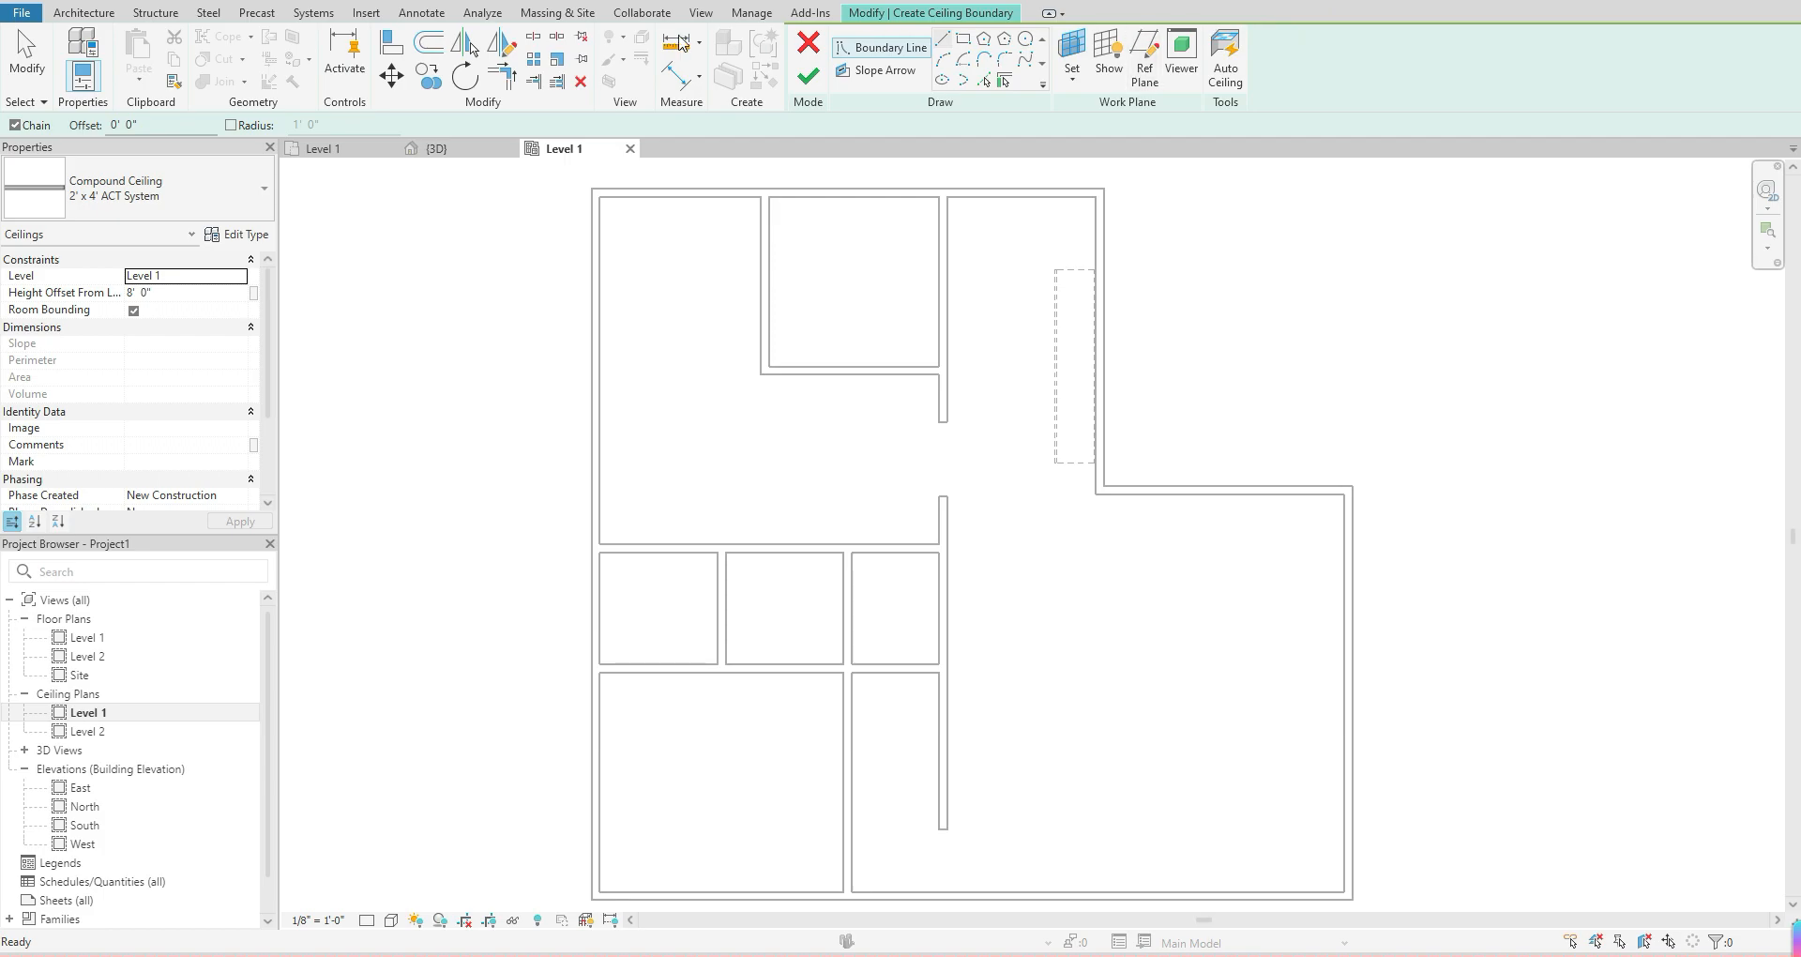
mouse_move(737, 139)
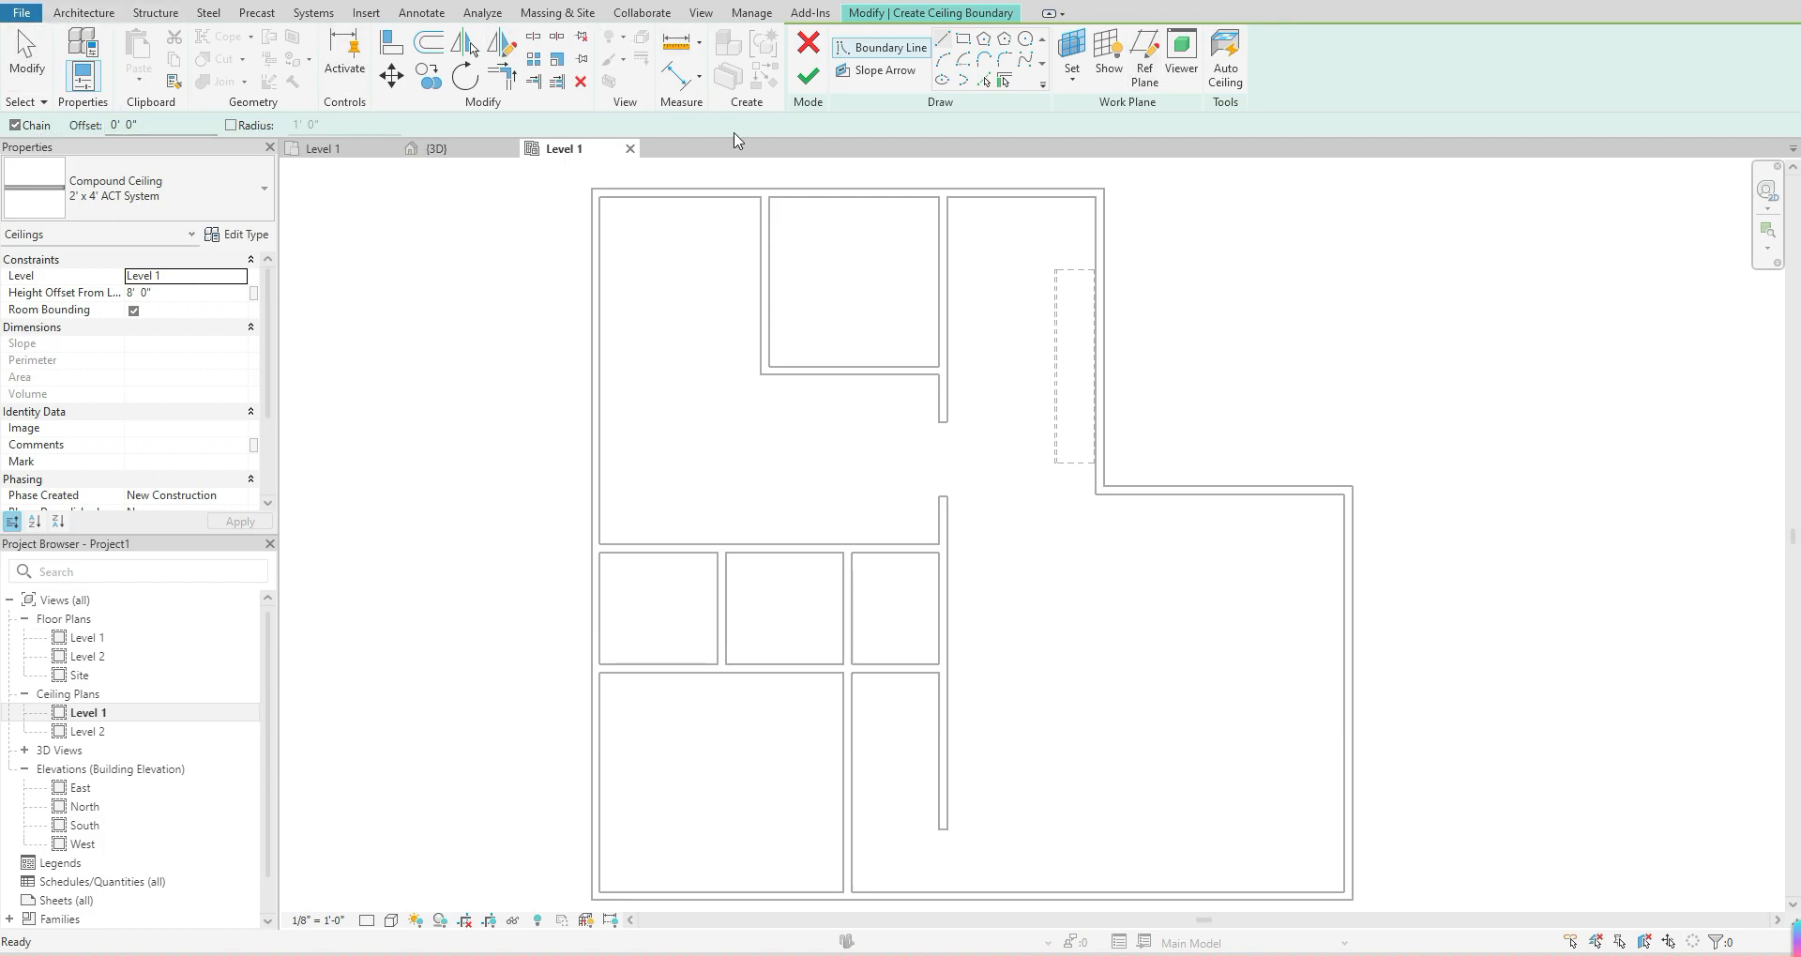
mouse_move(809, 118)
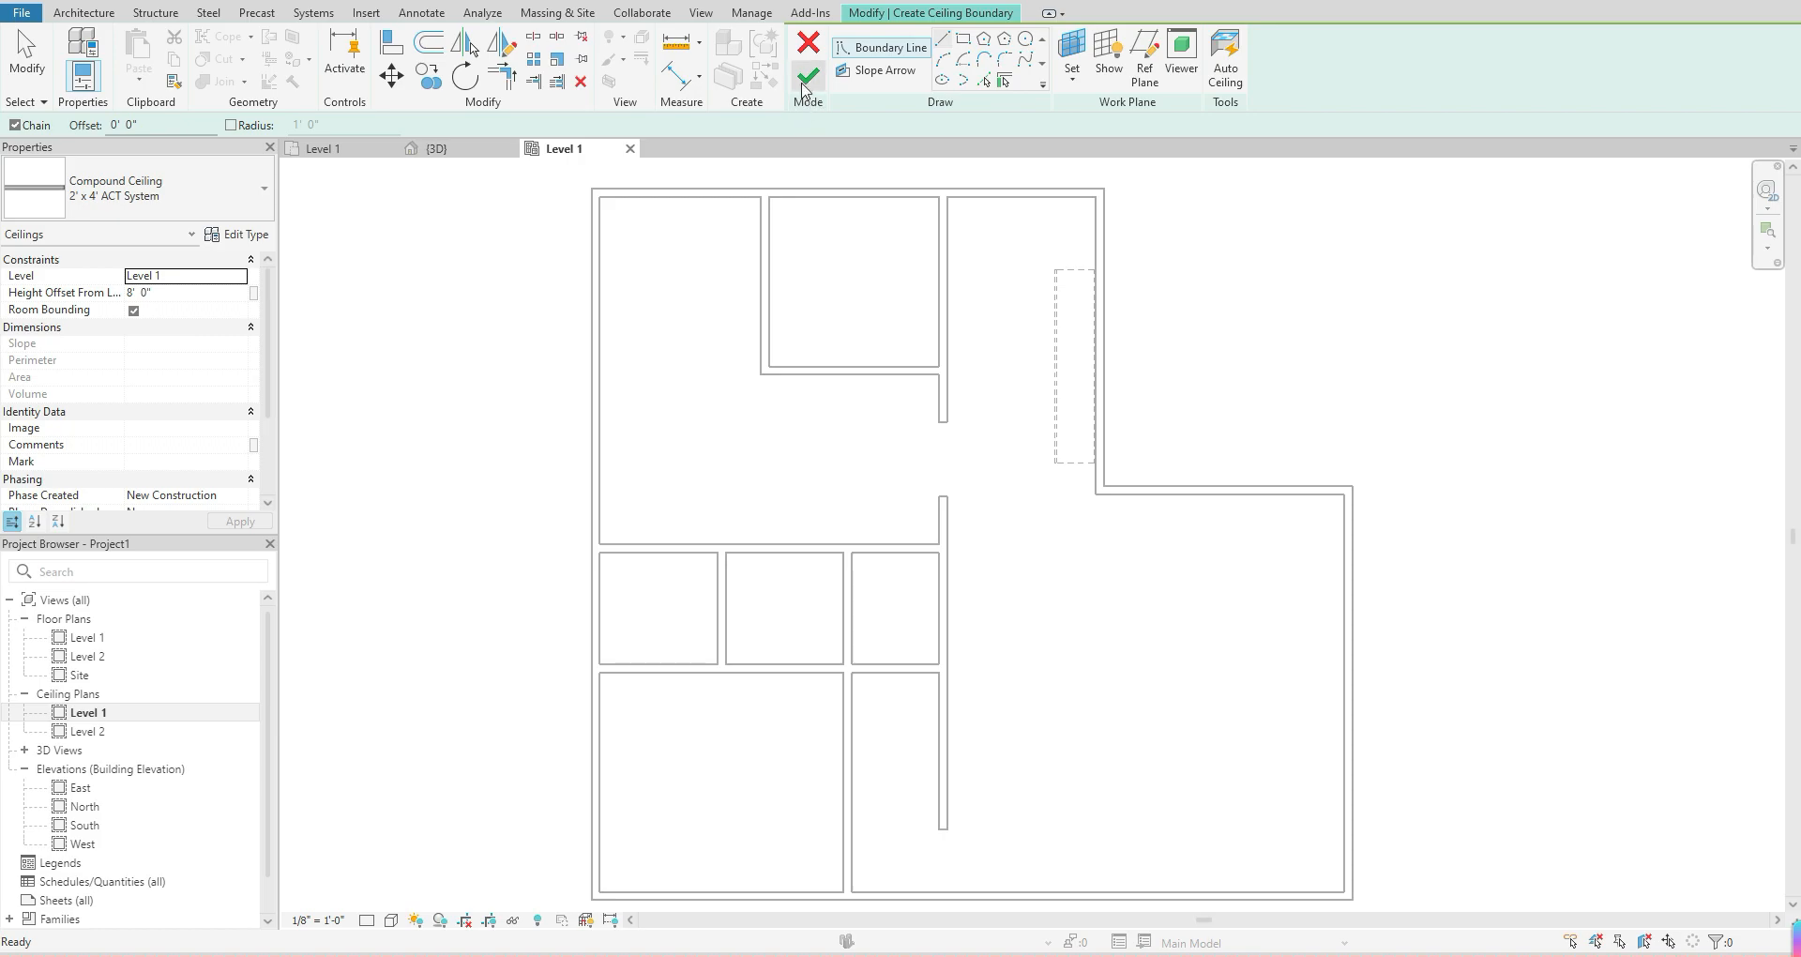
mouse_move(808, 42)
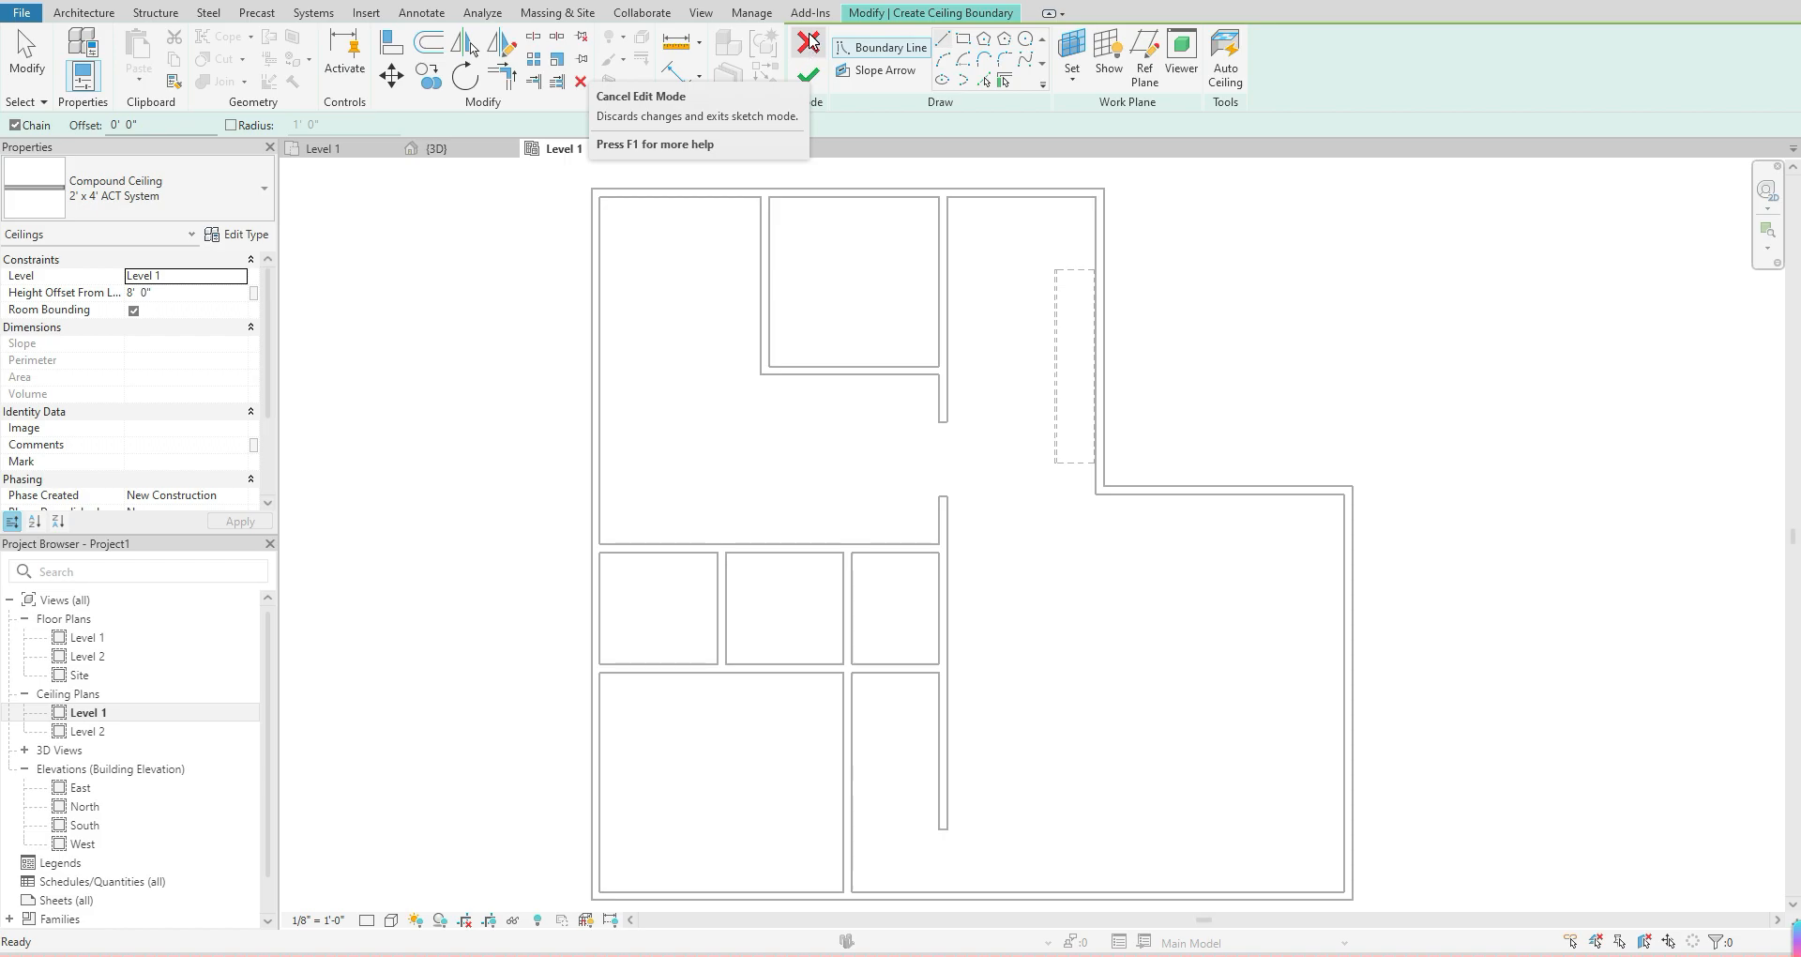
mouse_move(808, 77)
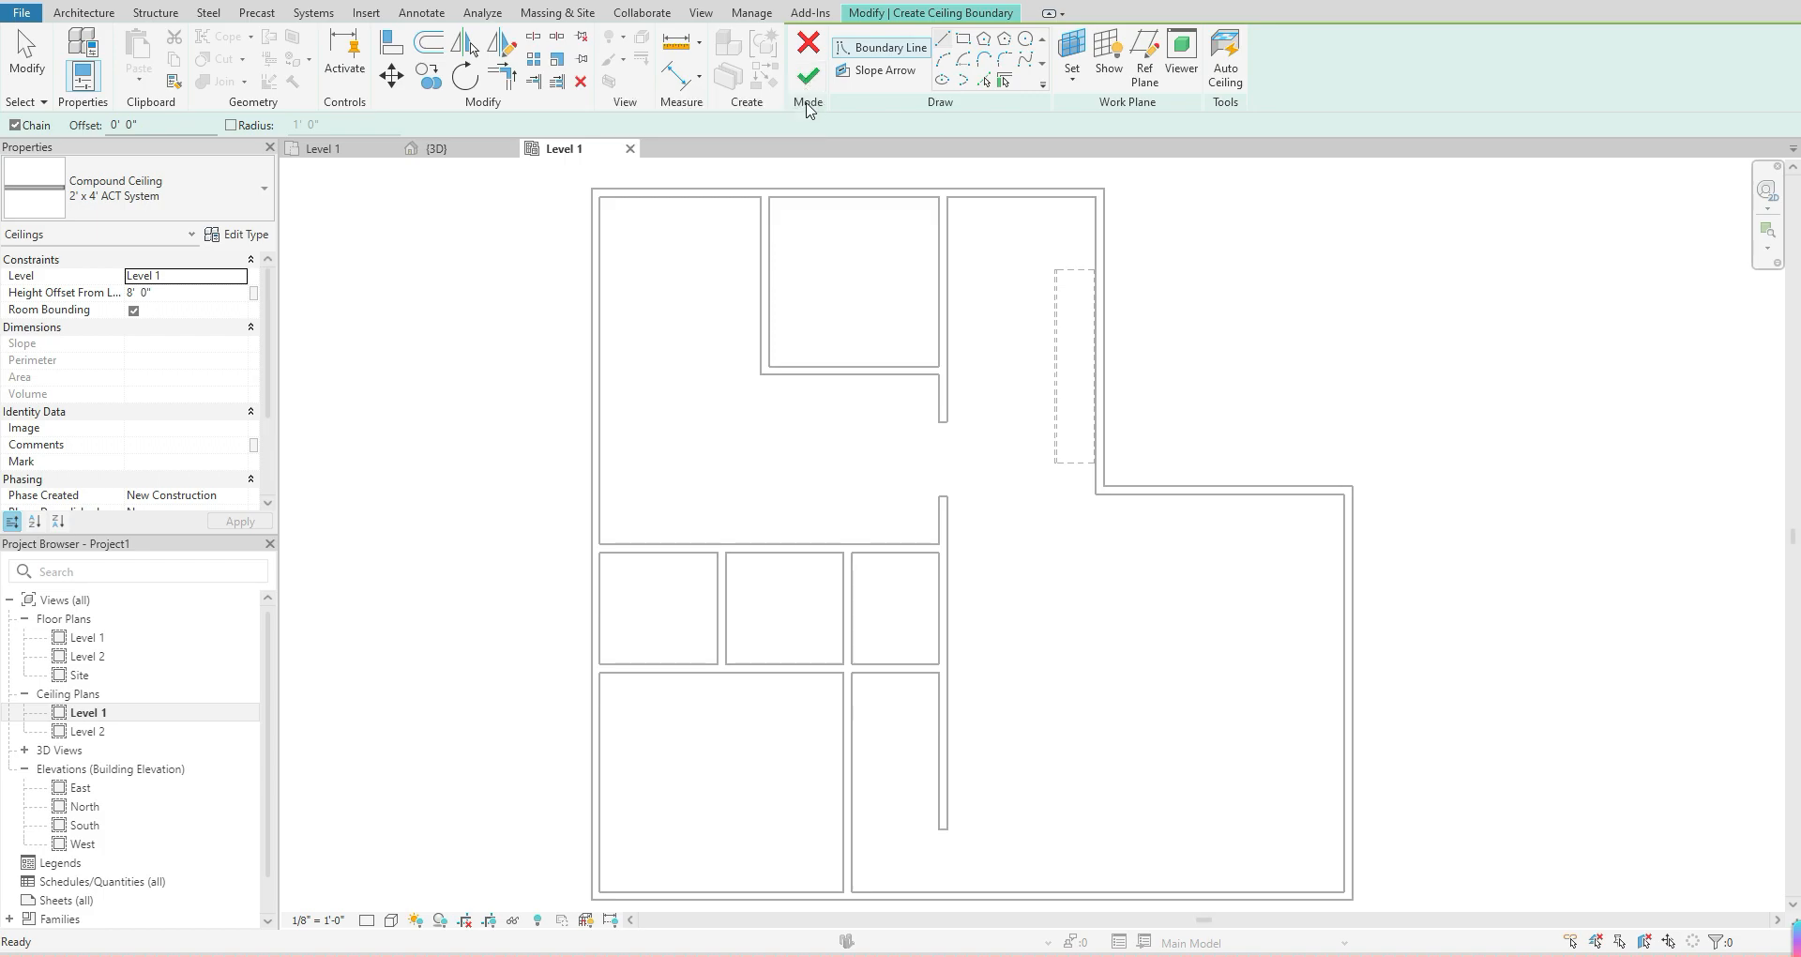
mouse_move(822, 139)
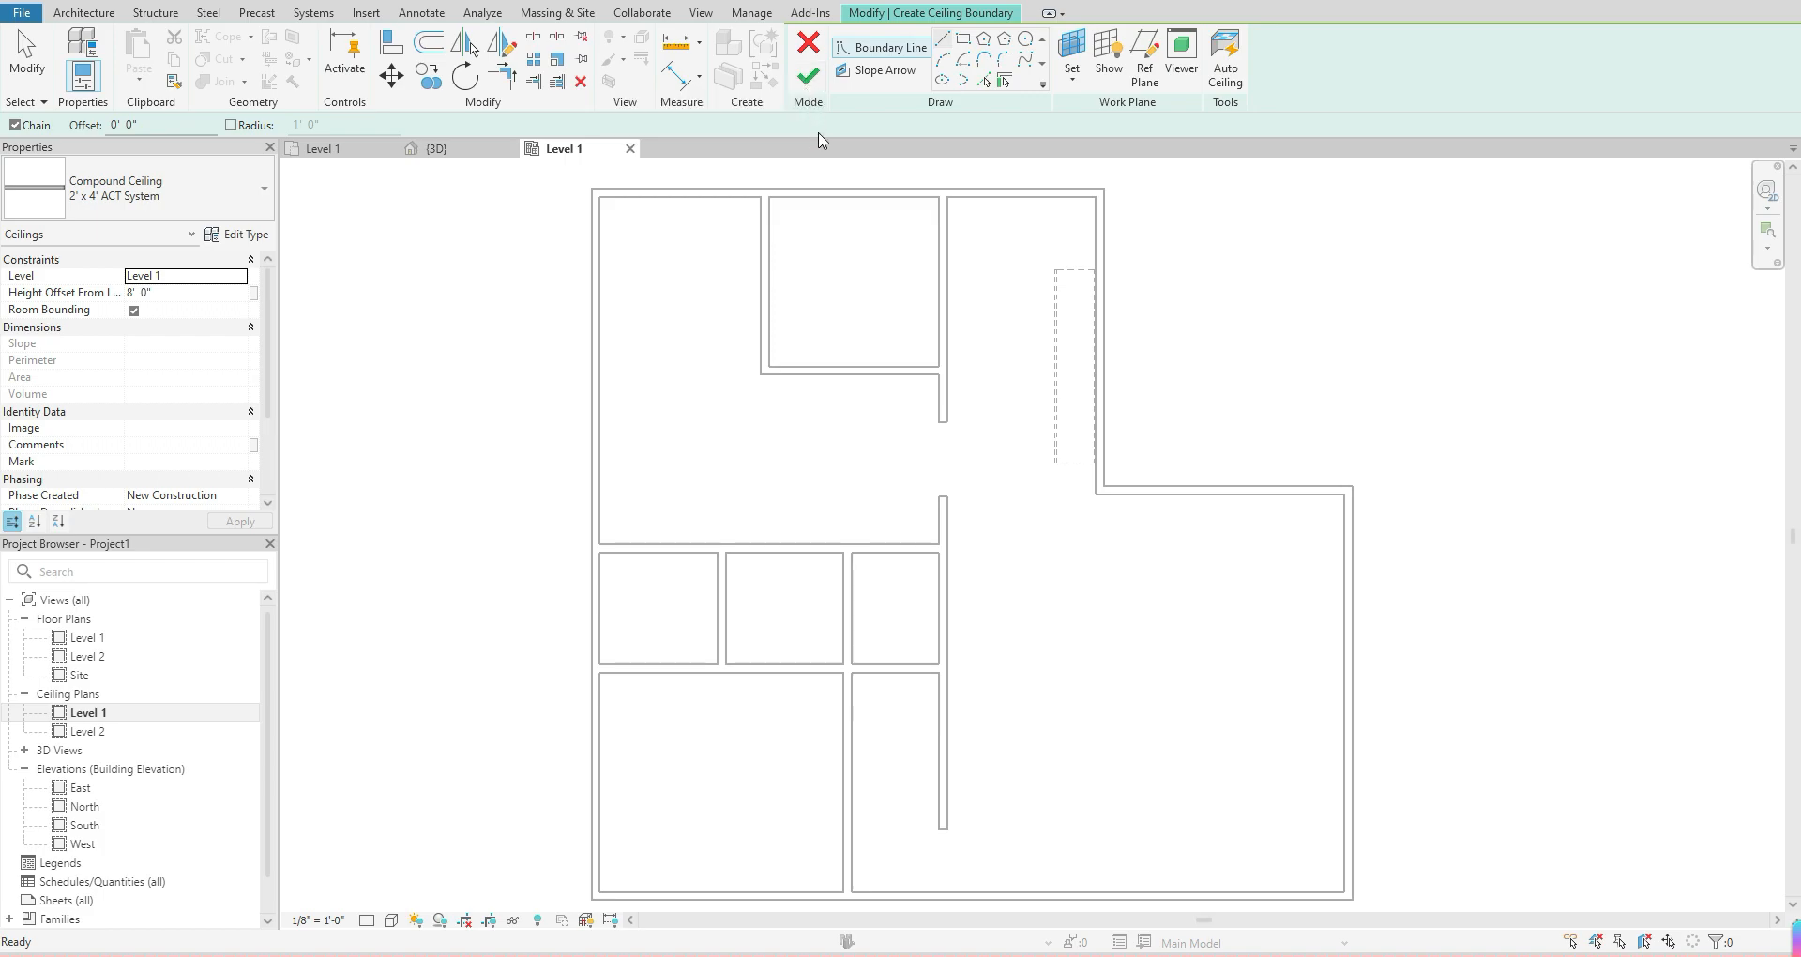
mouse_move(827, 123)
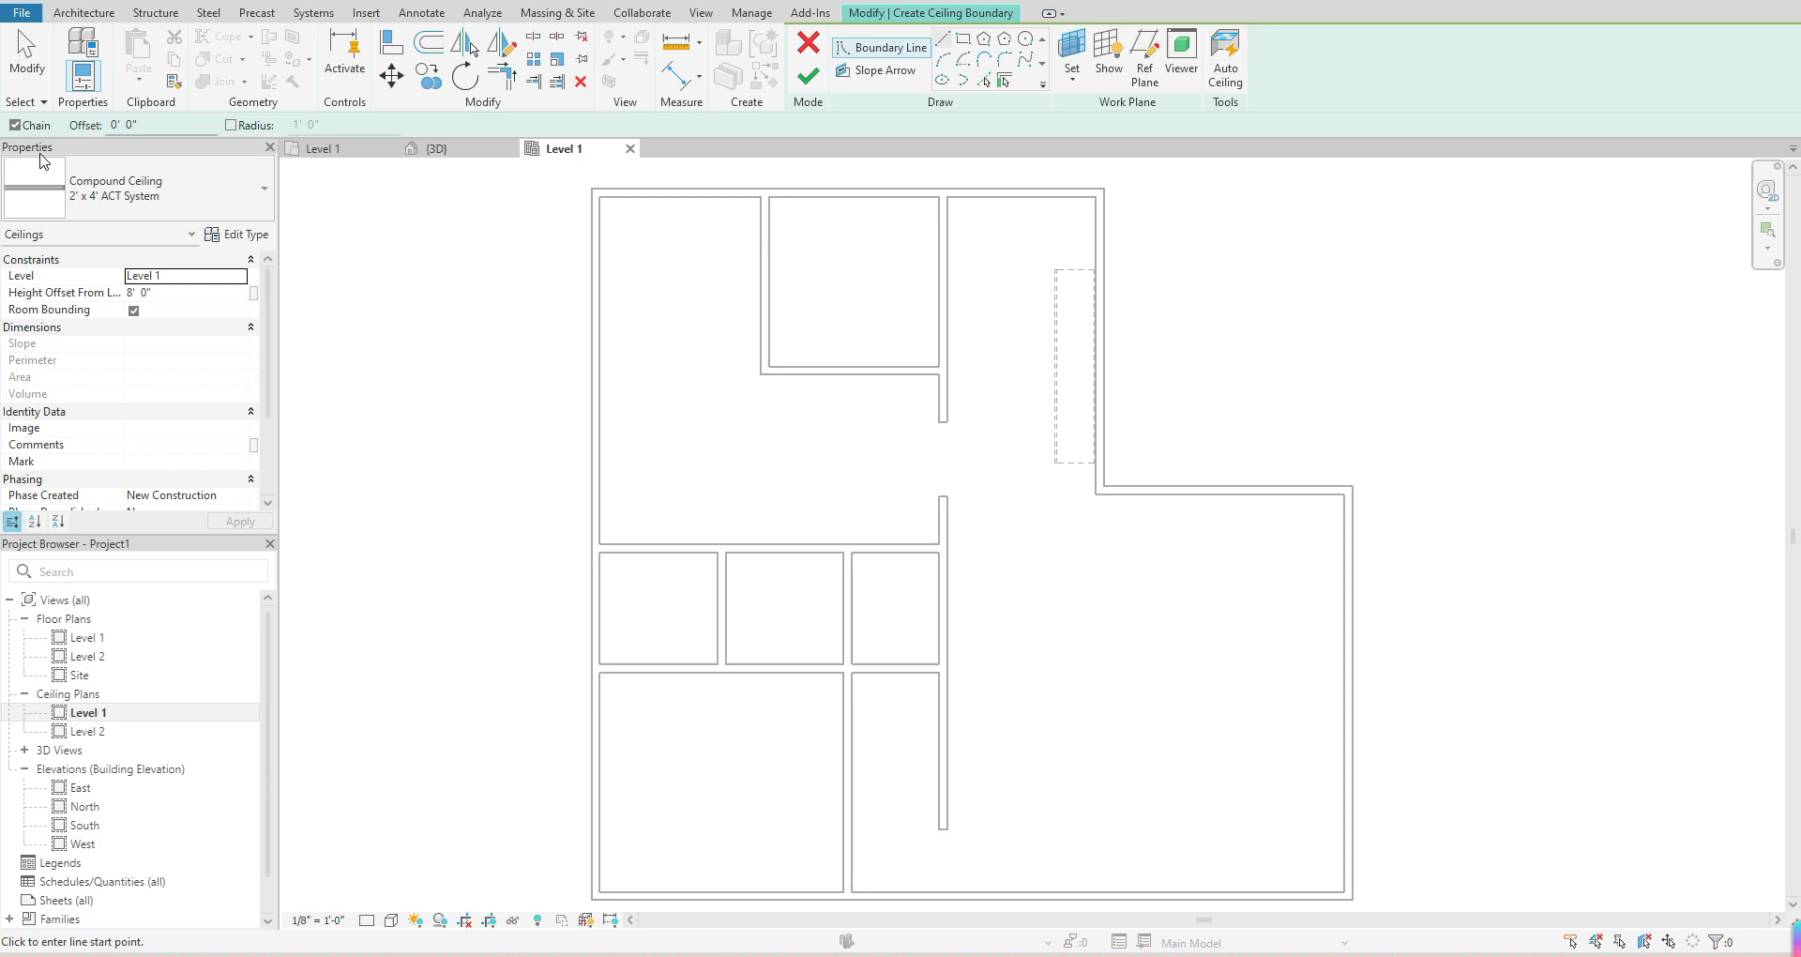
mouse_move(82, 365)
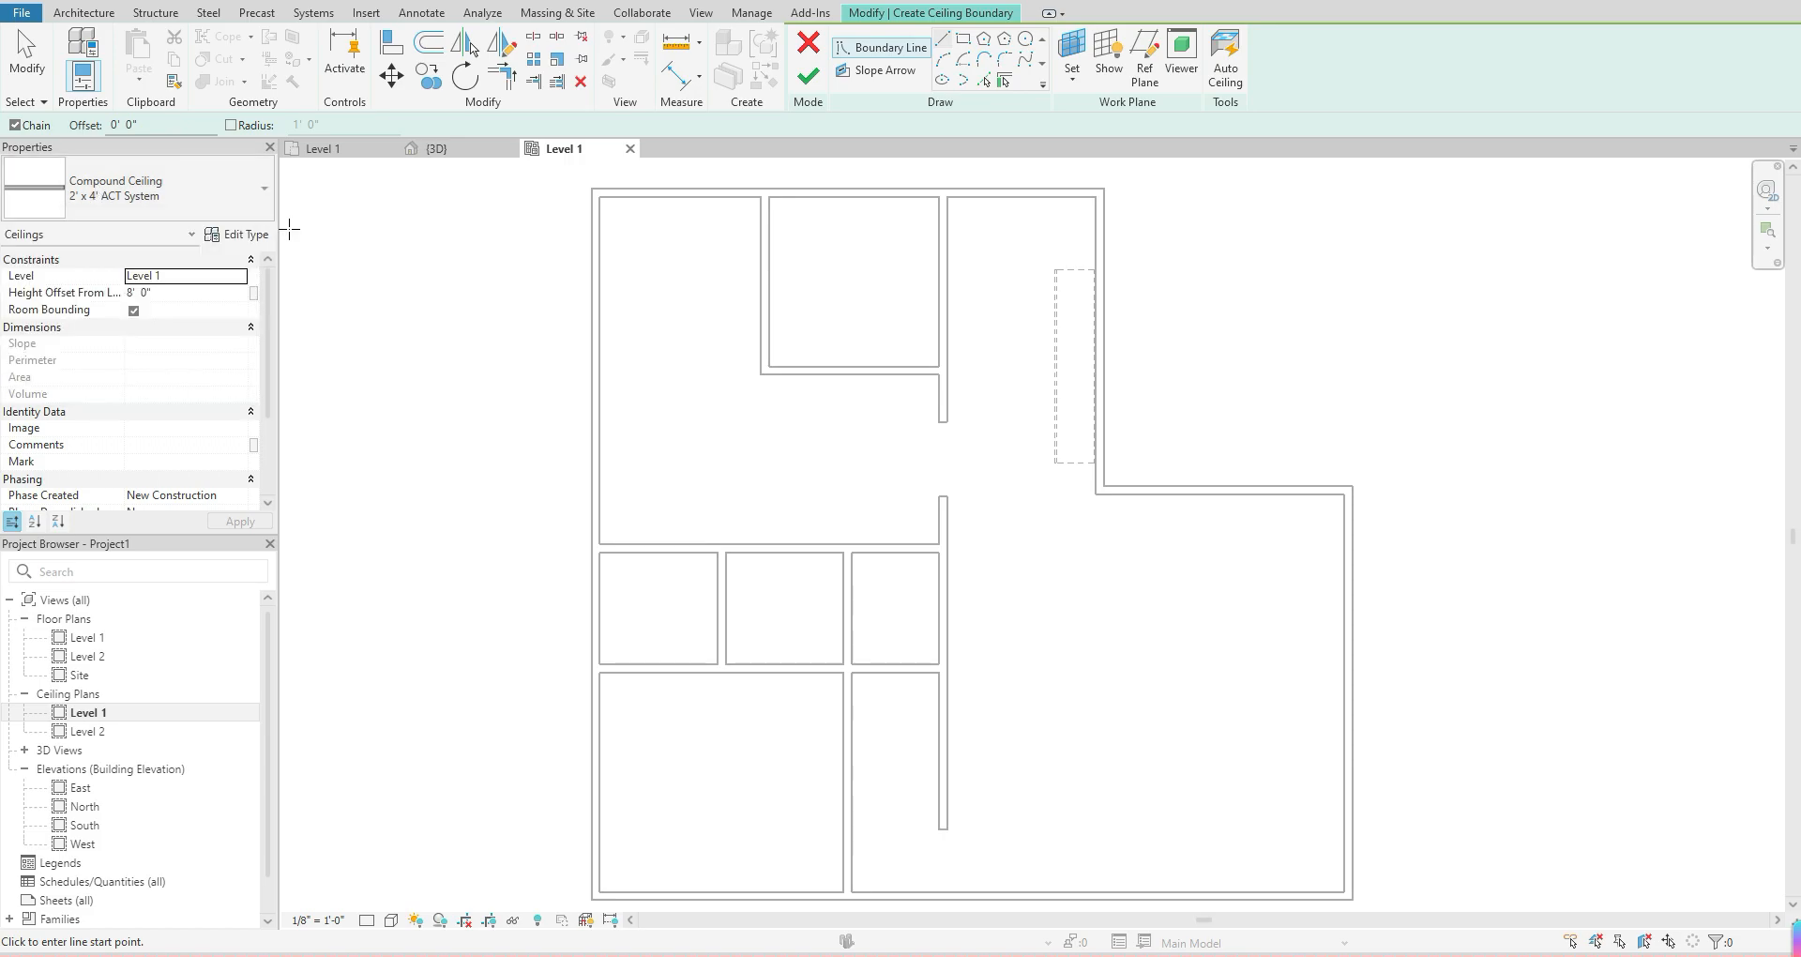
mouse_move(92, 416)
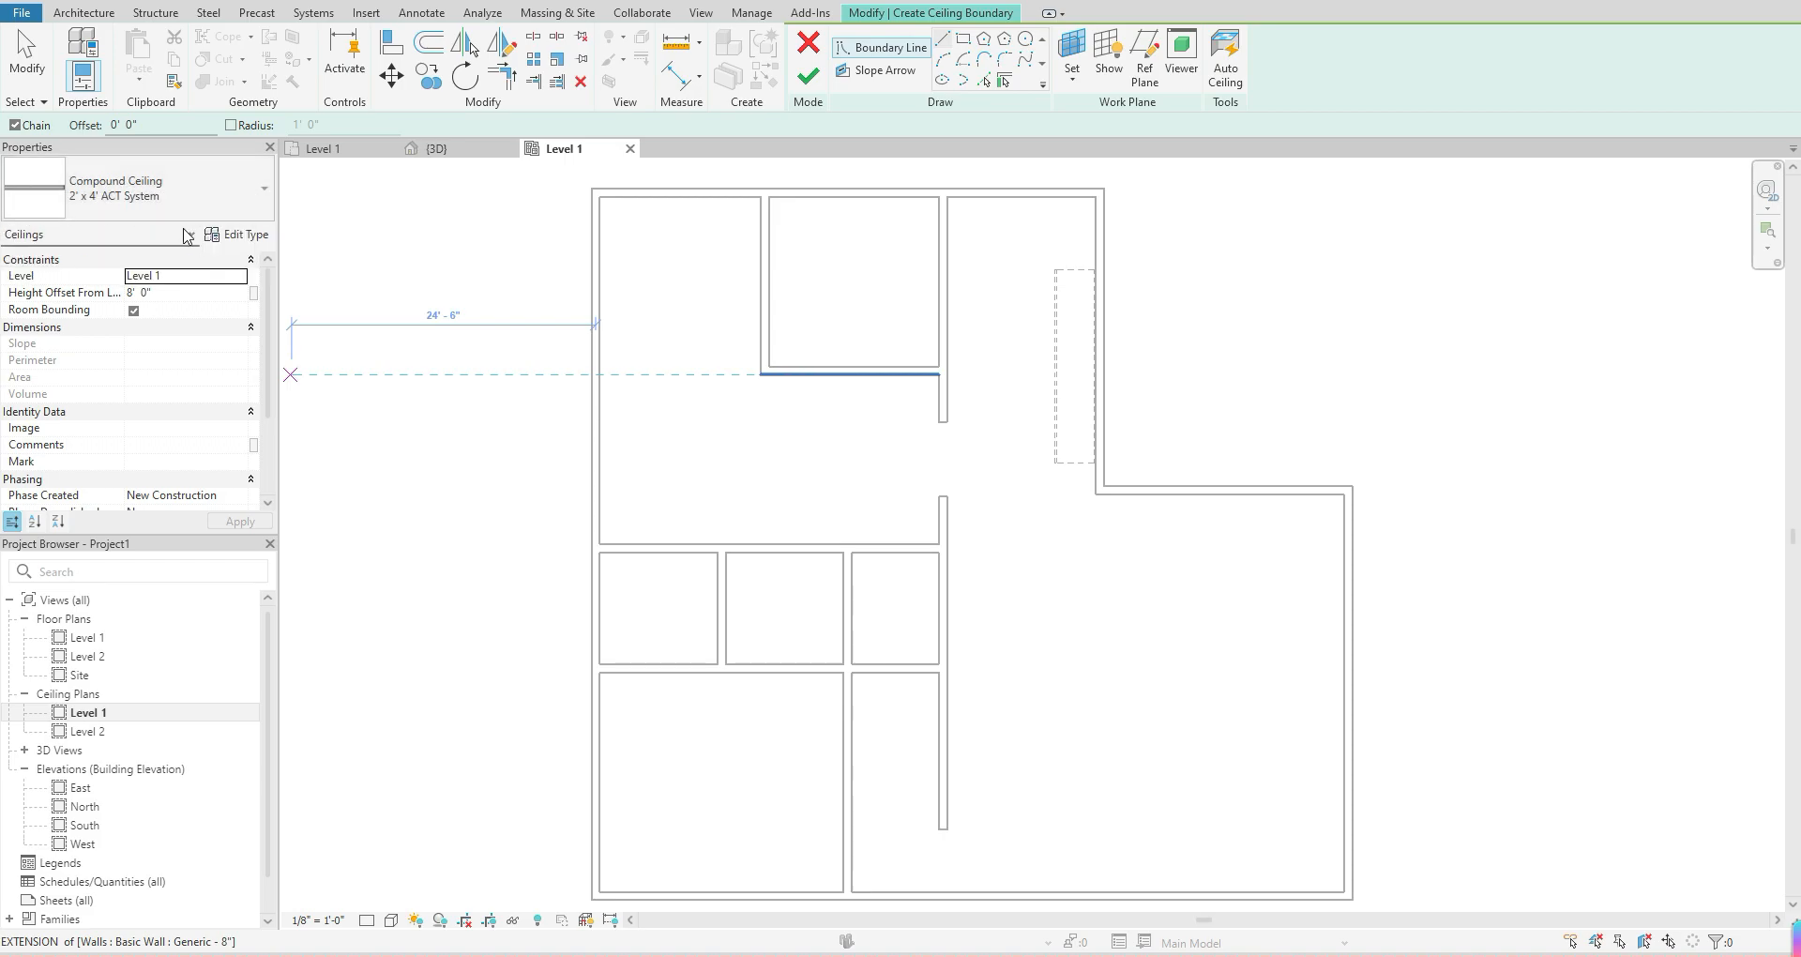
mouse_move(266, 190)
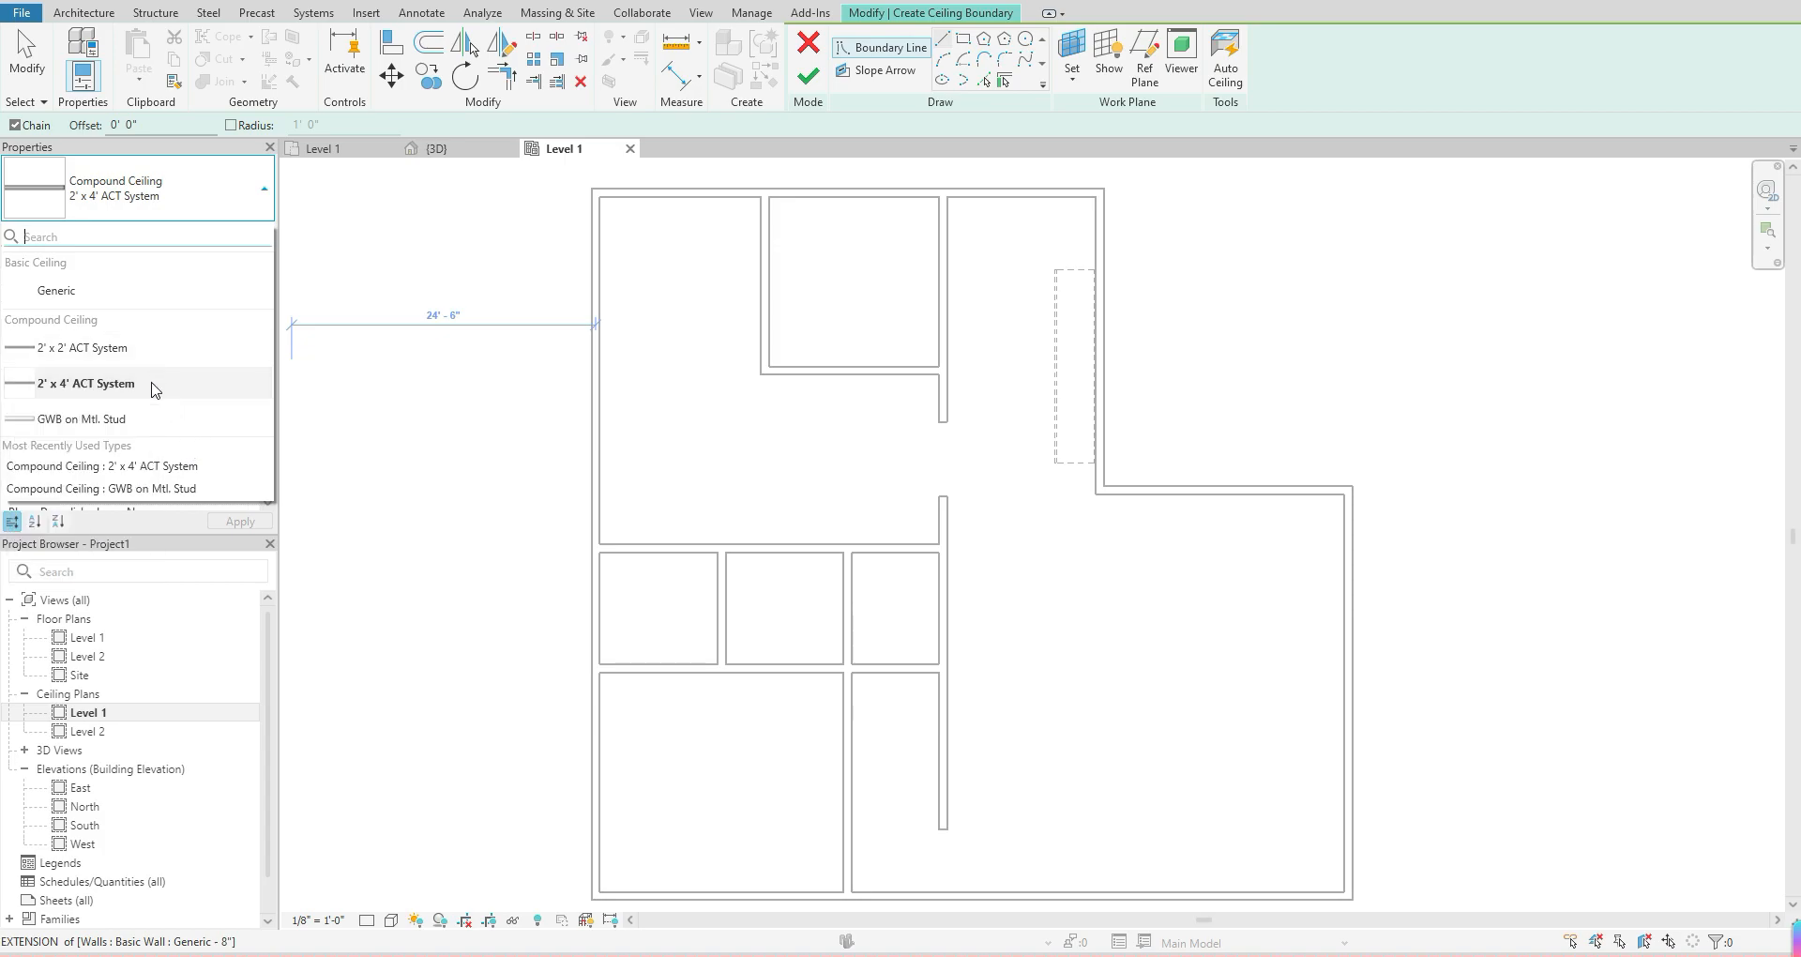
click(82, 383)
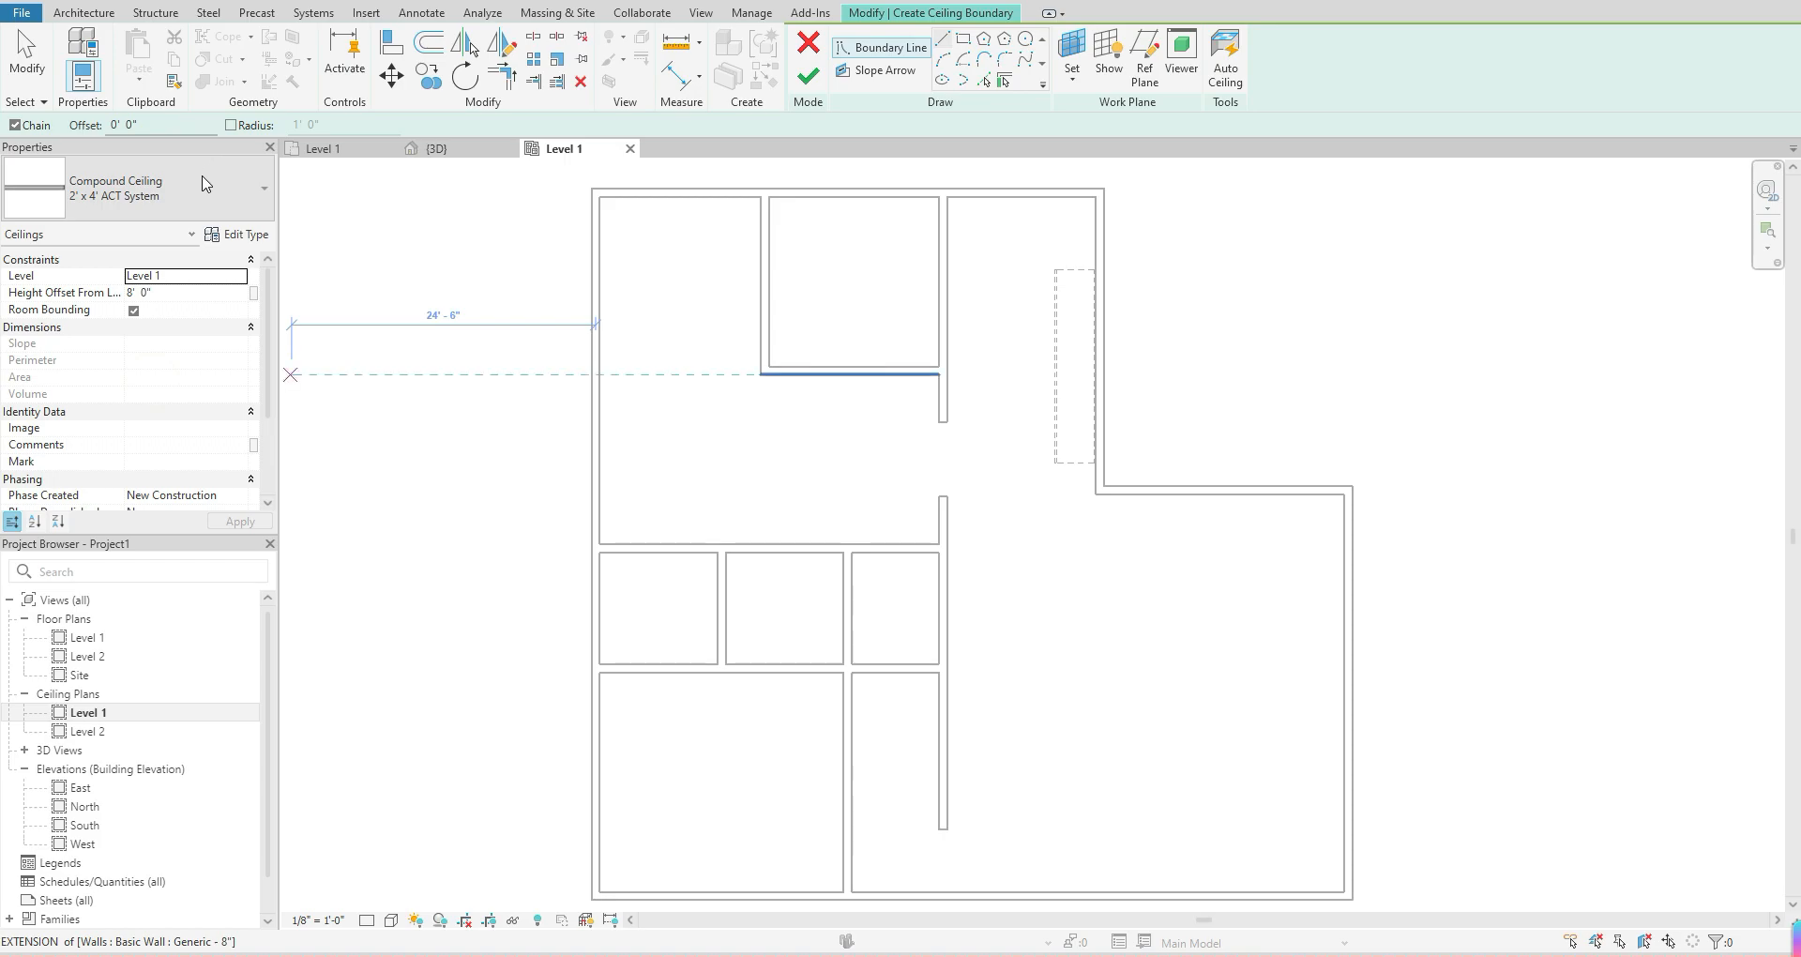
mouse_move(130, 185)
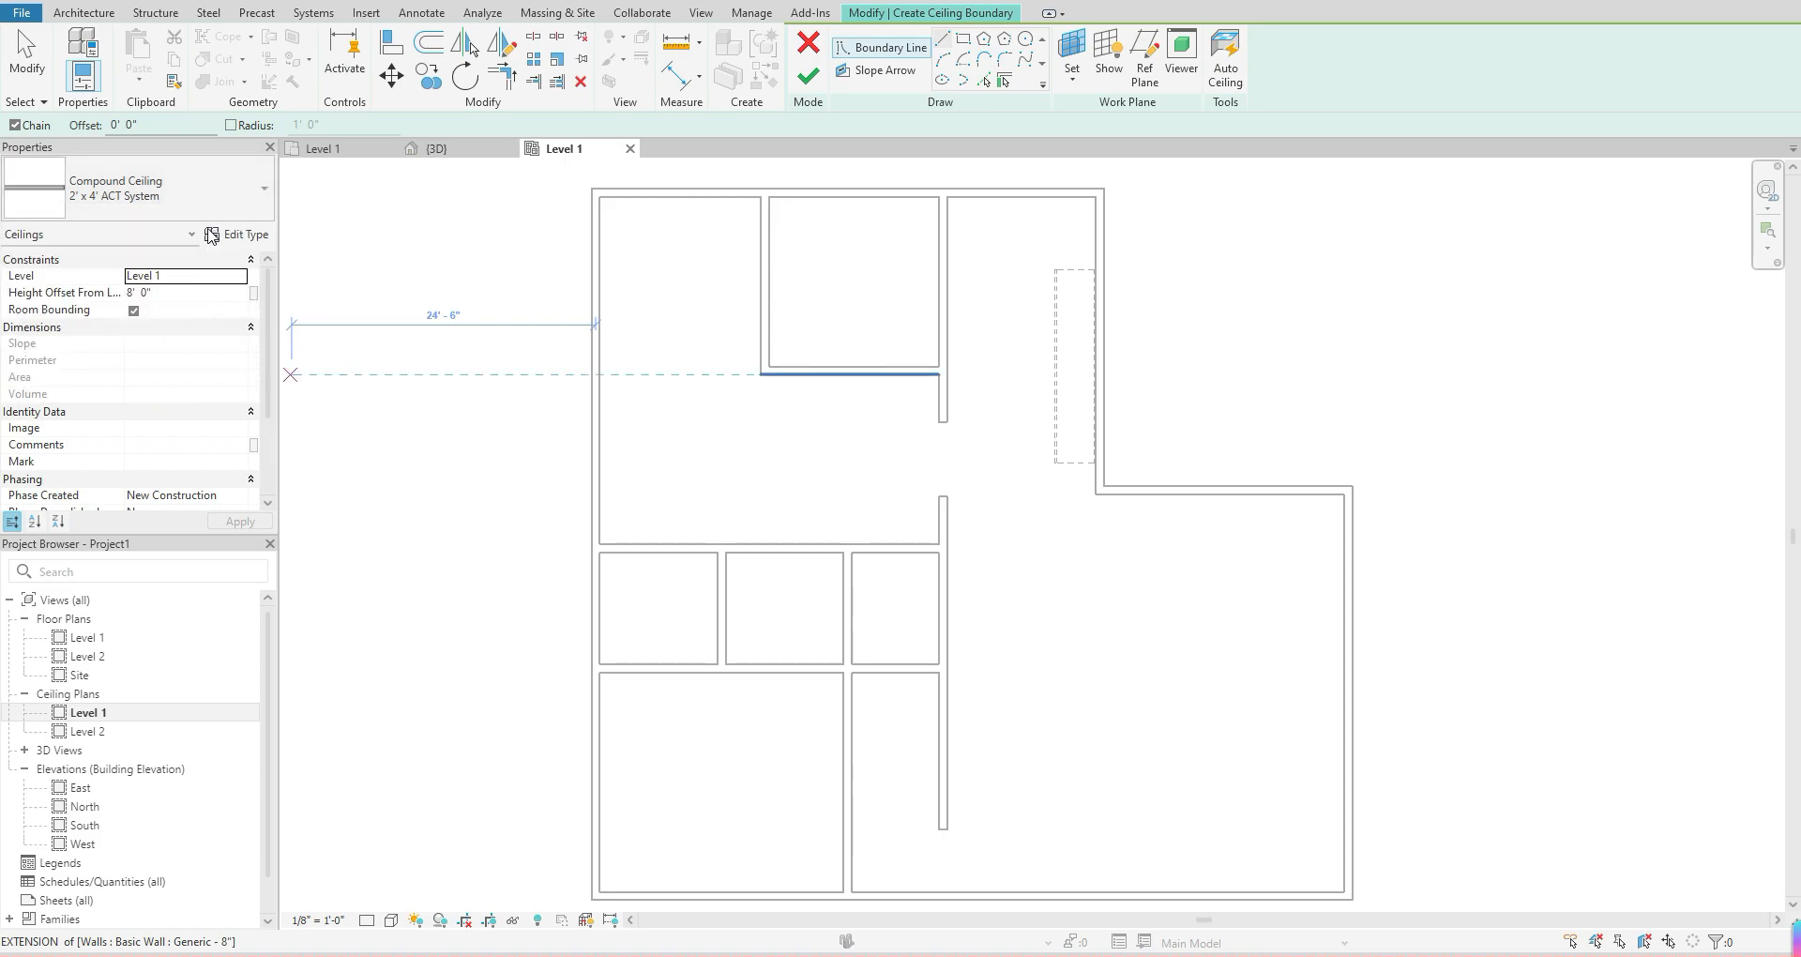
mouse_move(210, 235)
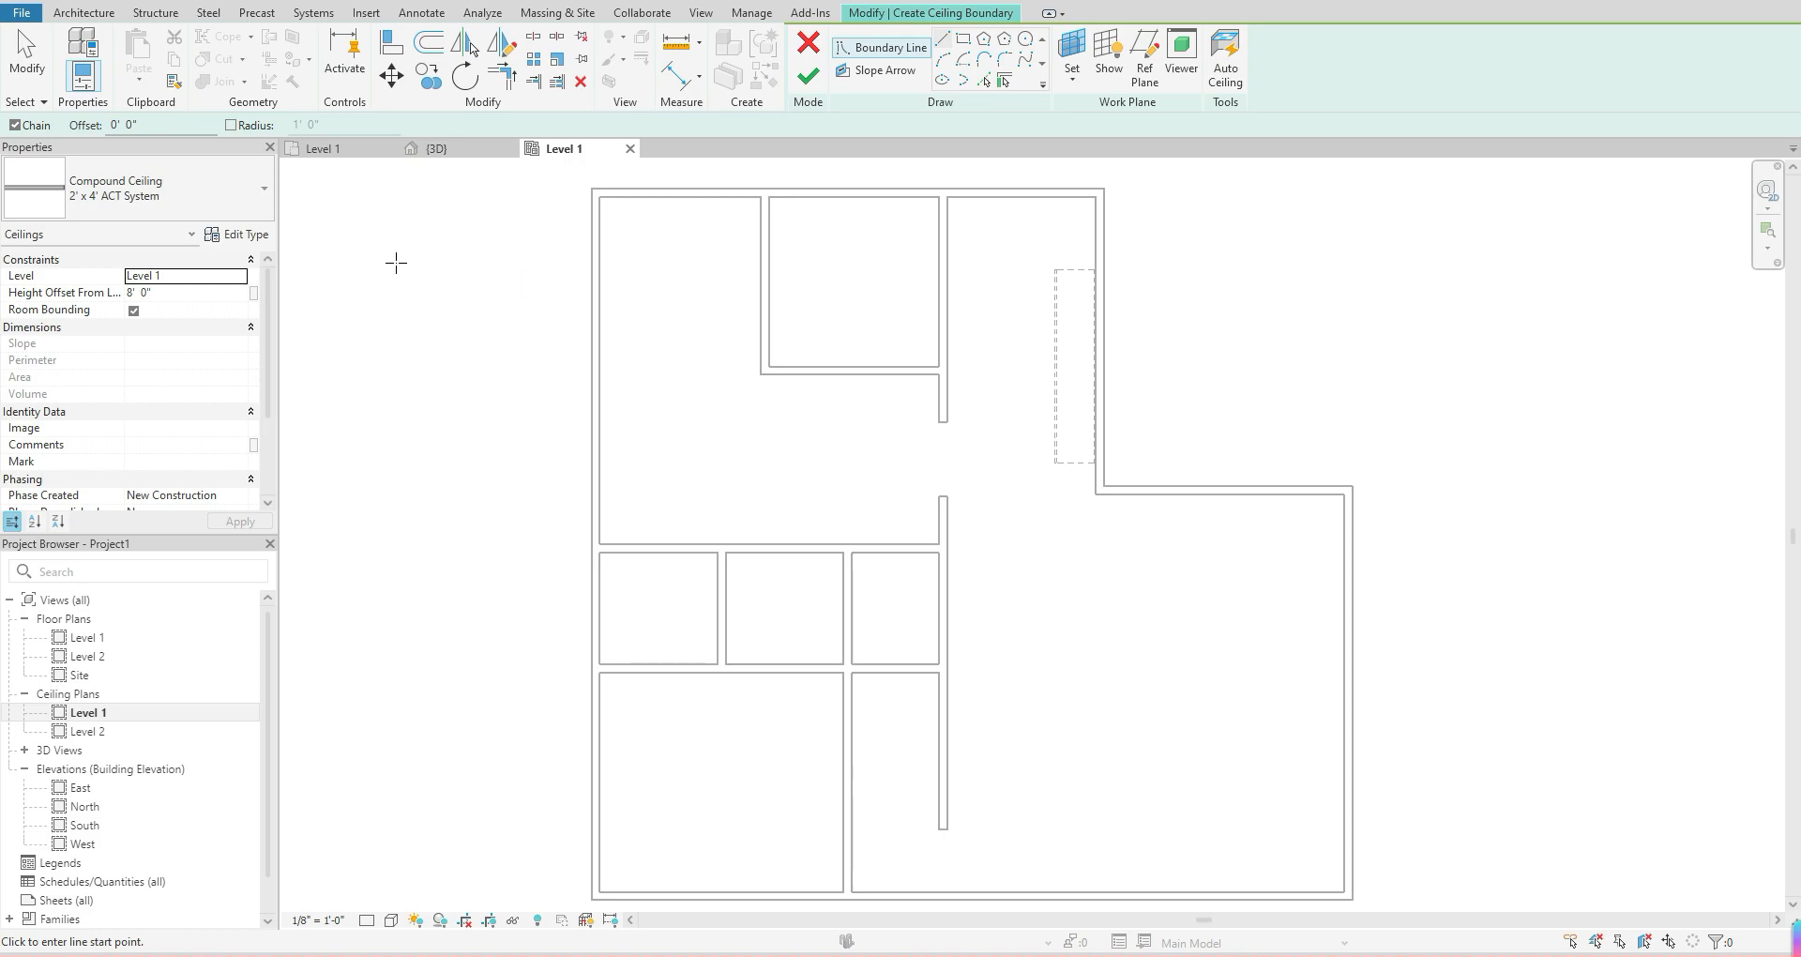
mouse_move(379, 265)
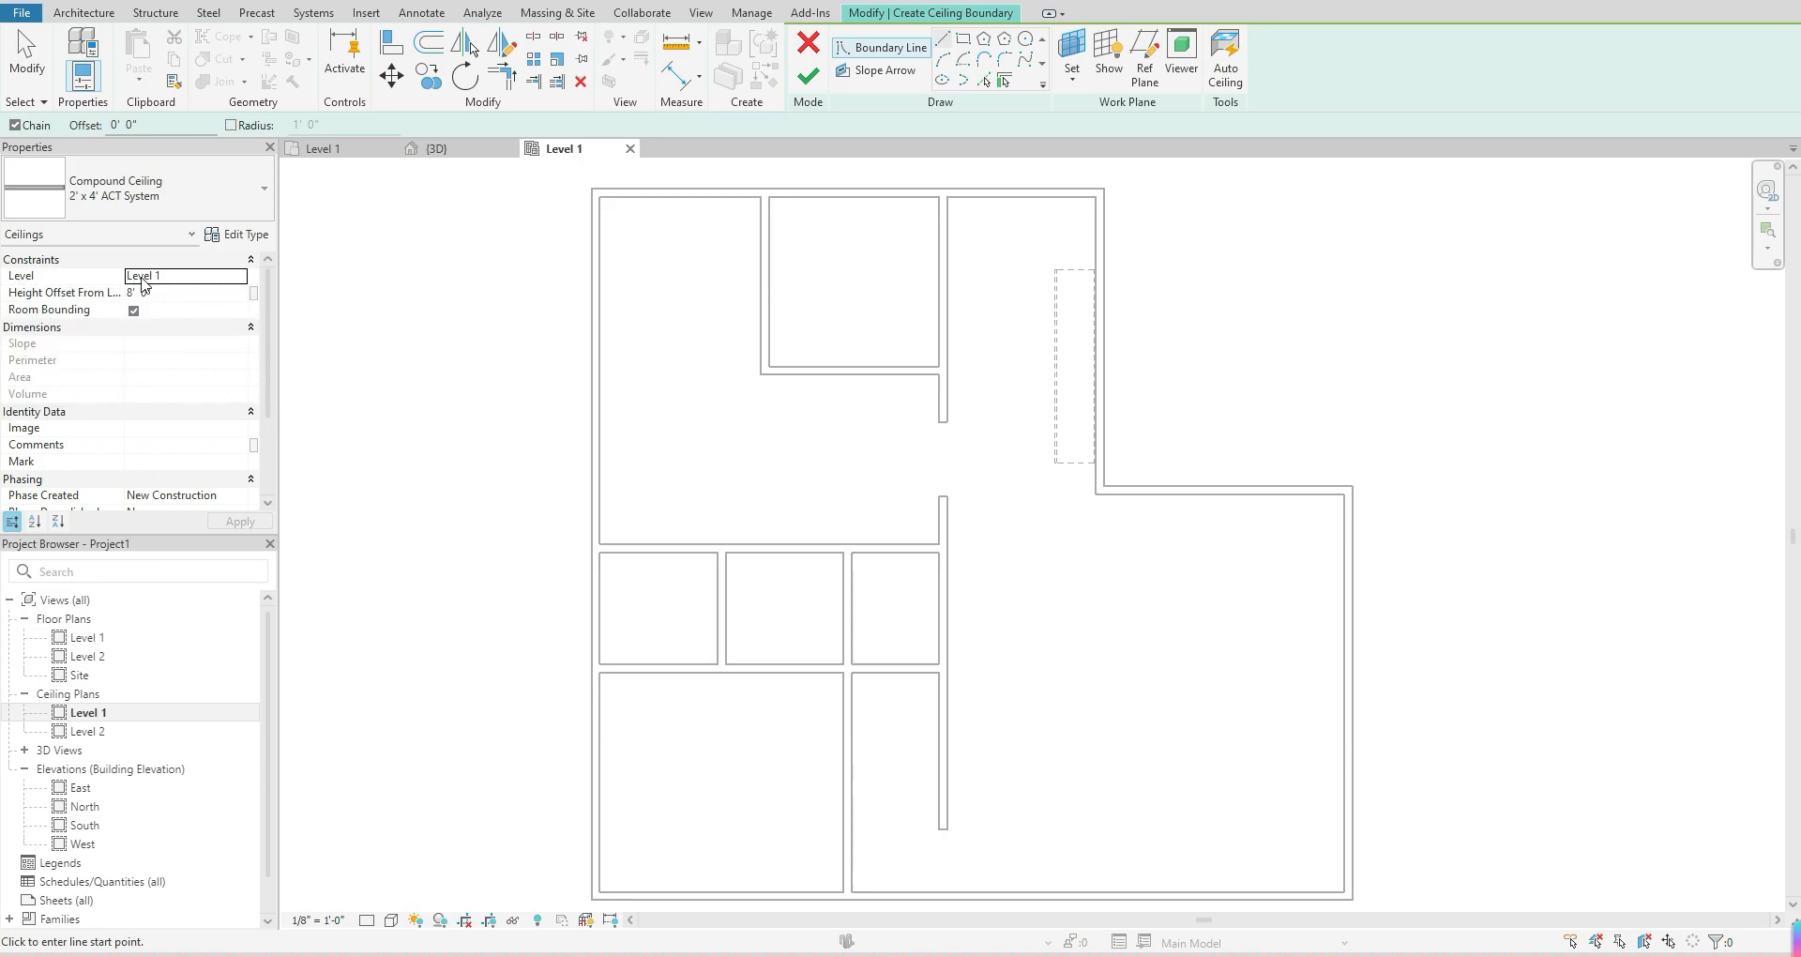
mouse_move(26, 276)
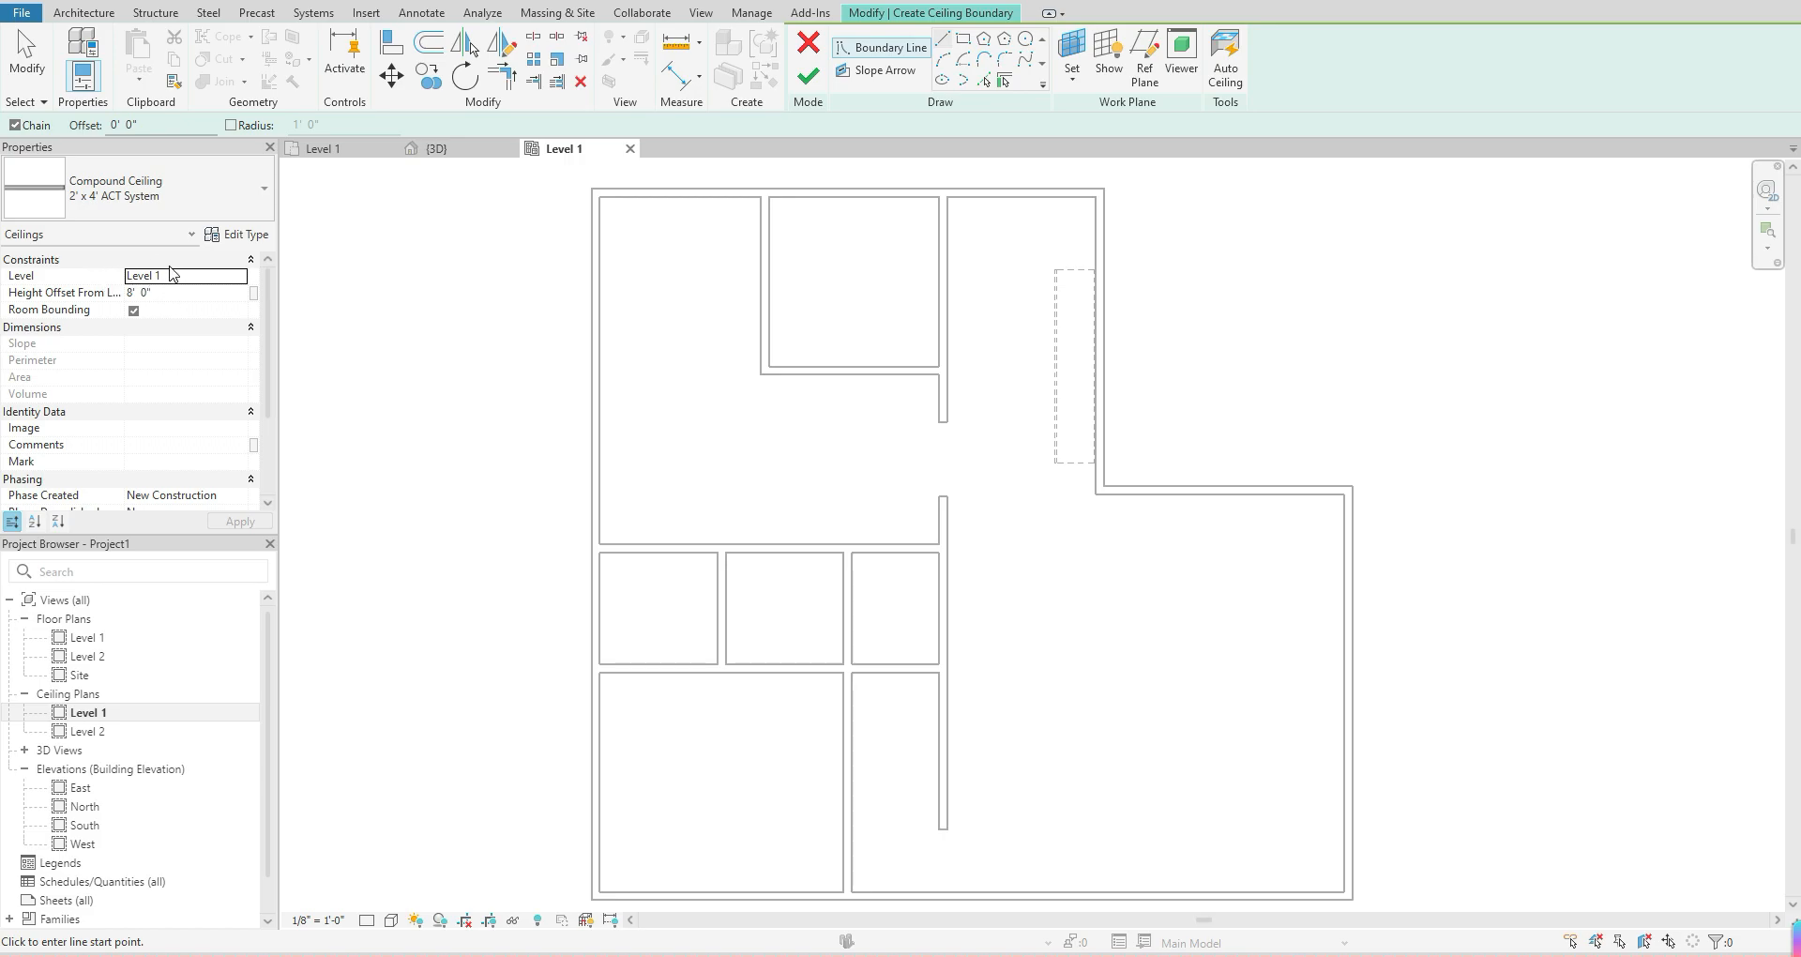
mouse_move(491, 254)
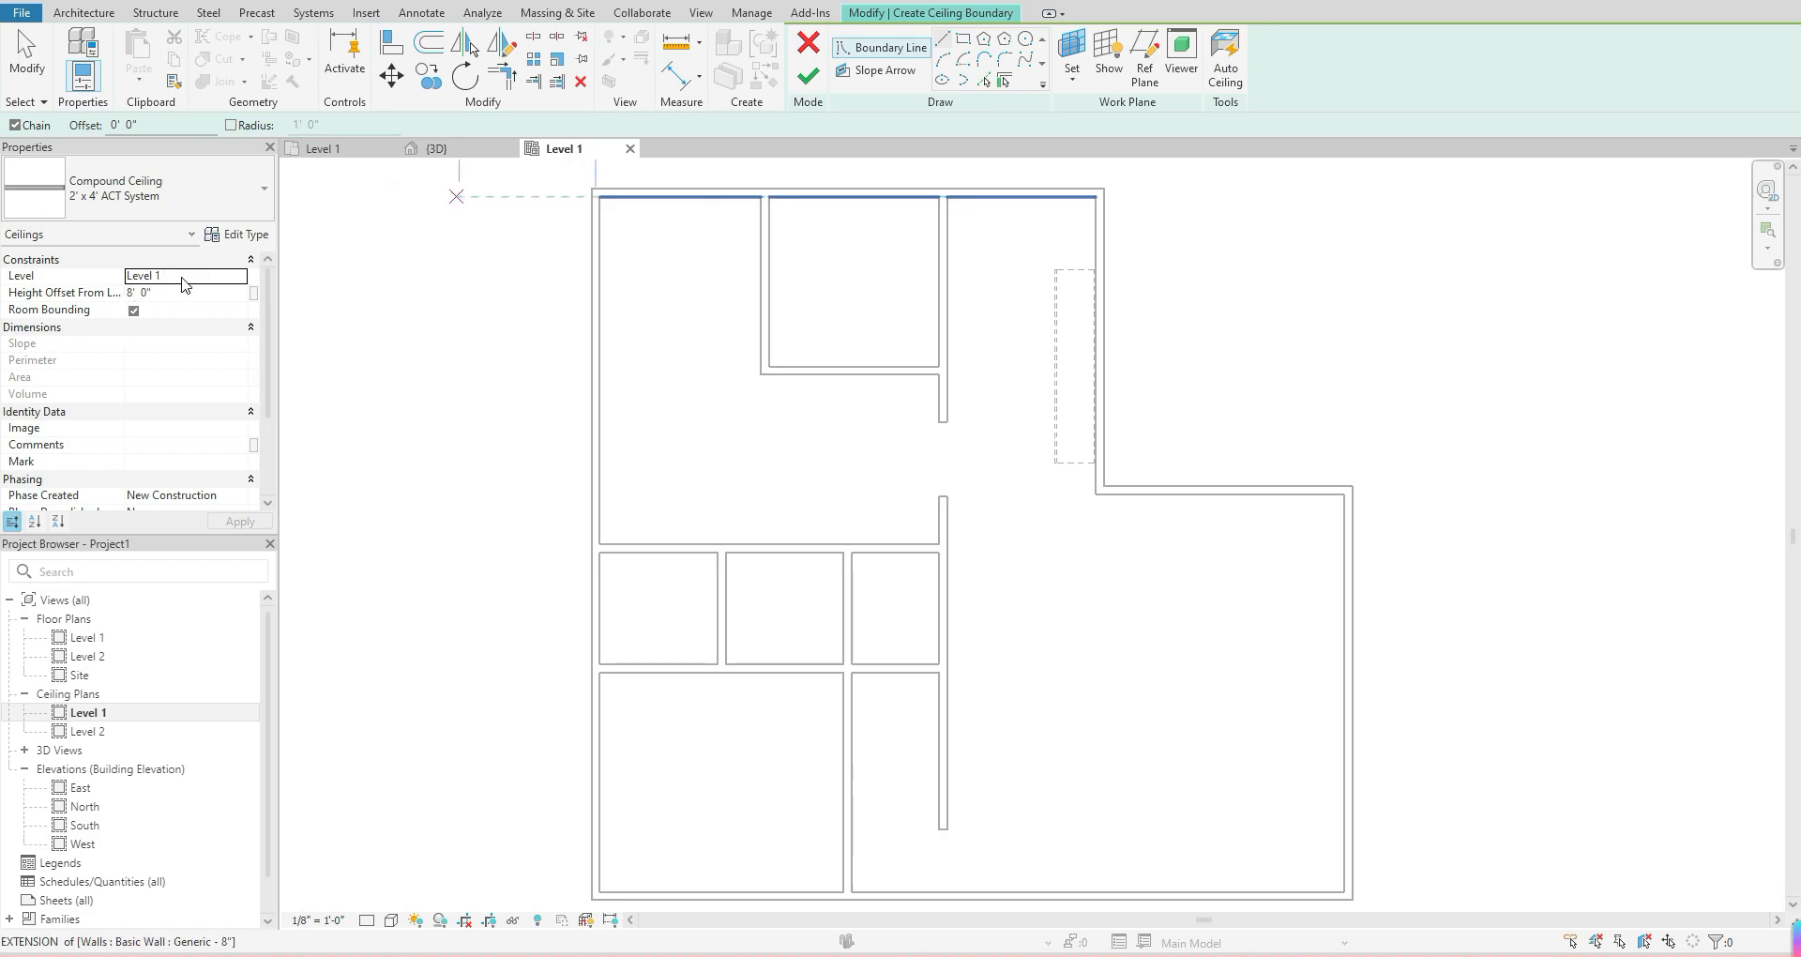
mouse_move(103, 261)
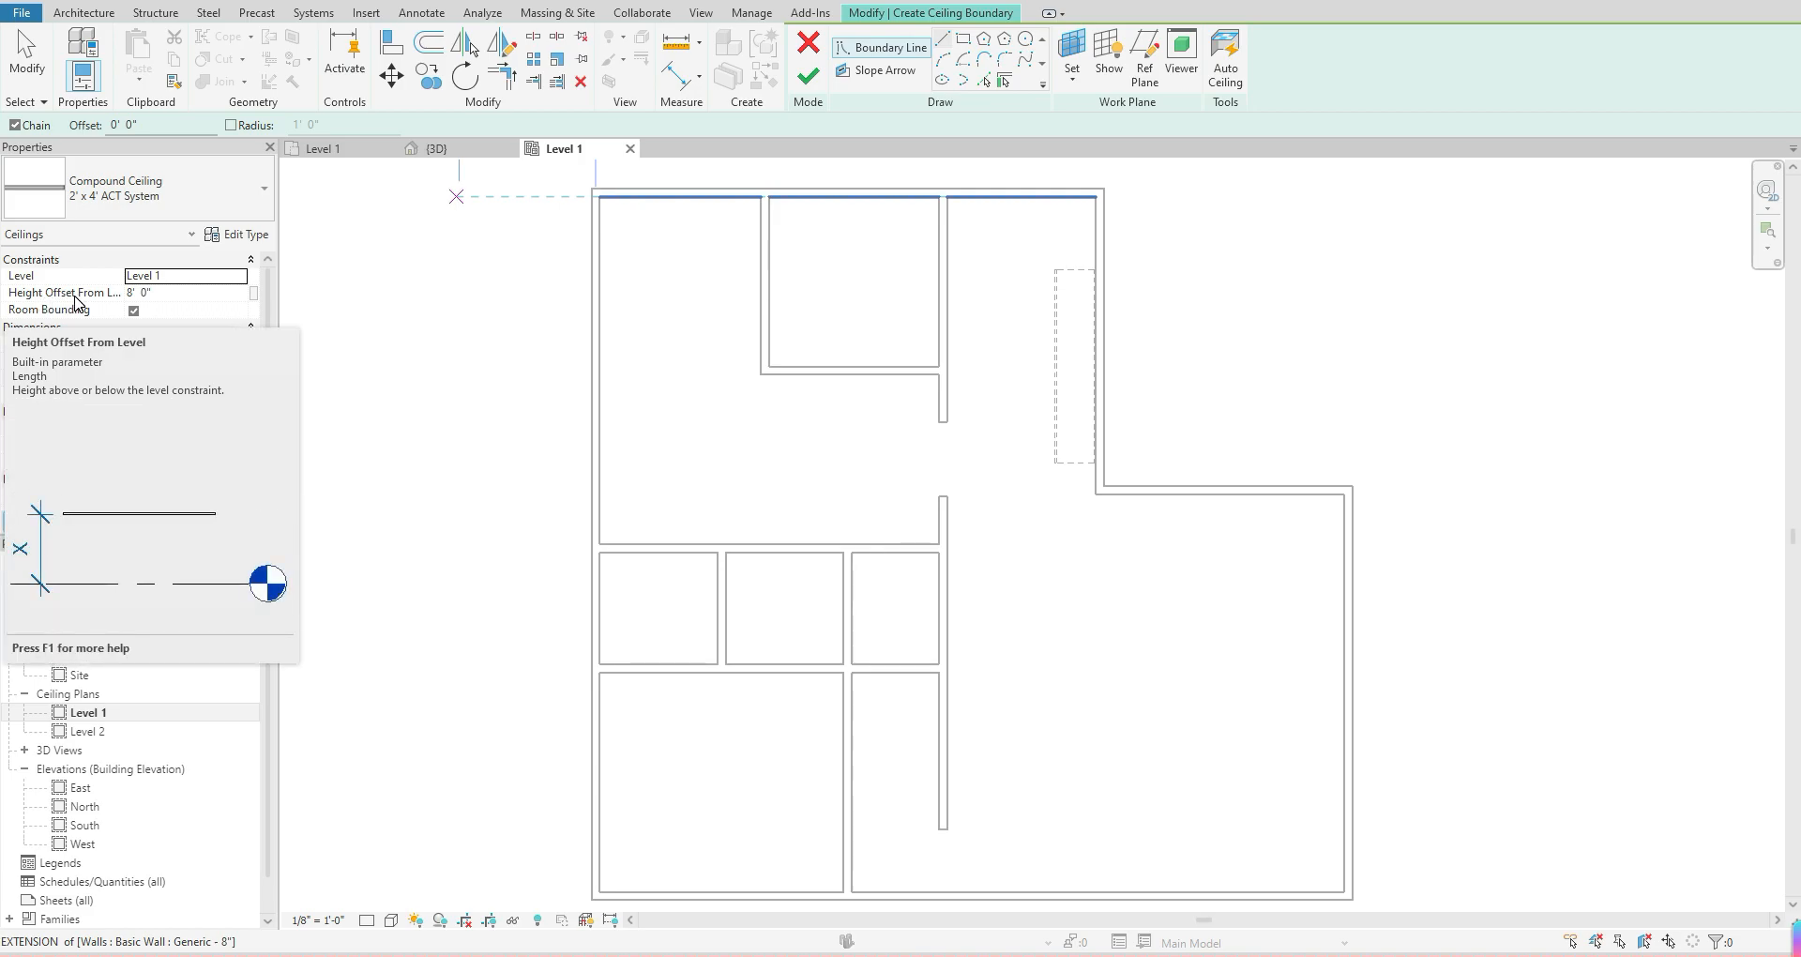
mouse_move(78, 303)
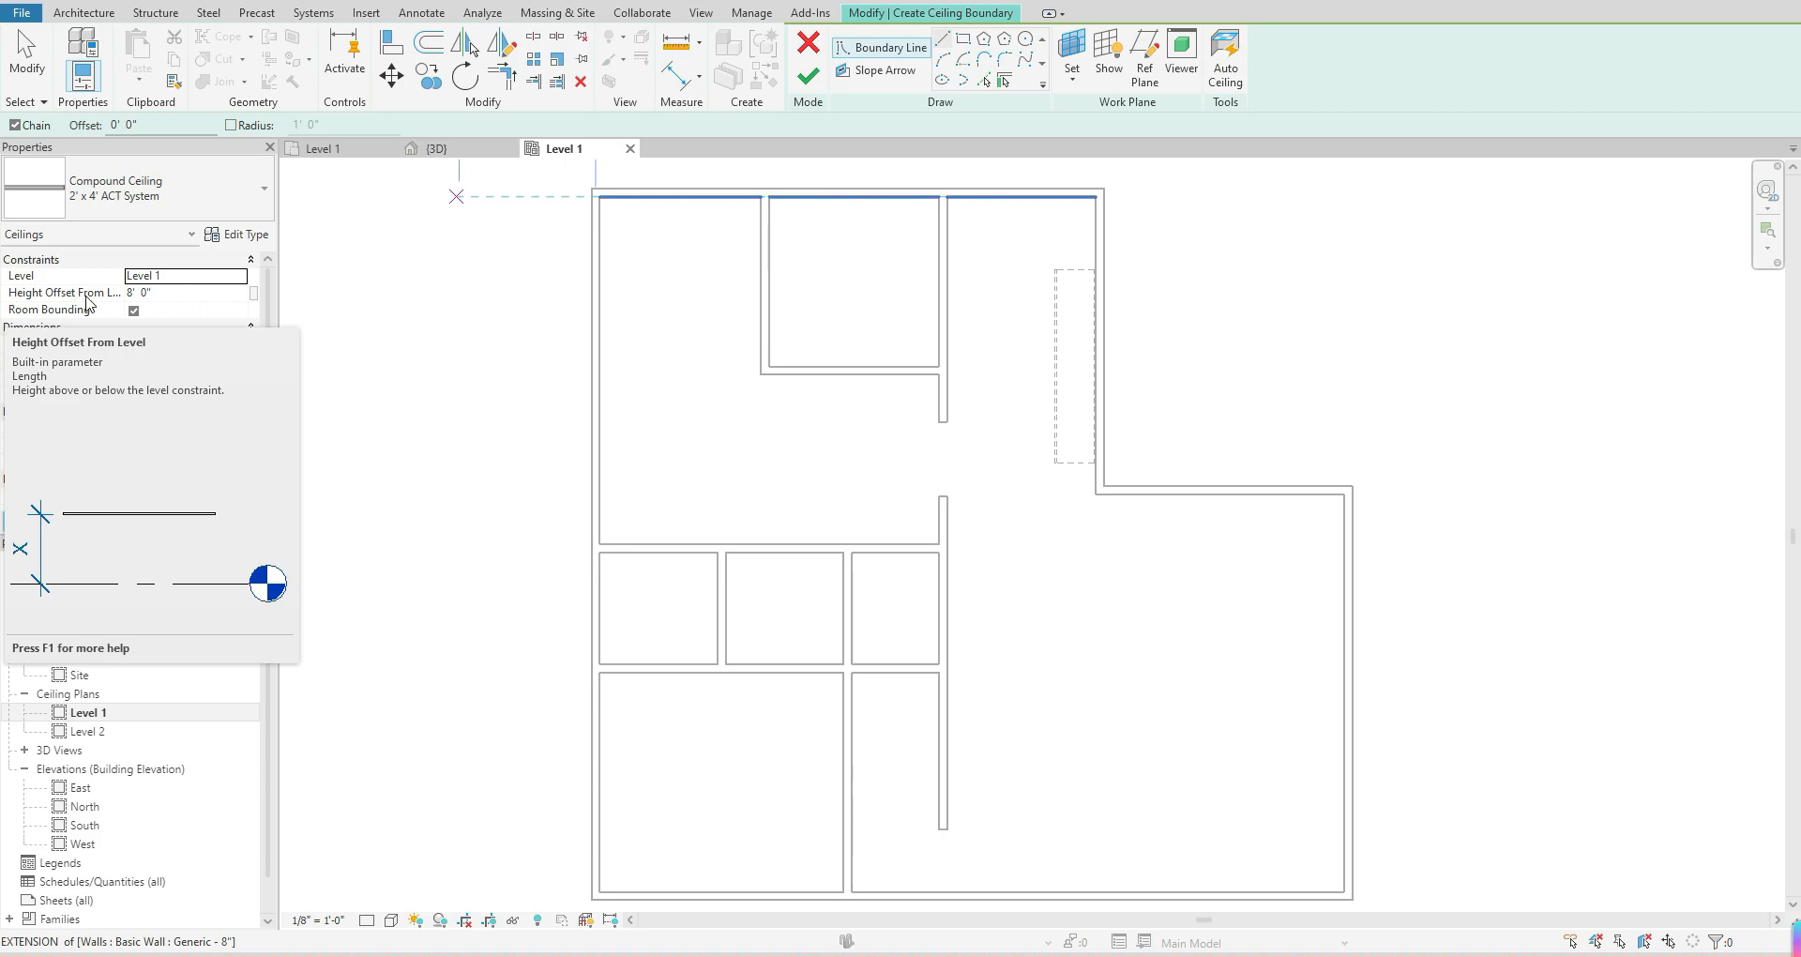
mouse_move(180, 301)
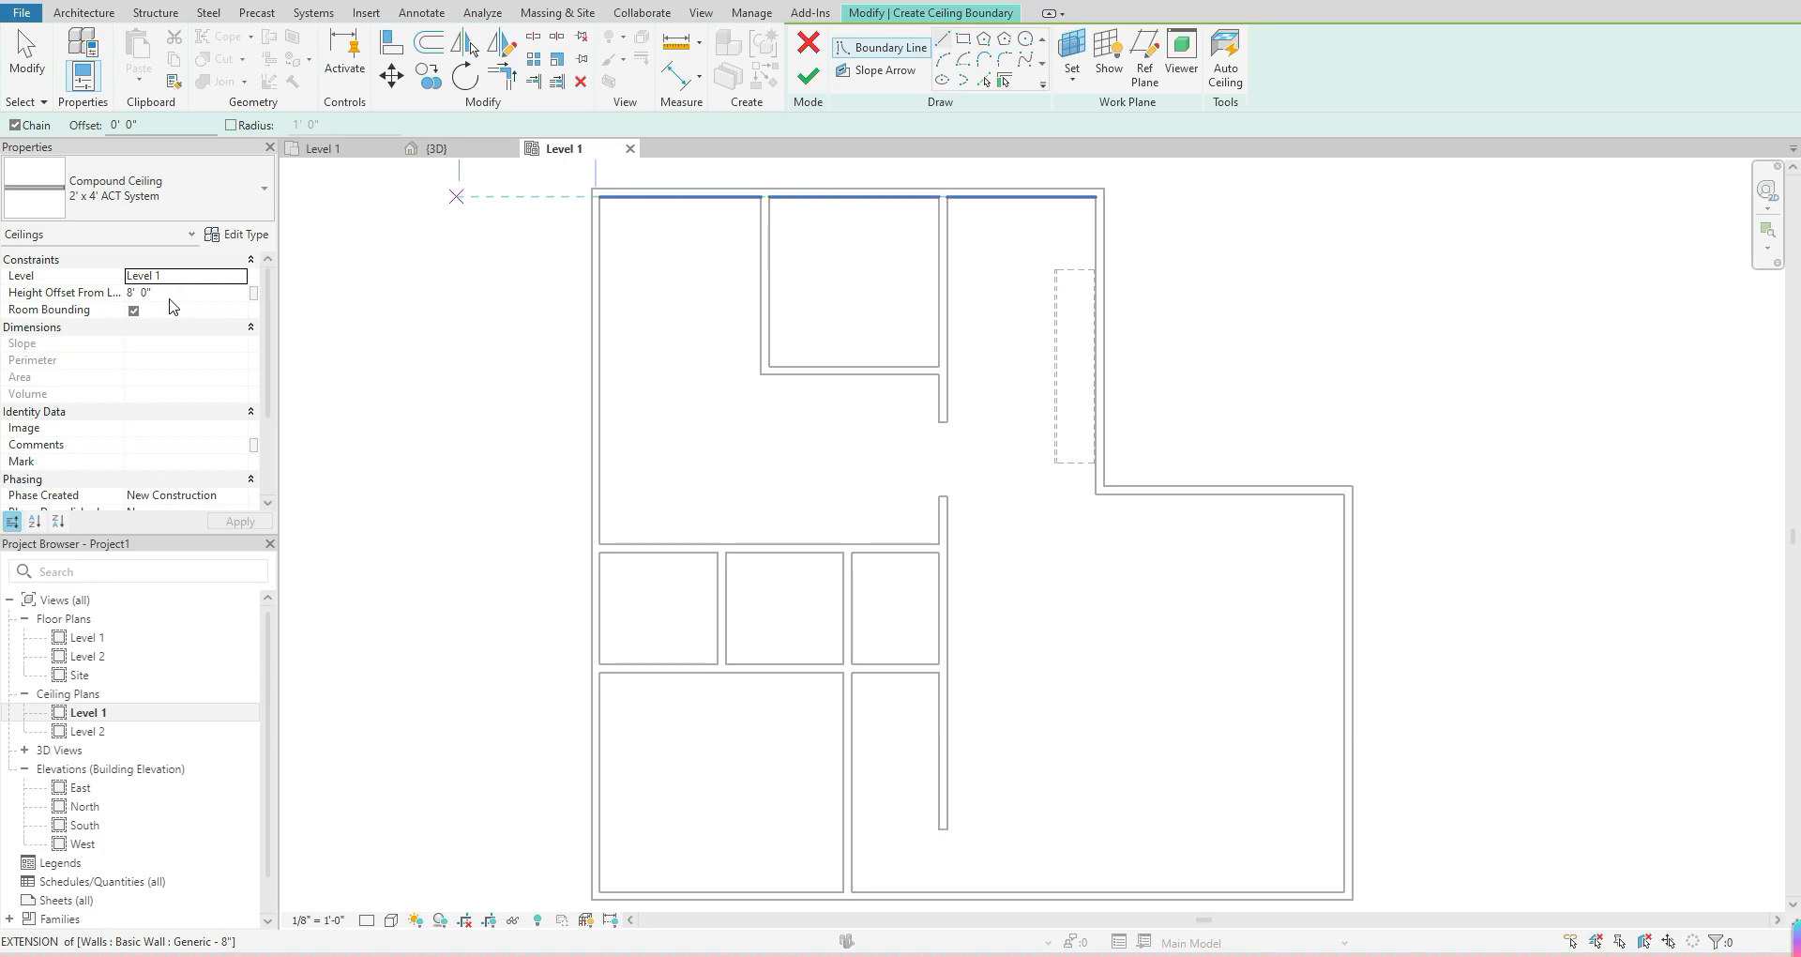
mouse_move(170, 307)
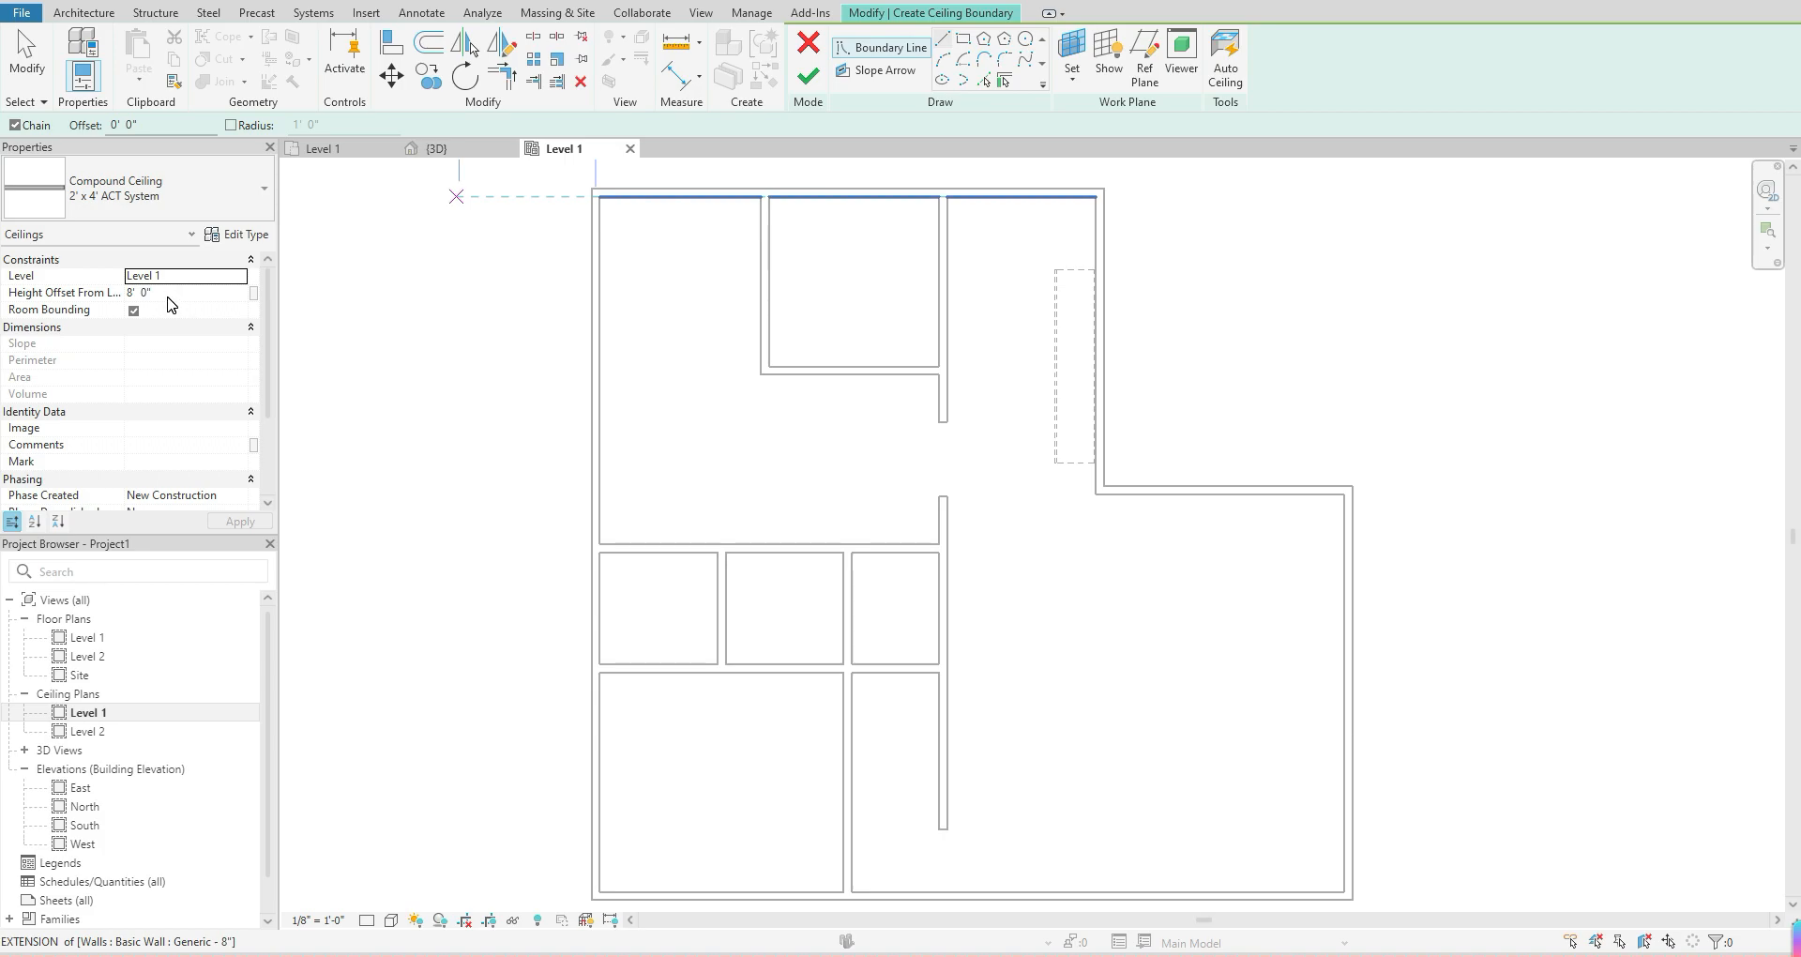
Step: Change the ceiling's Height Offset From Level from 8' 0" to 9' 0"
click(184, 292)
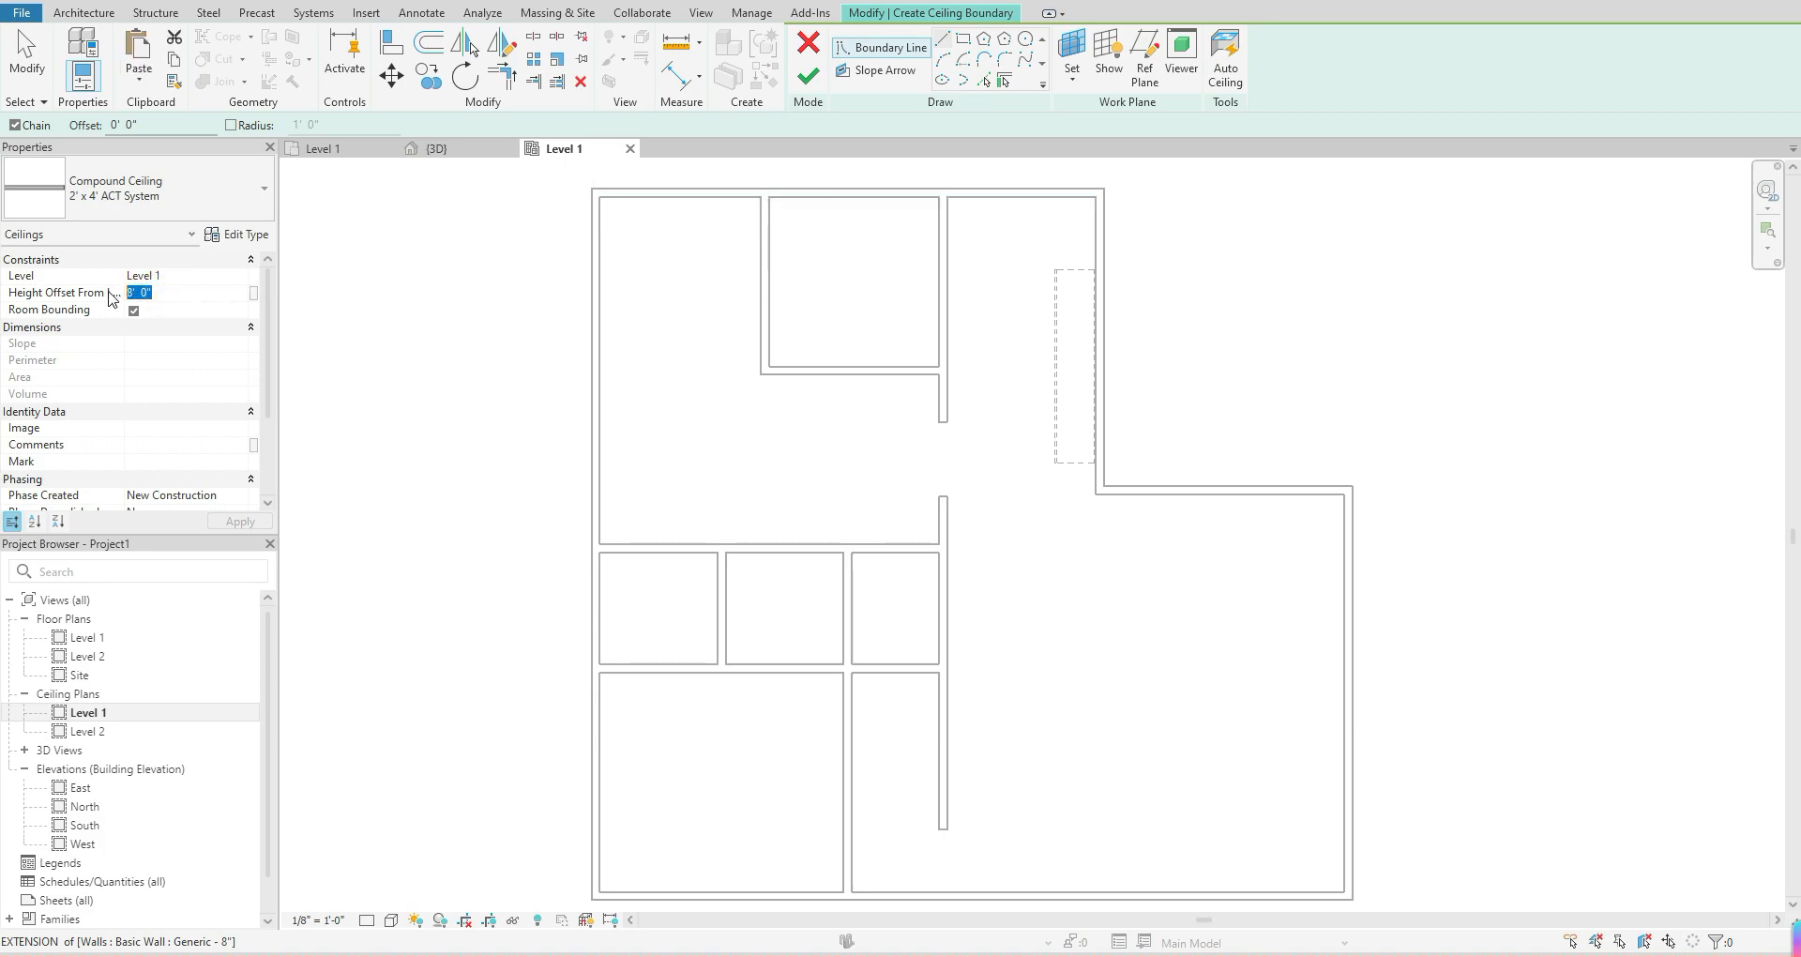
text(8' 0")
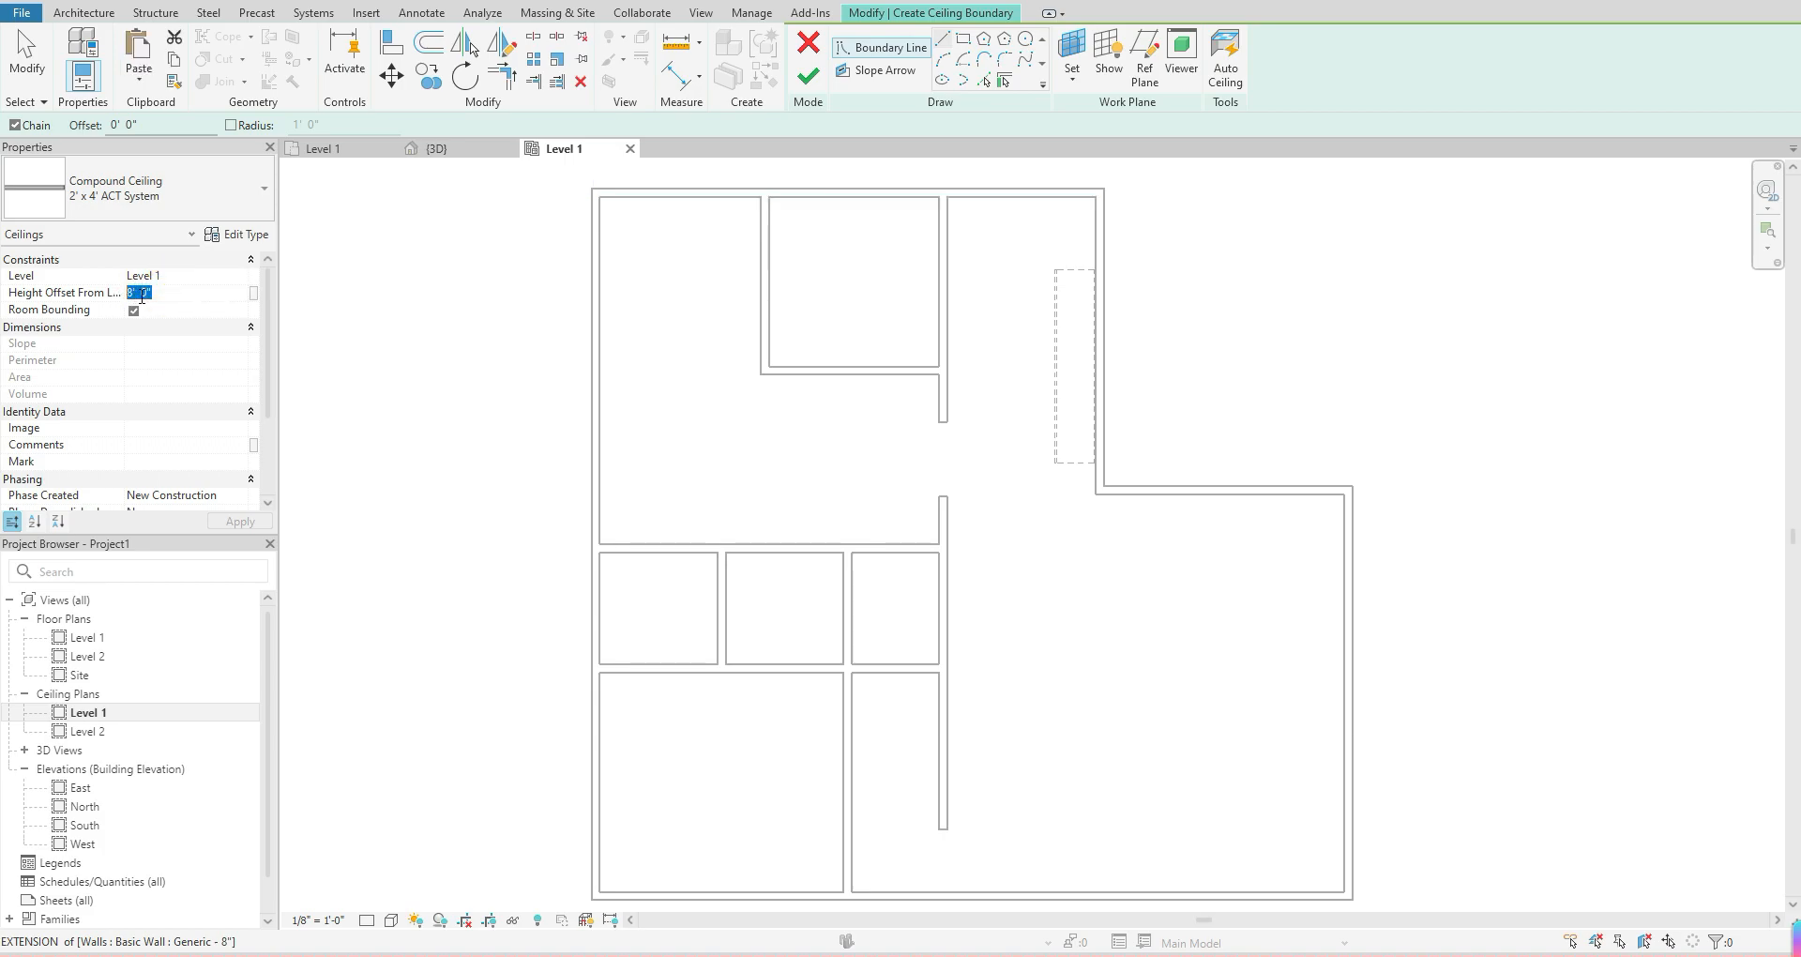
text(9)
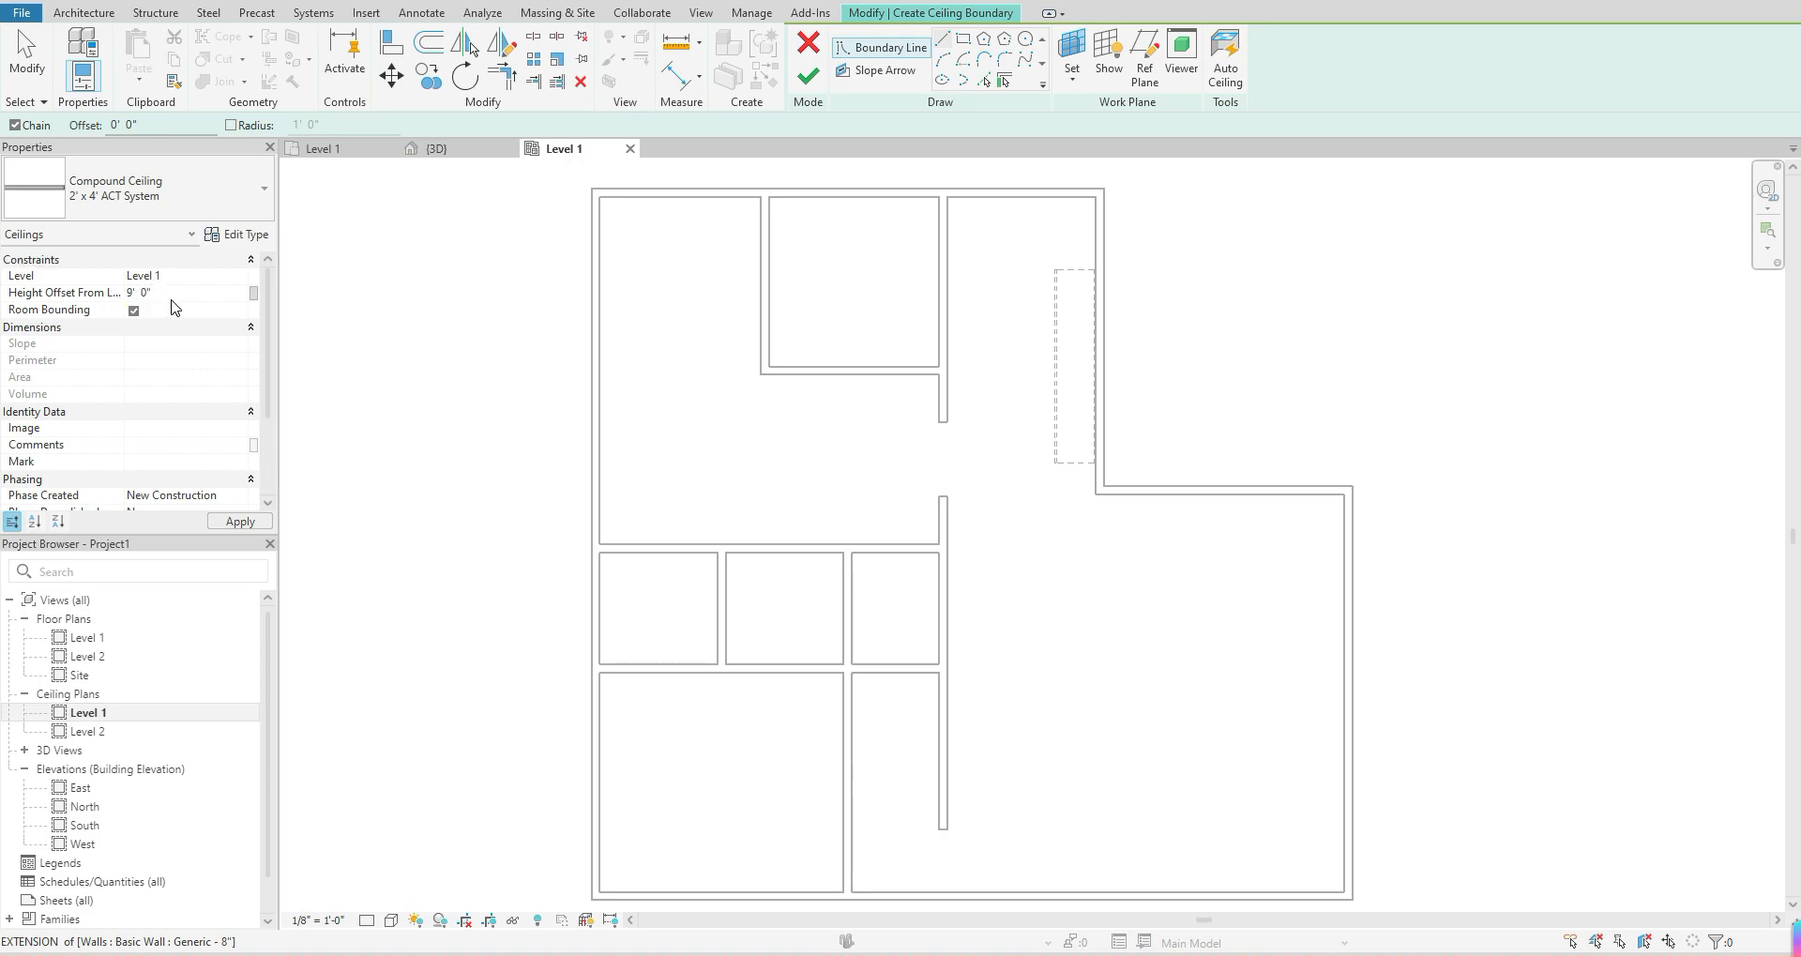
mouse_move(529, 203)
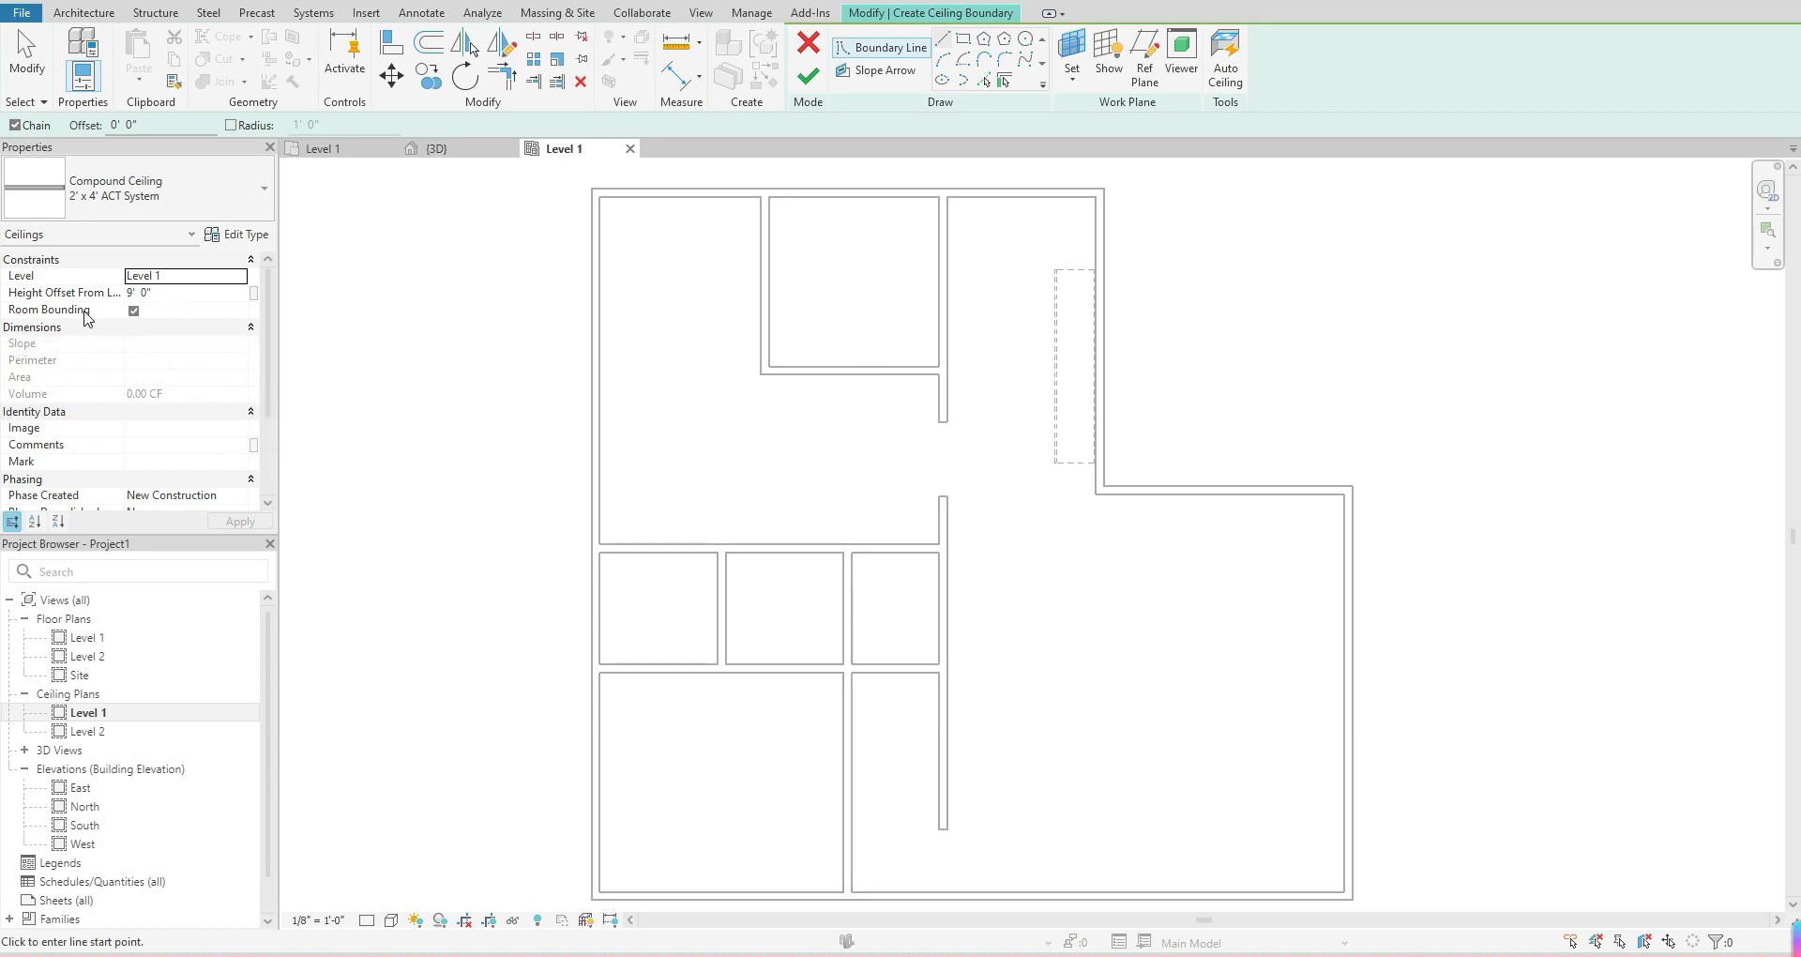
mouse_move(163, 312)
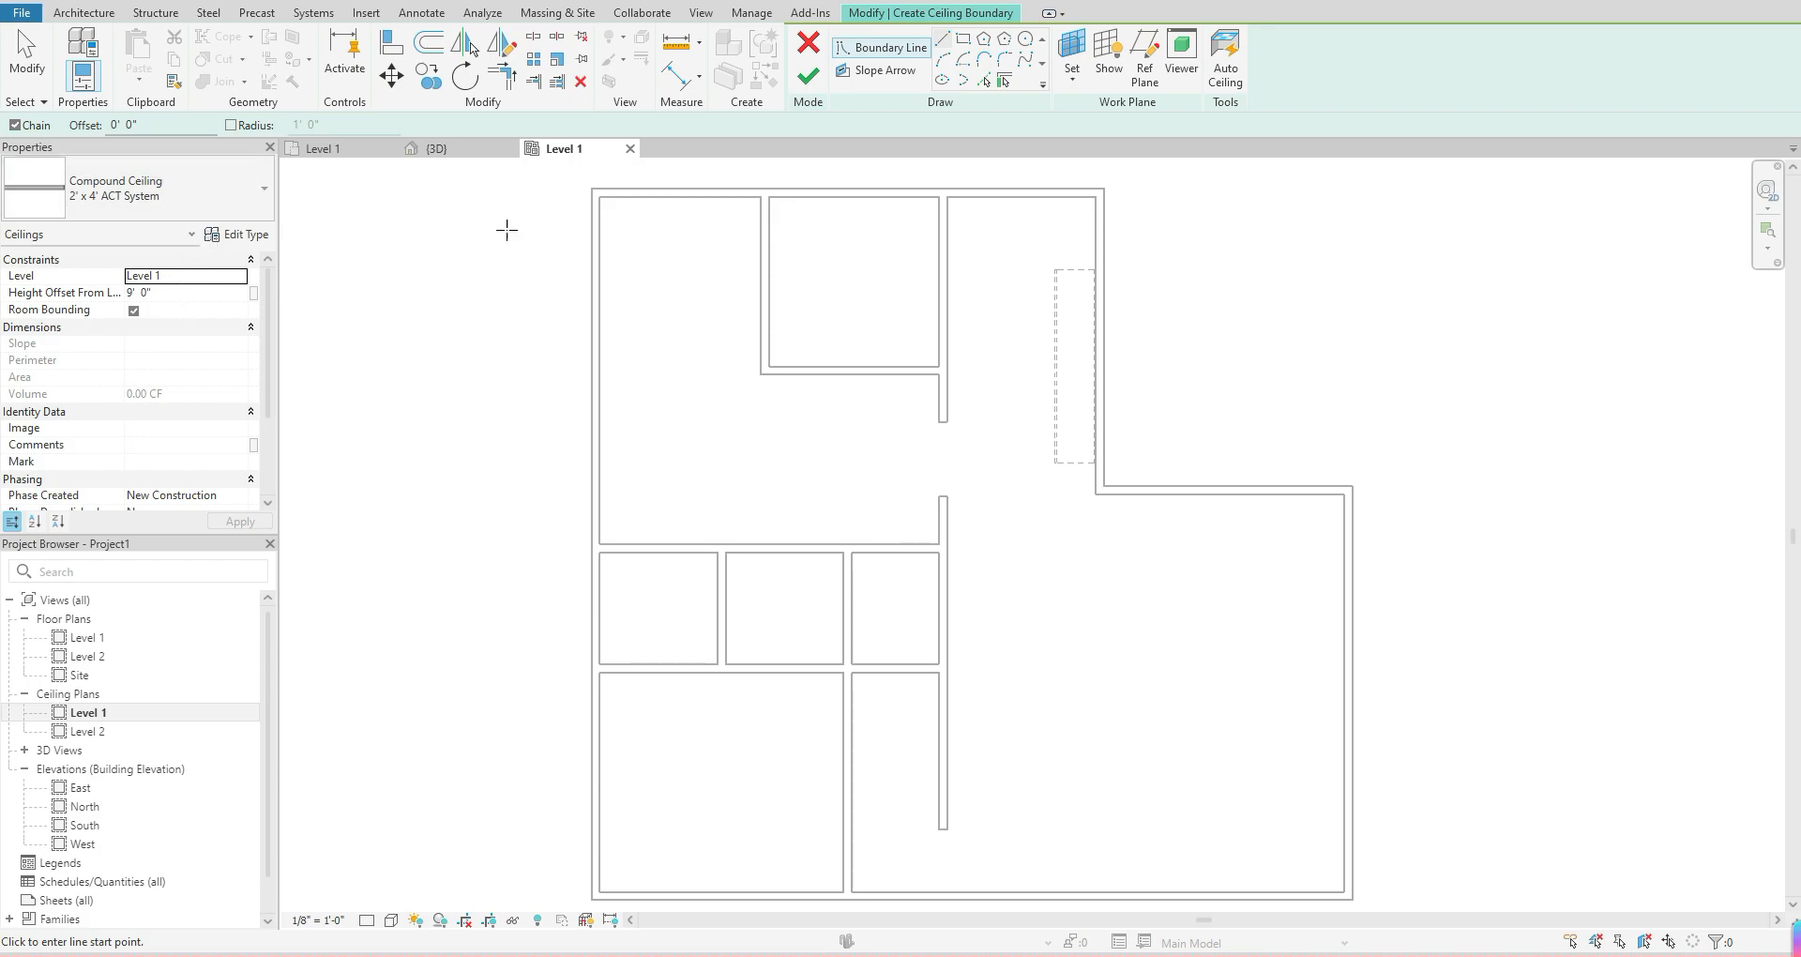
mouse_move(698, 398)
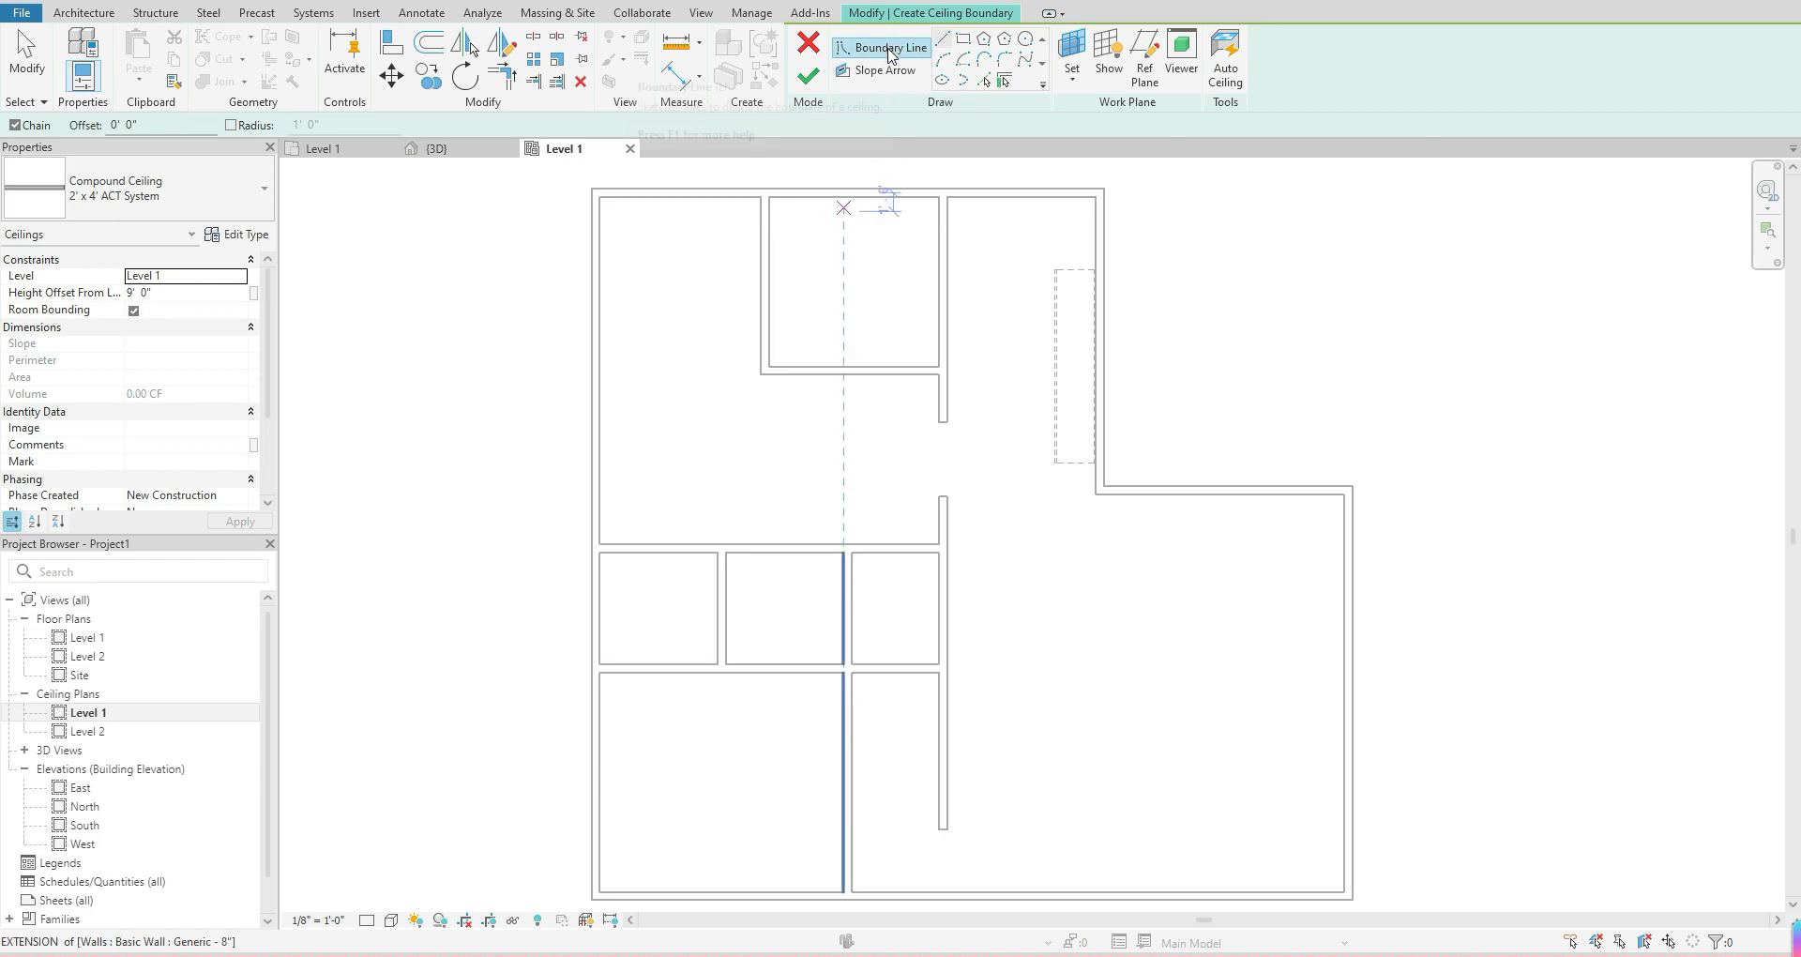
mouse_move(891, 47)
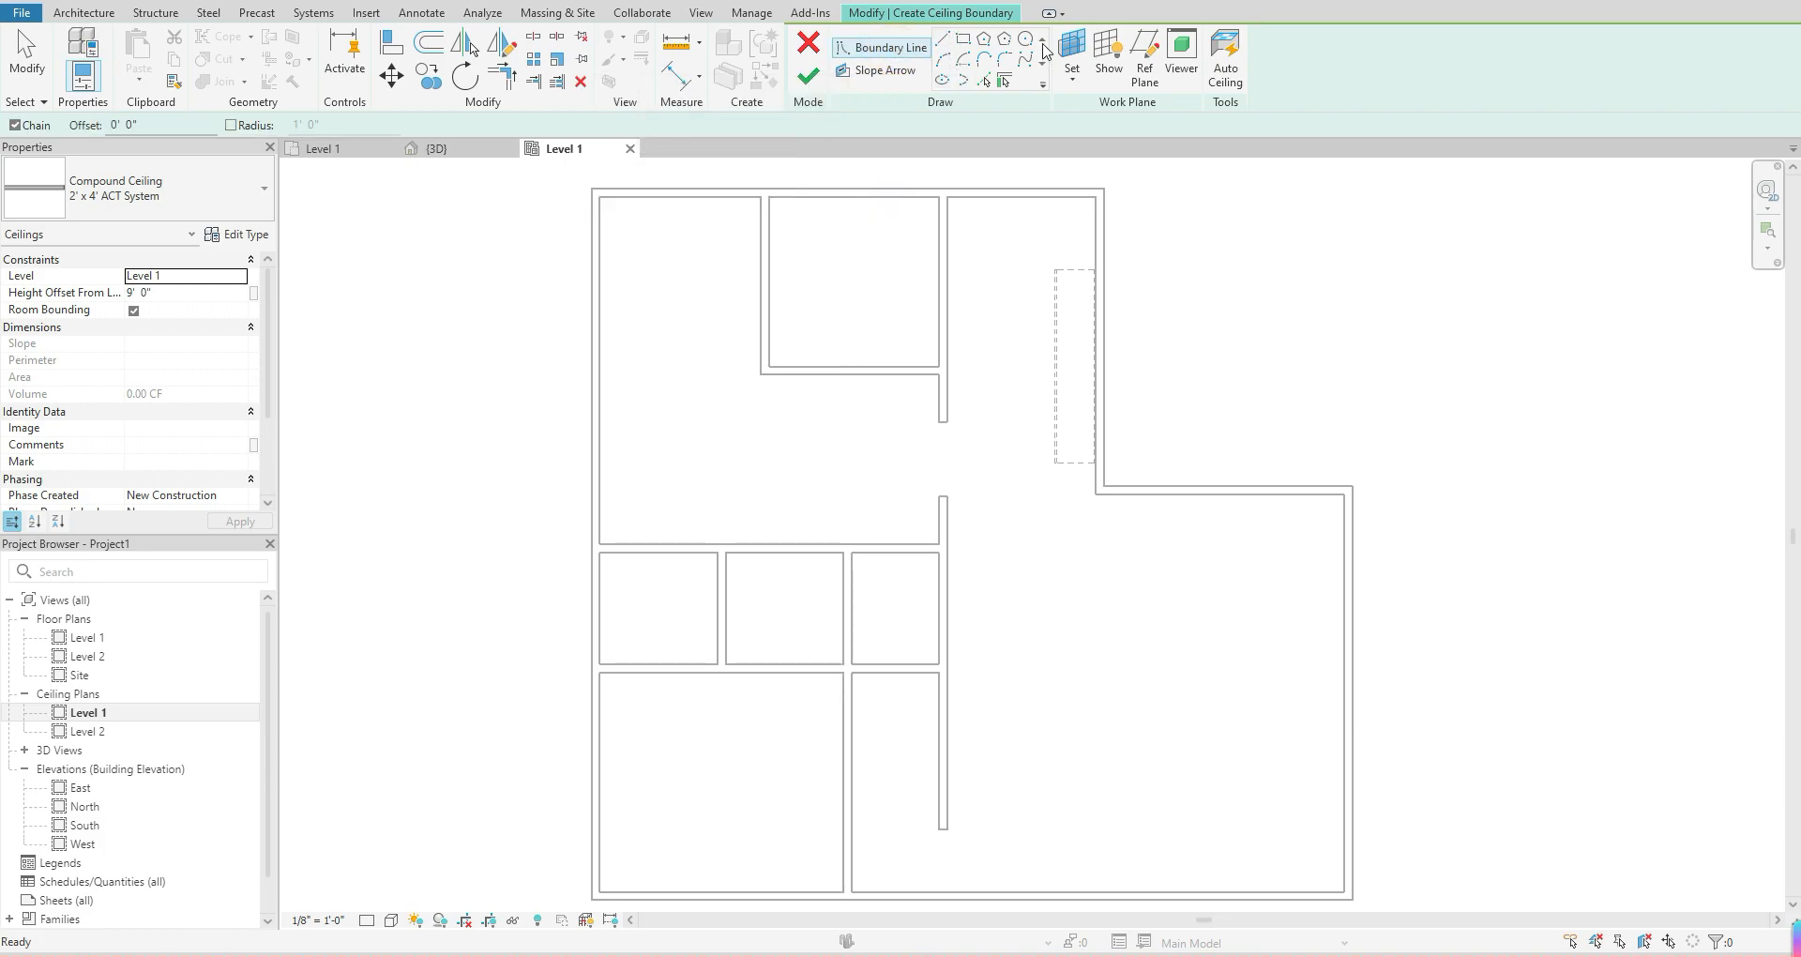
mouse_move(1001, 55)
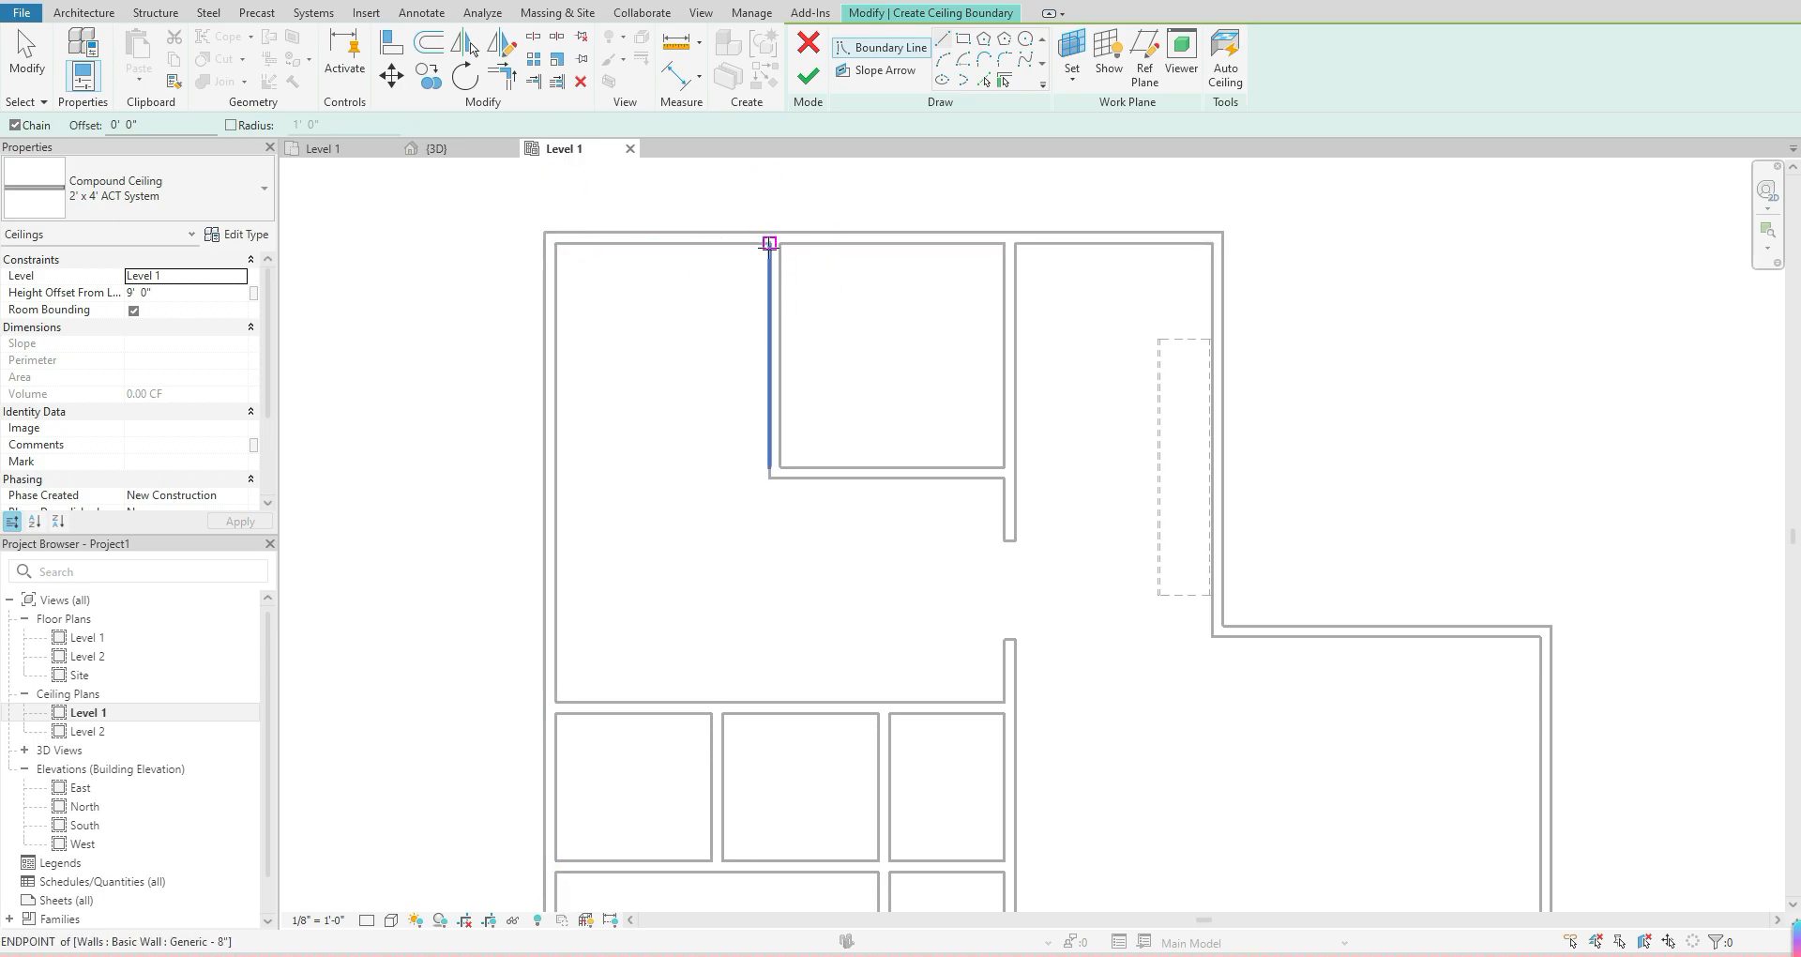
mouse_move(769, 243)
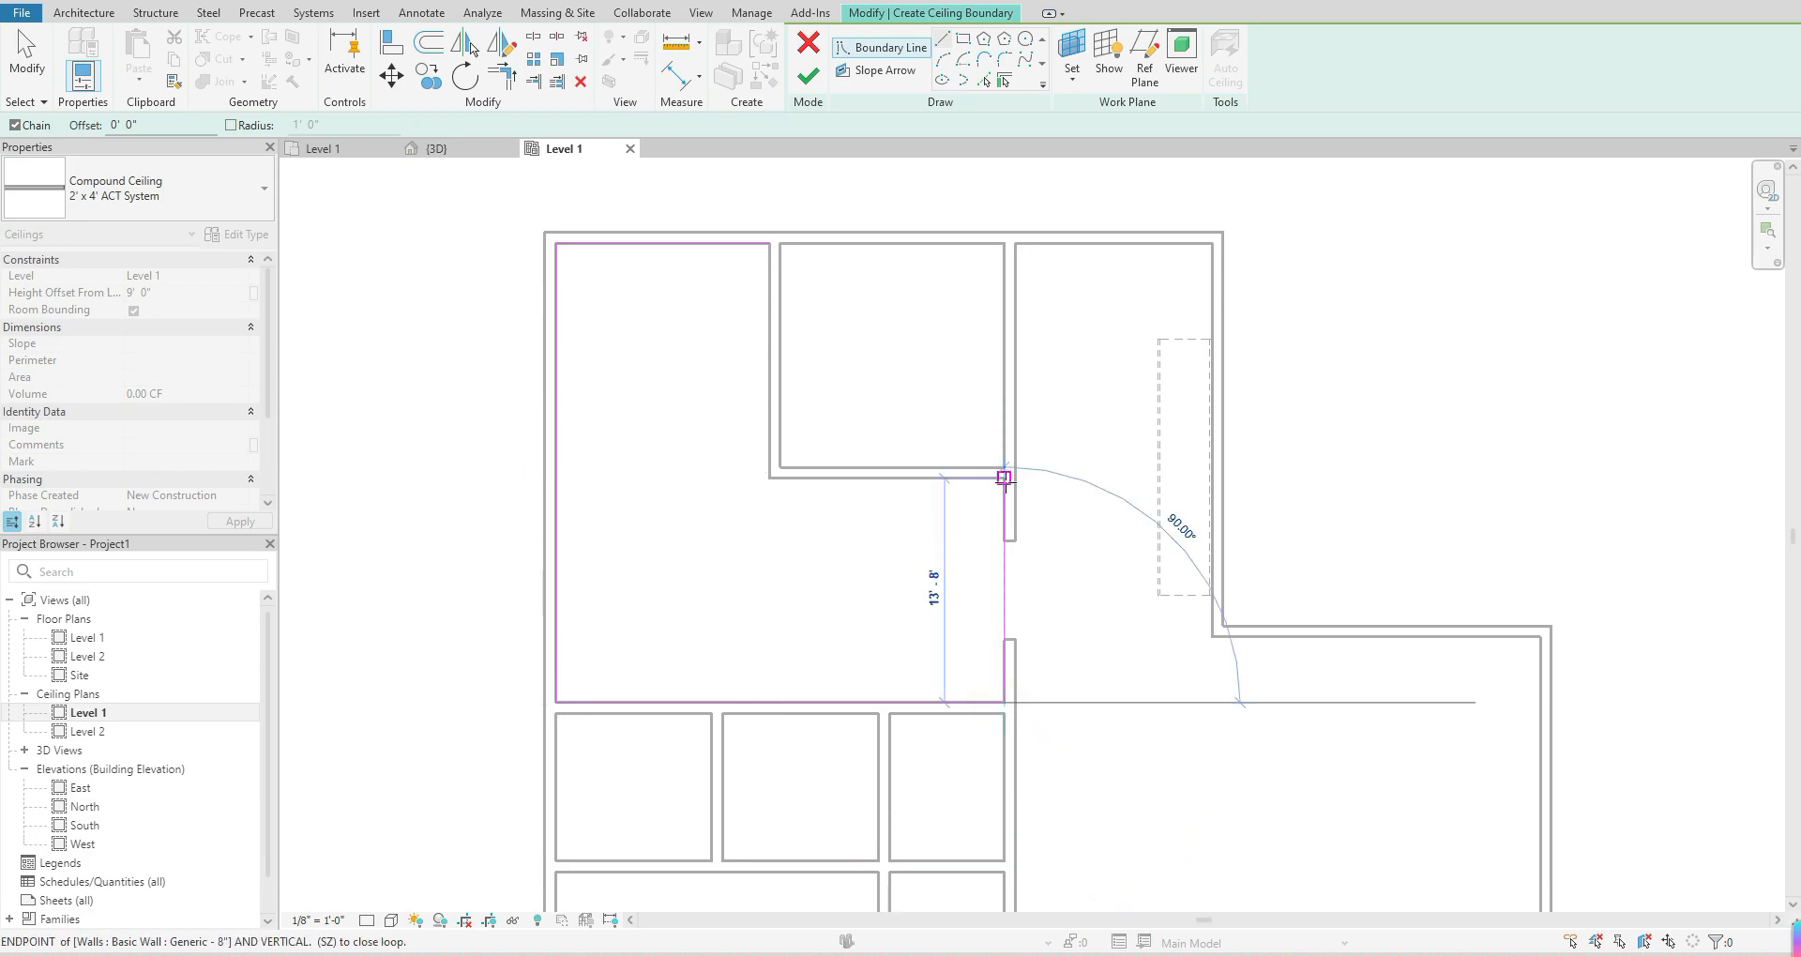
Step: Draw boundary lines at the inner corner to close the L-shaped room's loop
click(768, 477)
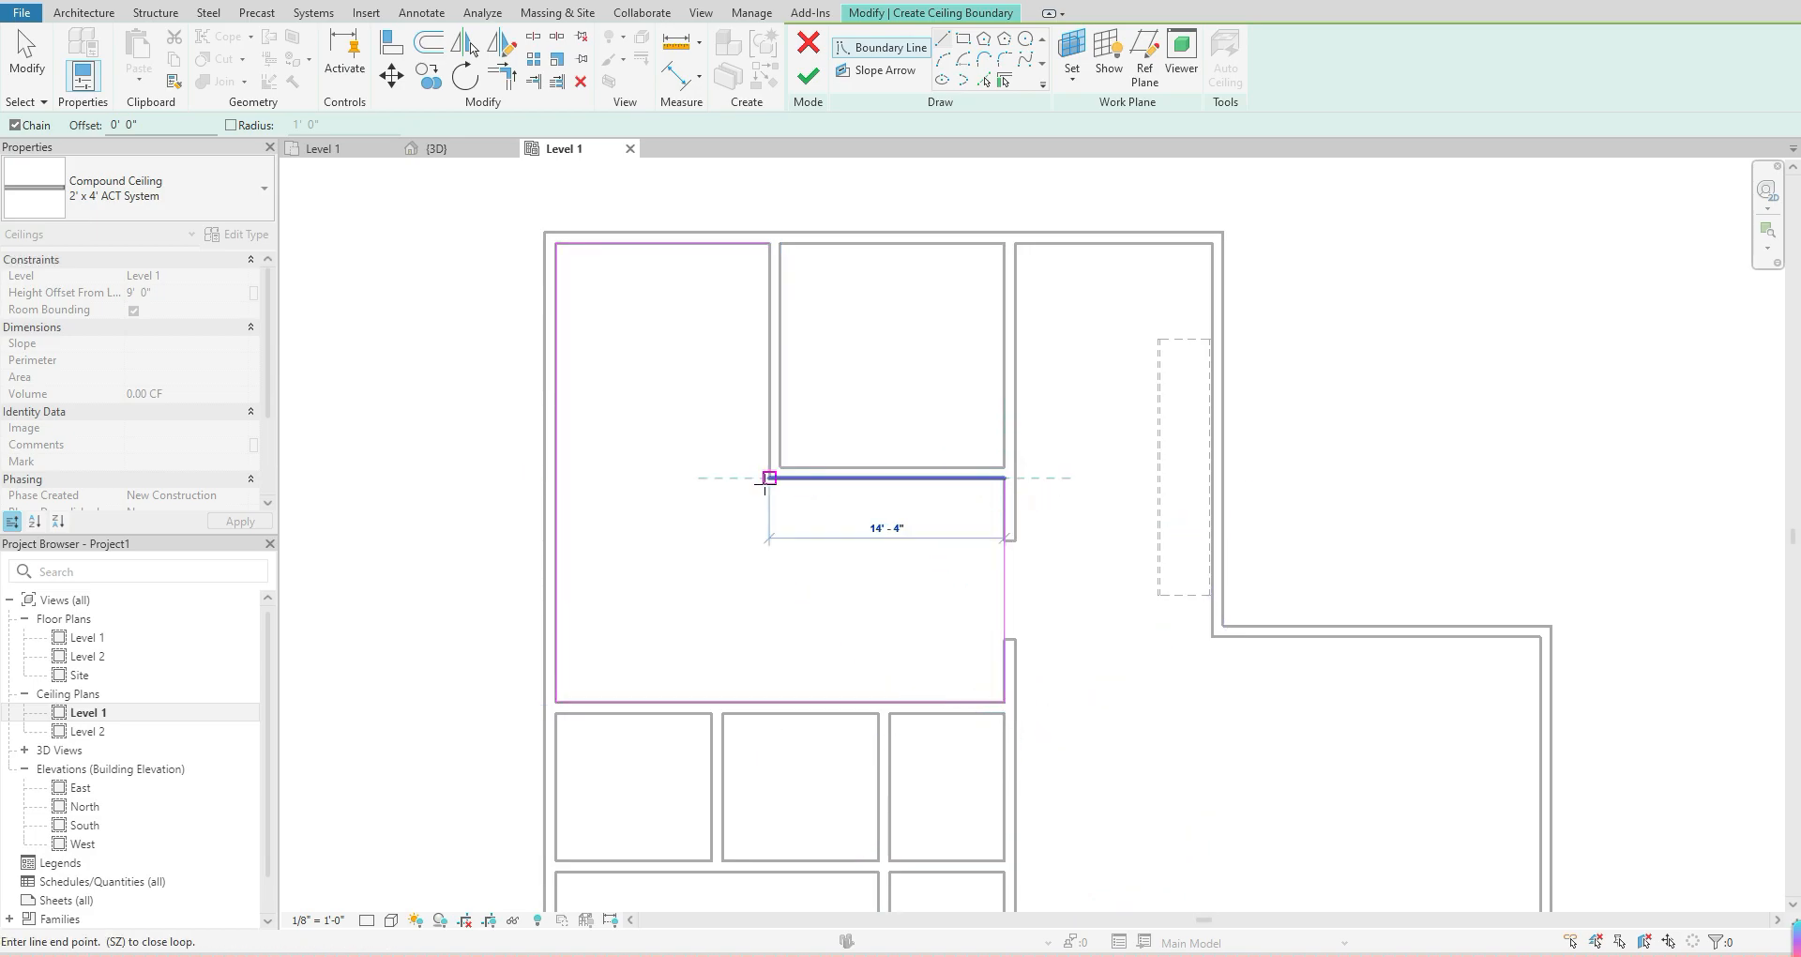
drag(768, 476, 767, 242)
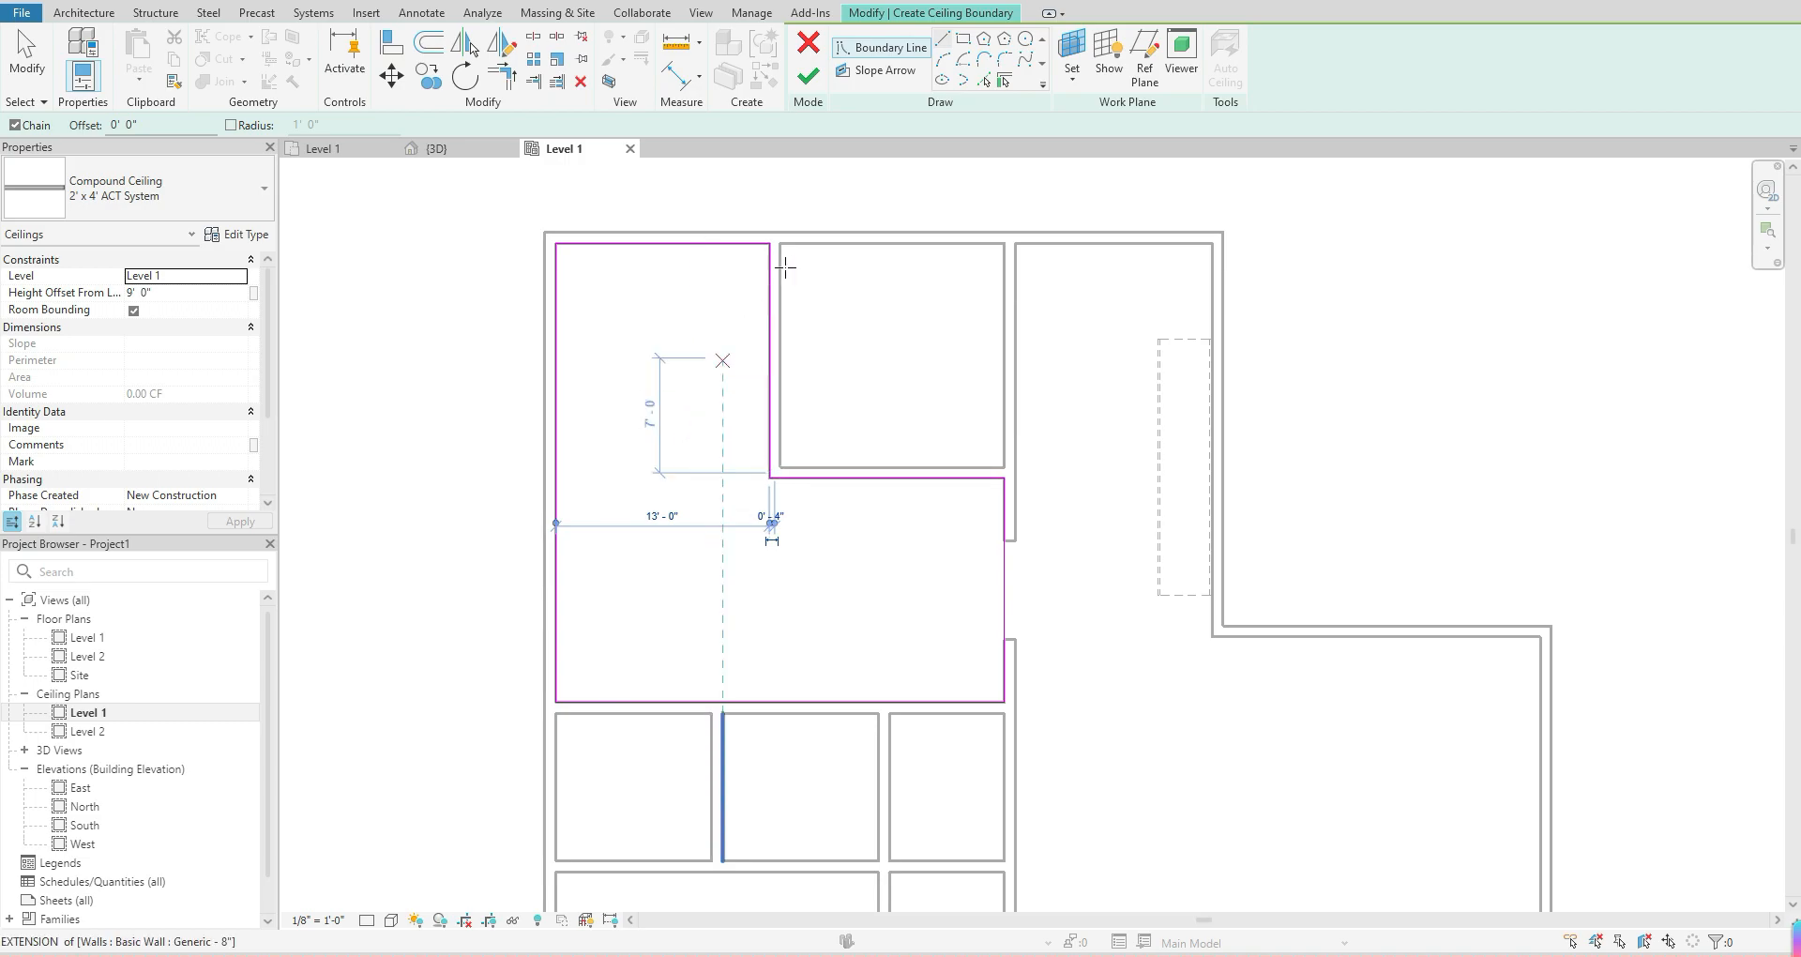
mouse_move(809, 76)
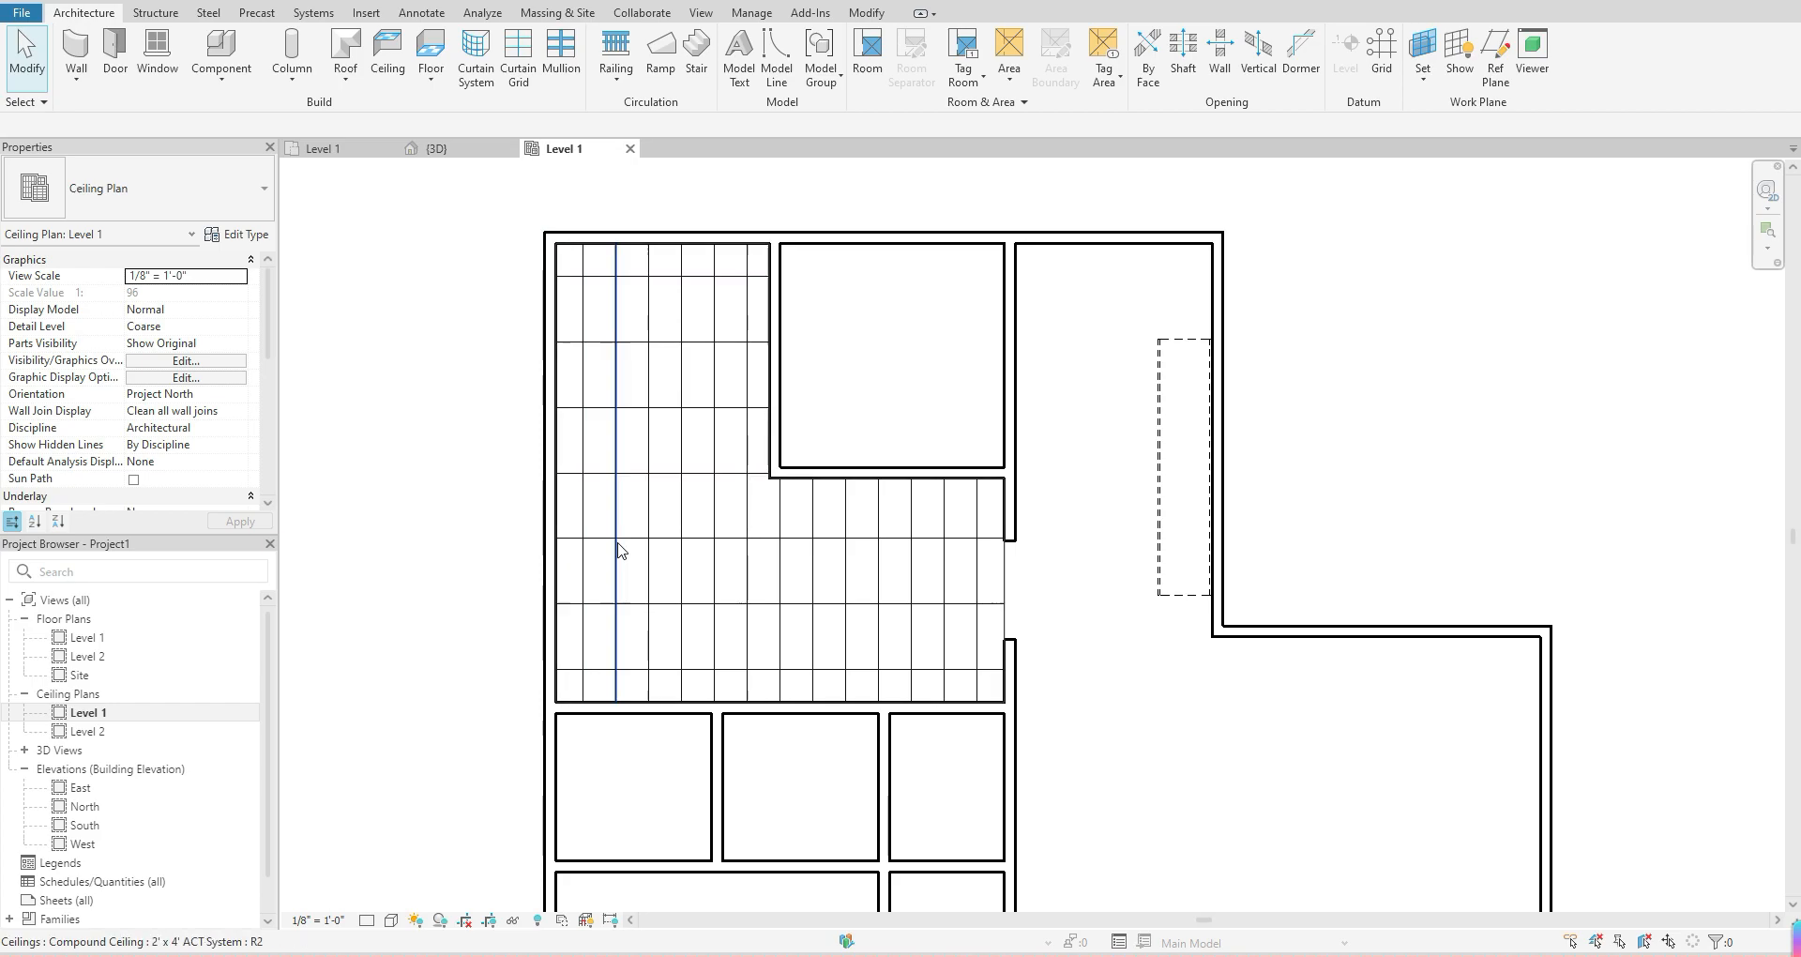
mouse_move(717, 605)
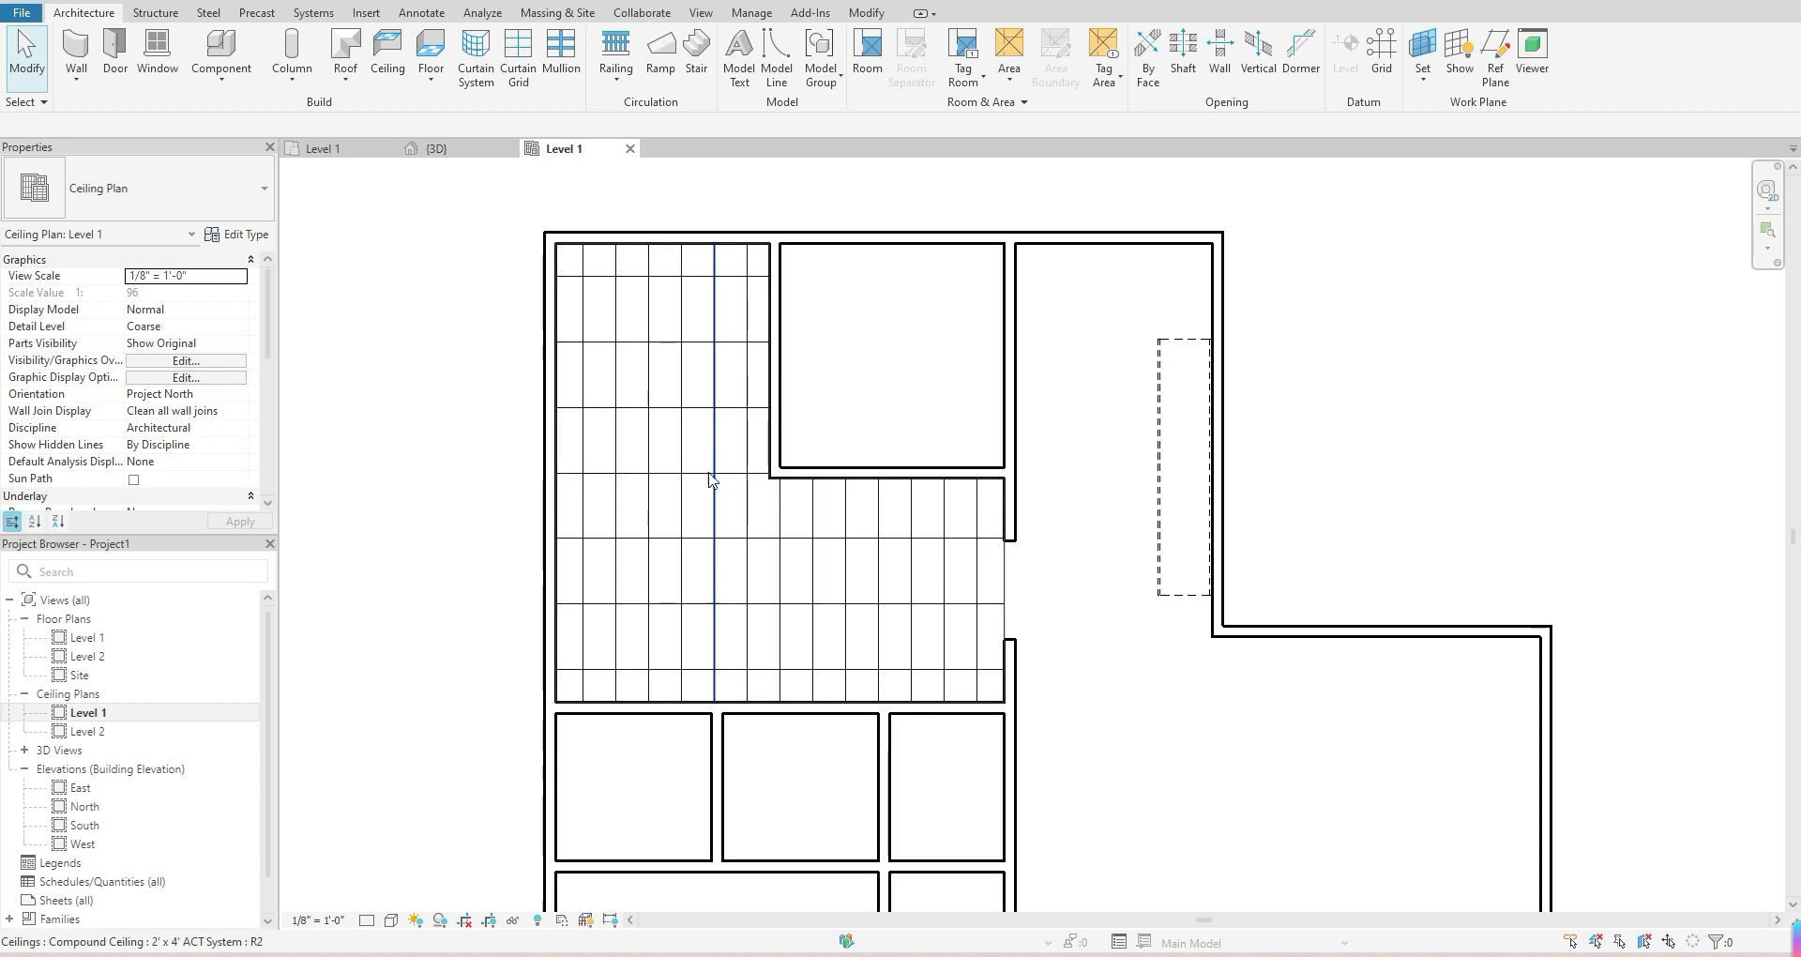
mouse_move(720, 574)
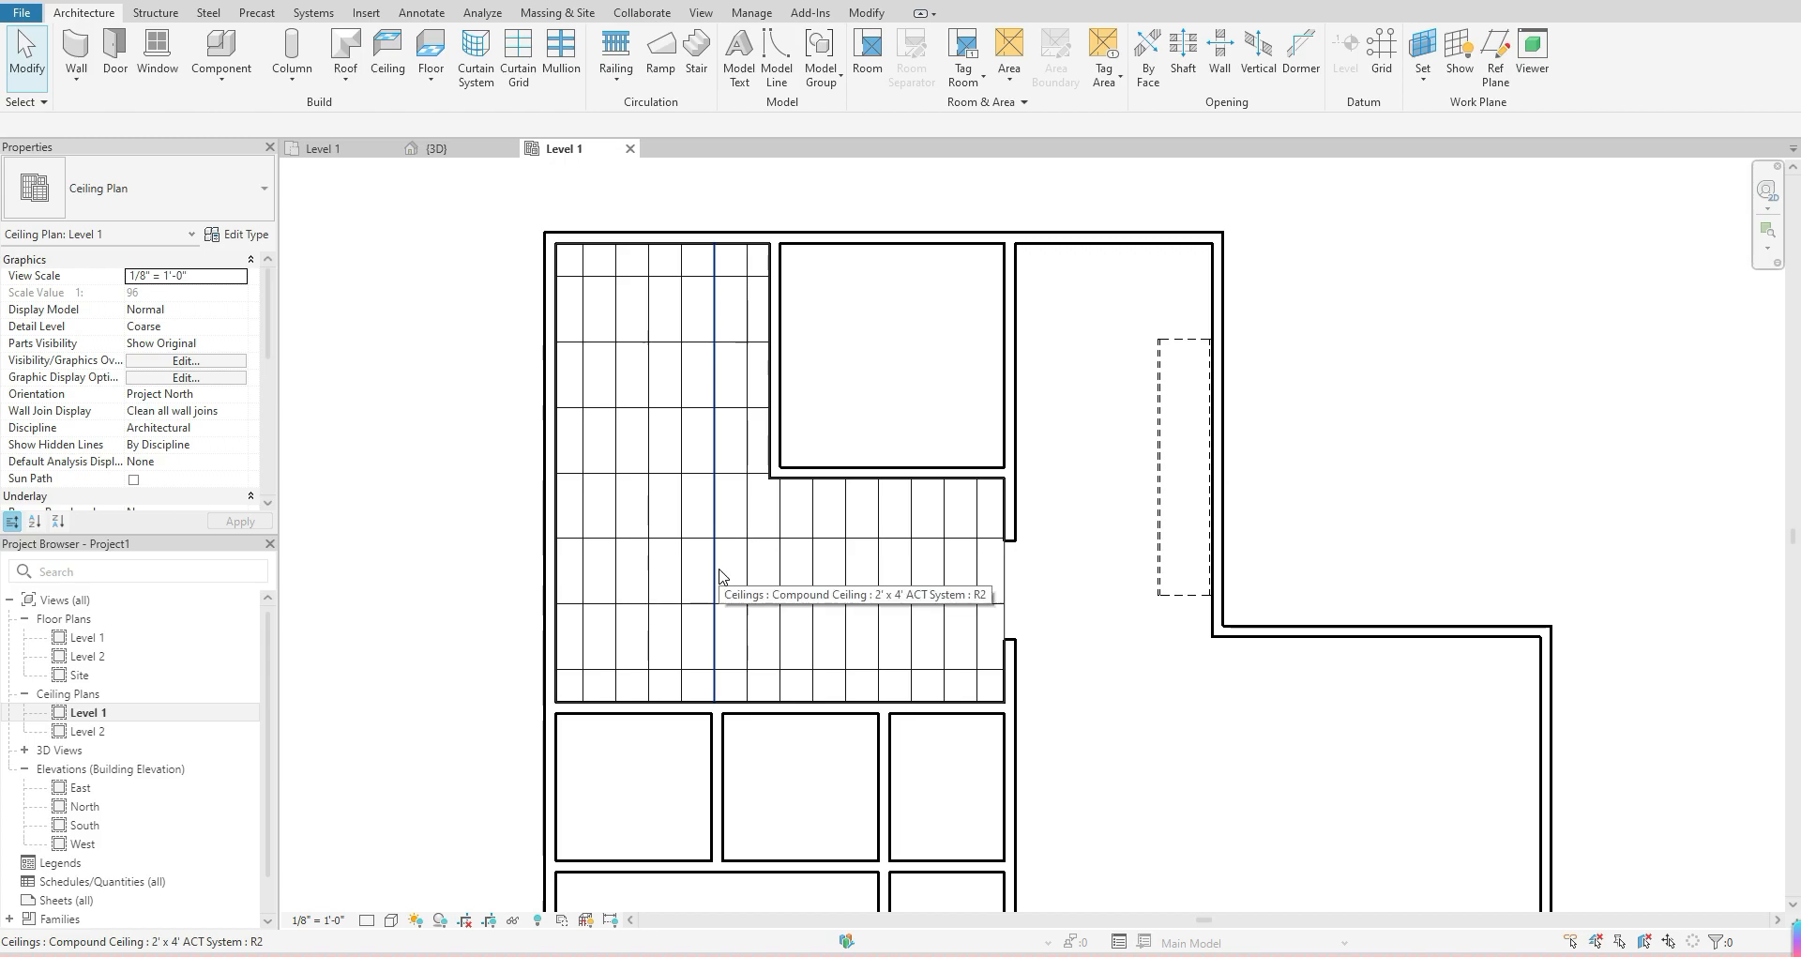
Step: Select the ceiling grid and rotate it 90° with the Rotate tool
scroll(down, 3)
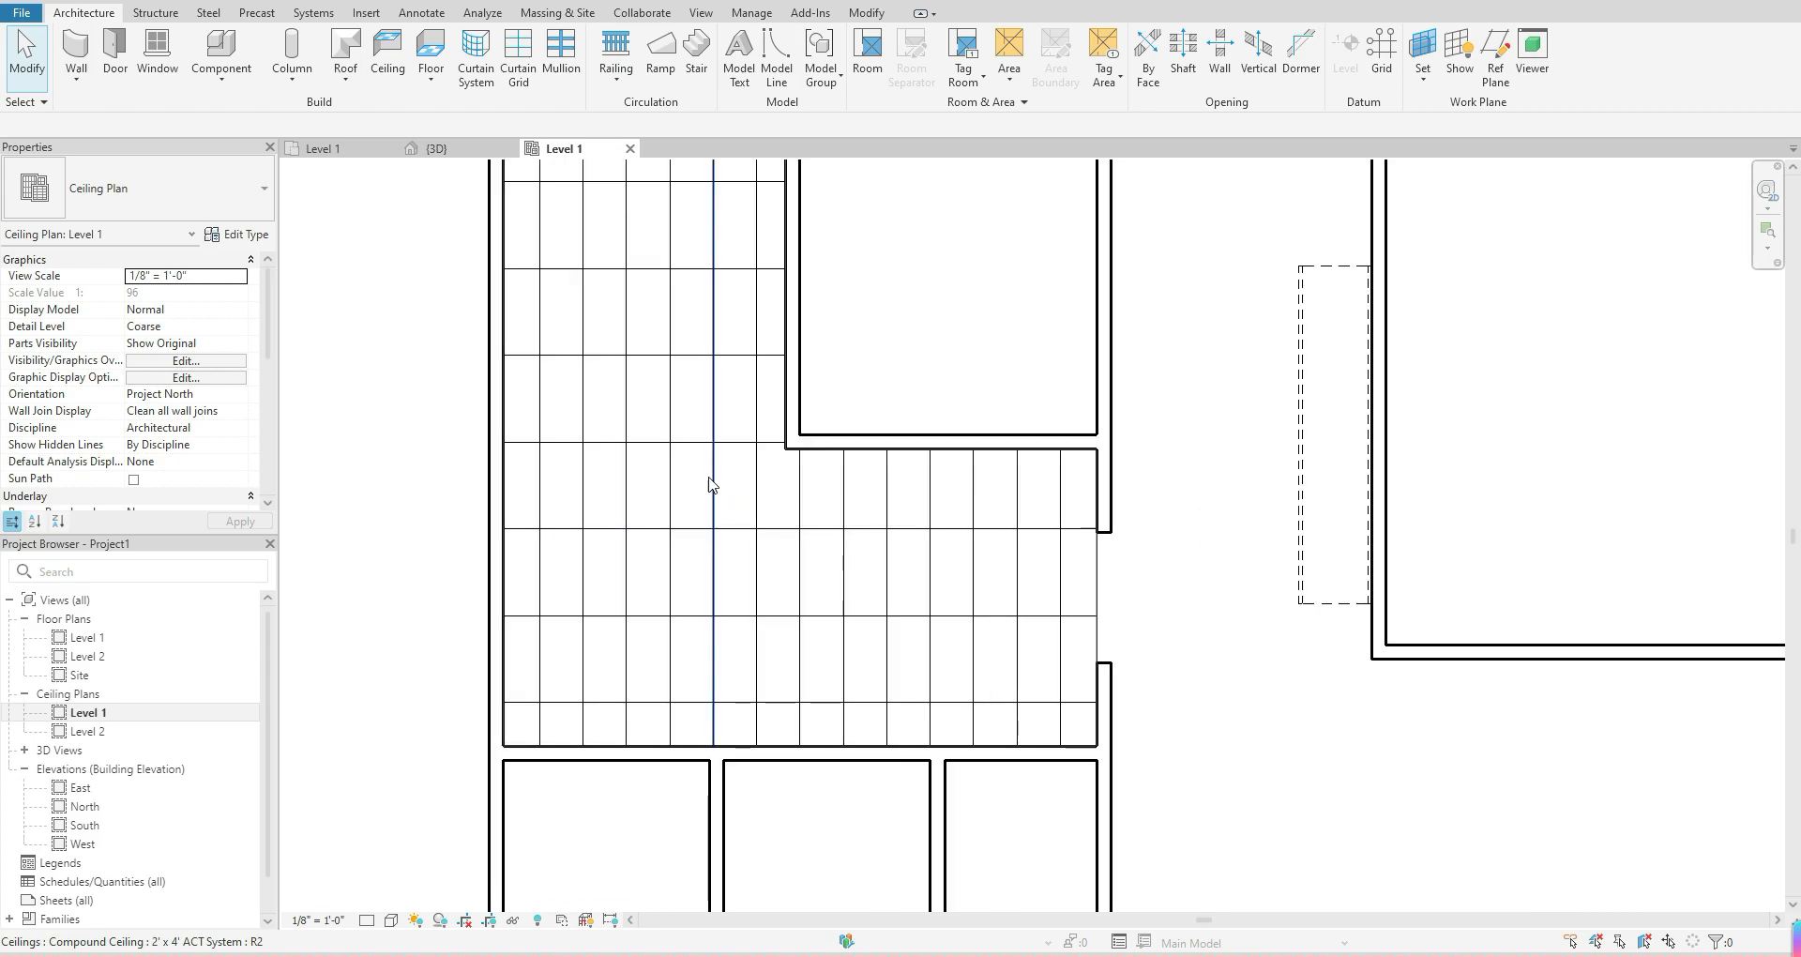
mouse_move(712, 488)
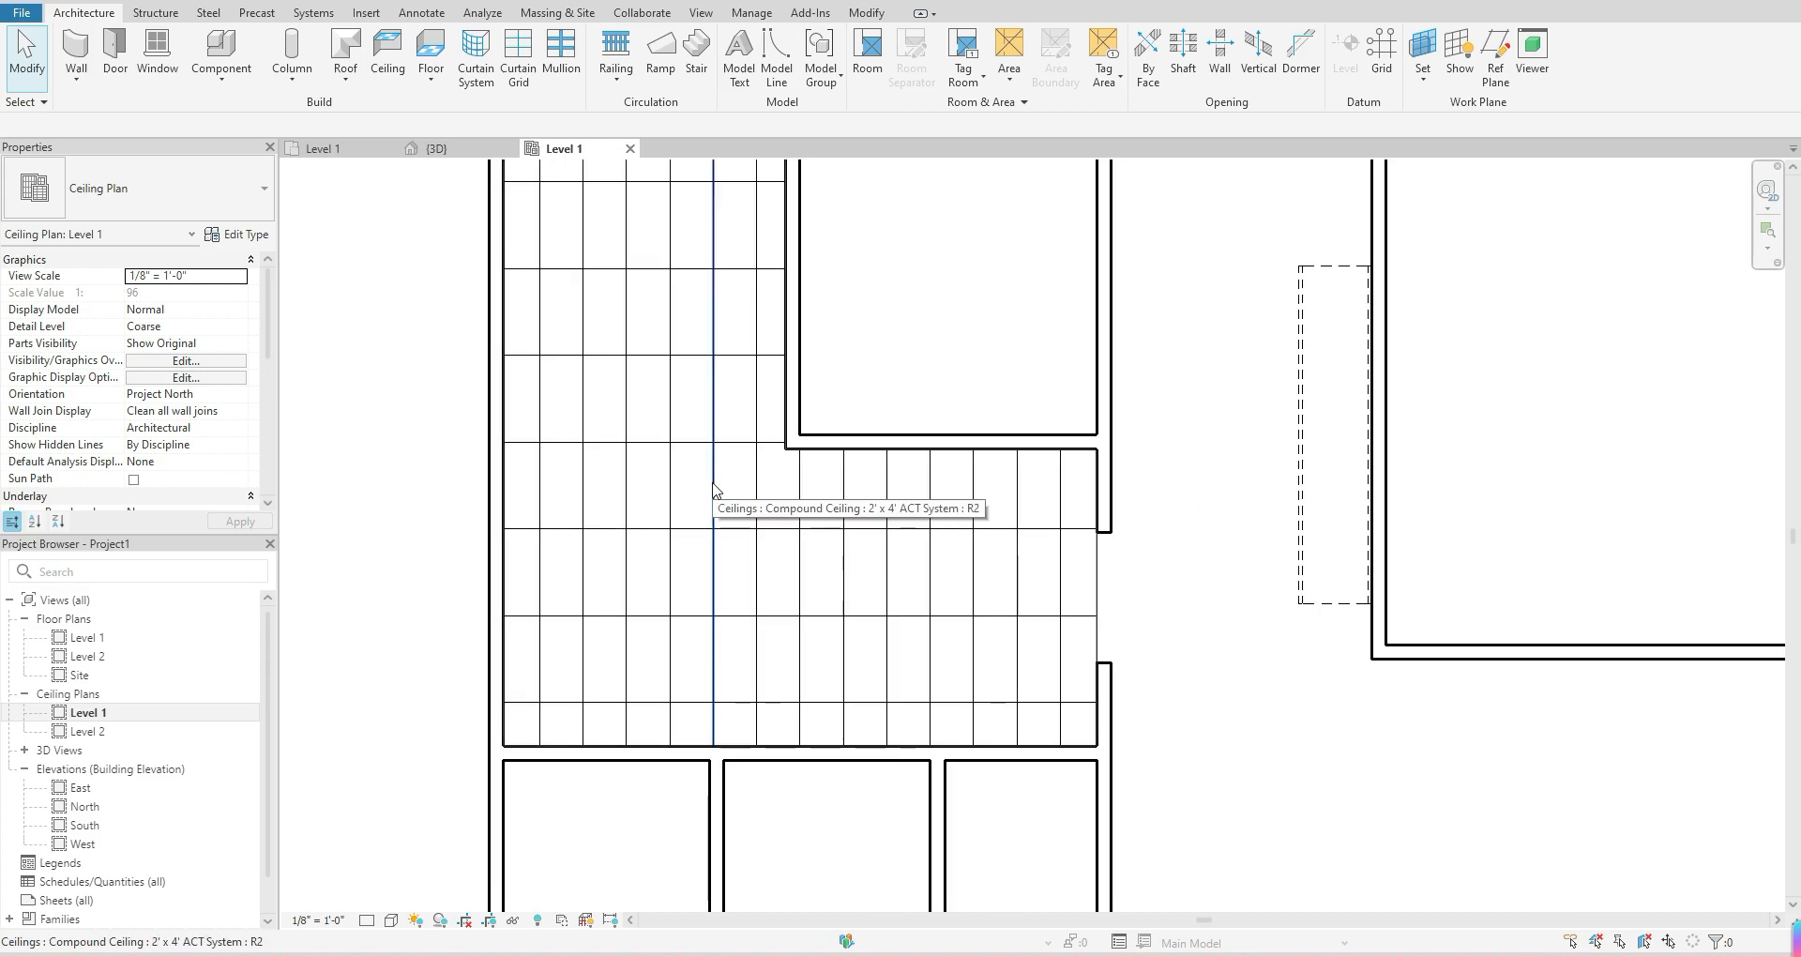
click(712, 482)
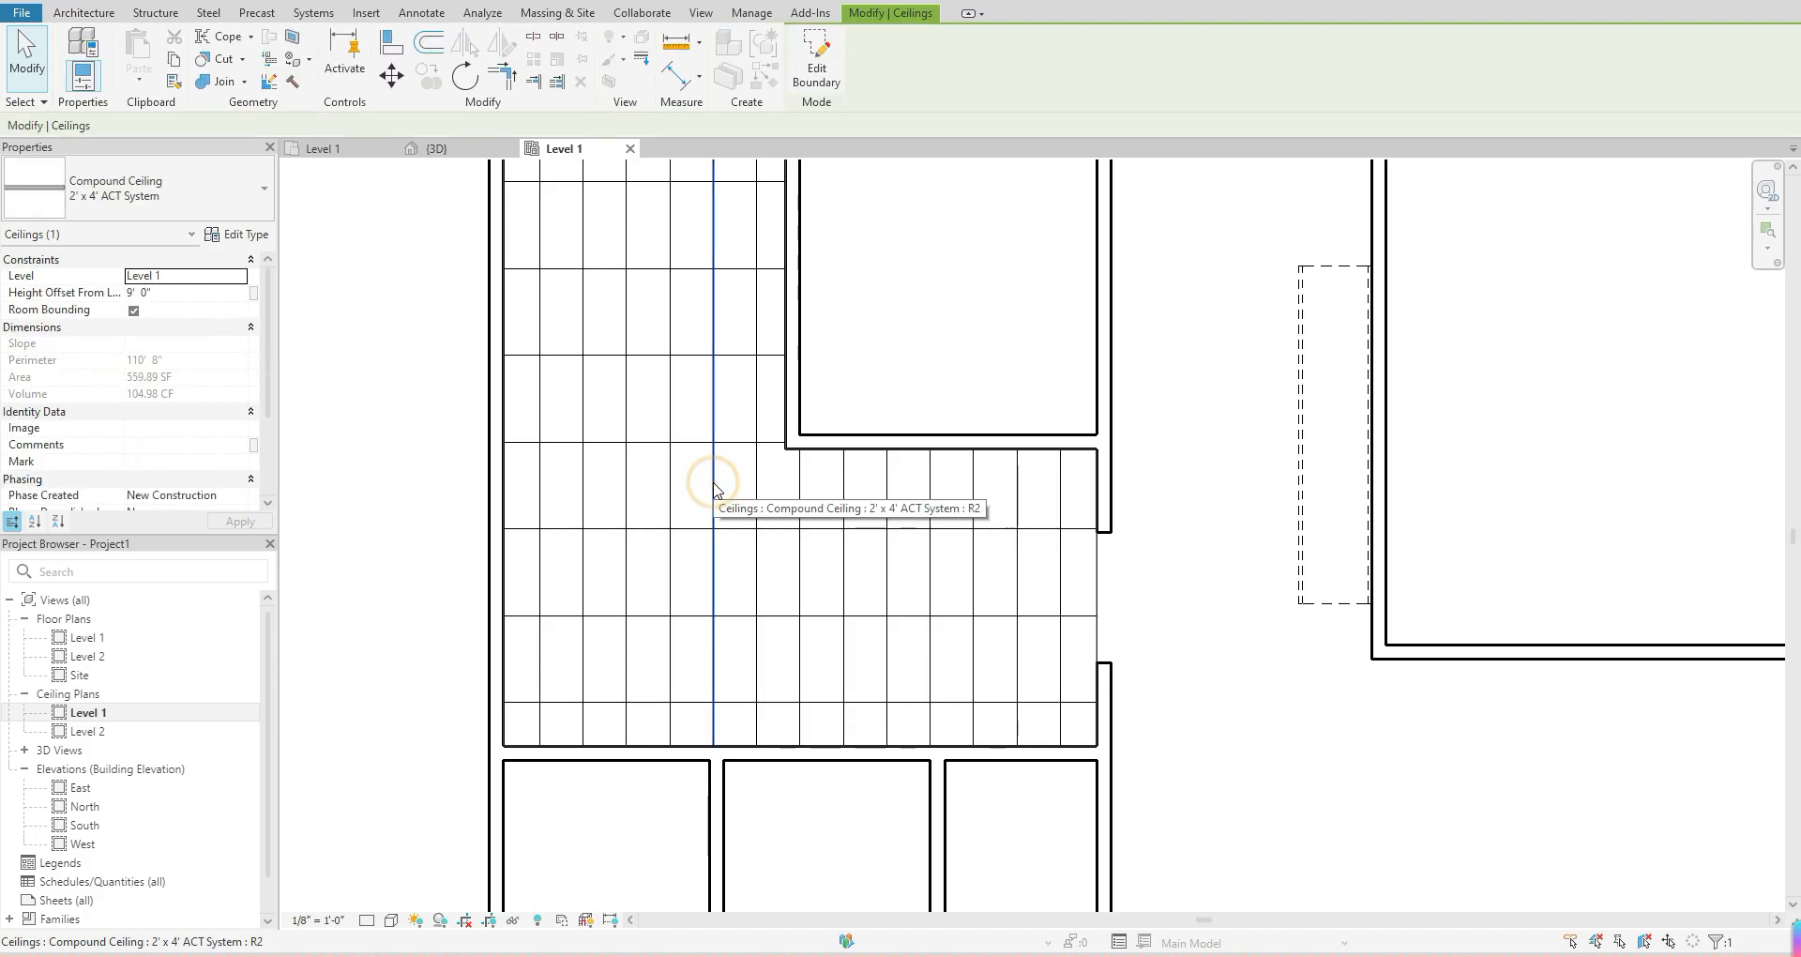
mouse_move(722, 465)
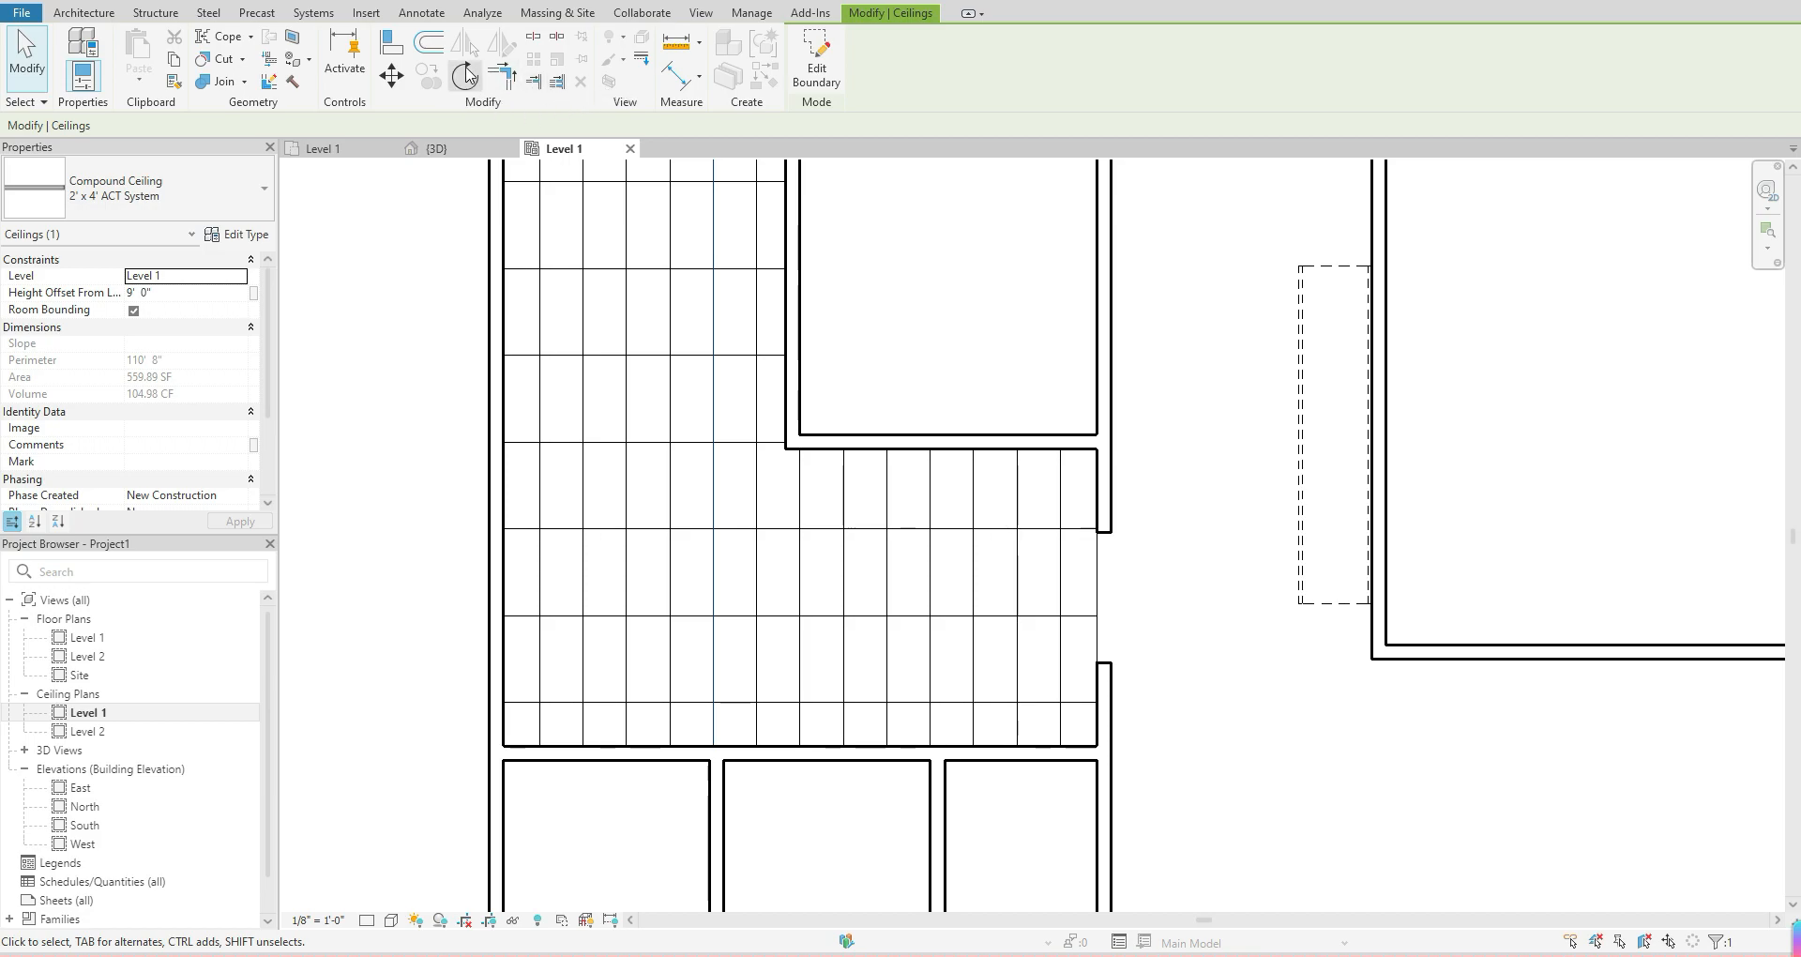
click(466, 73)
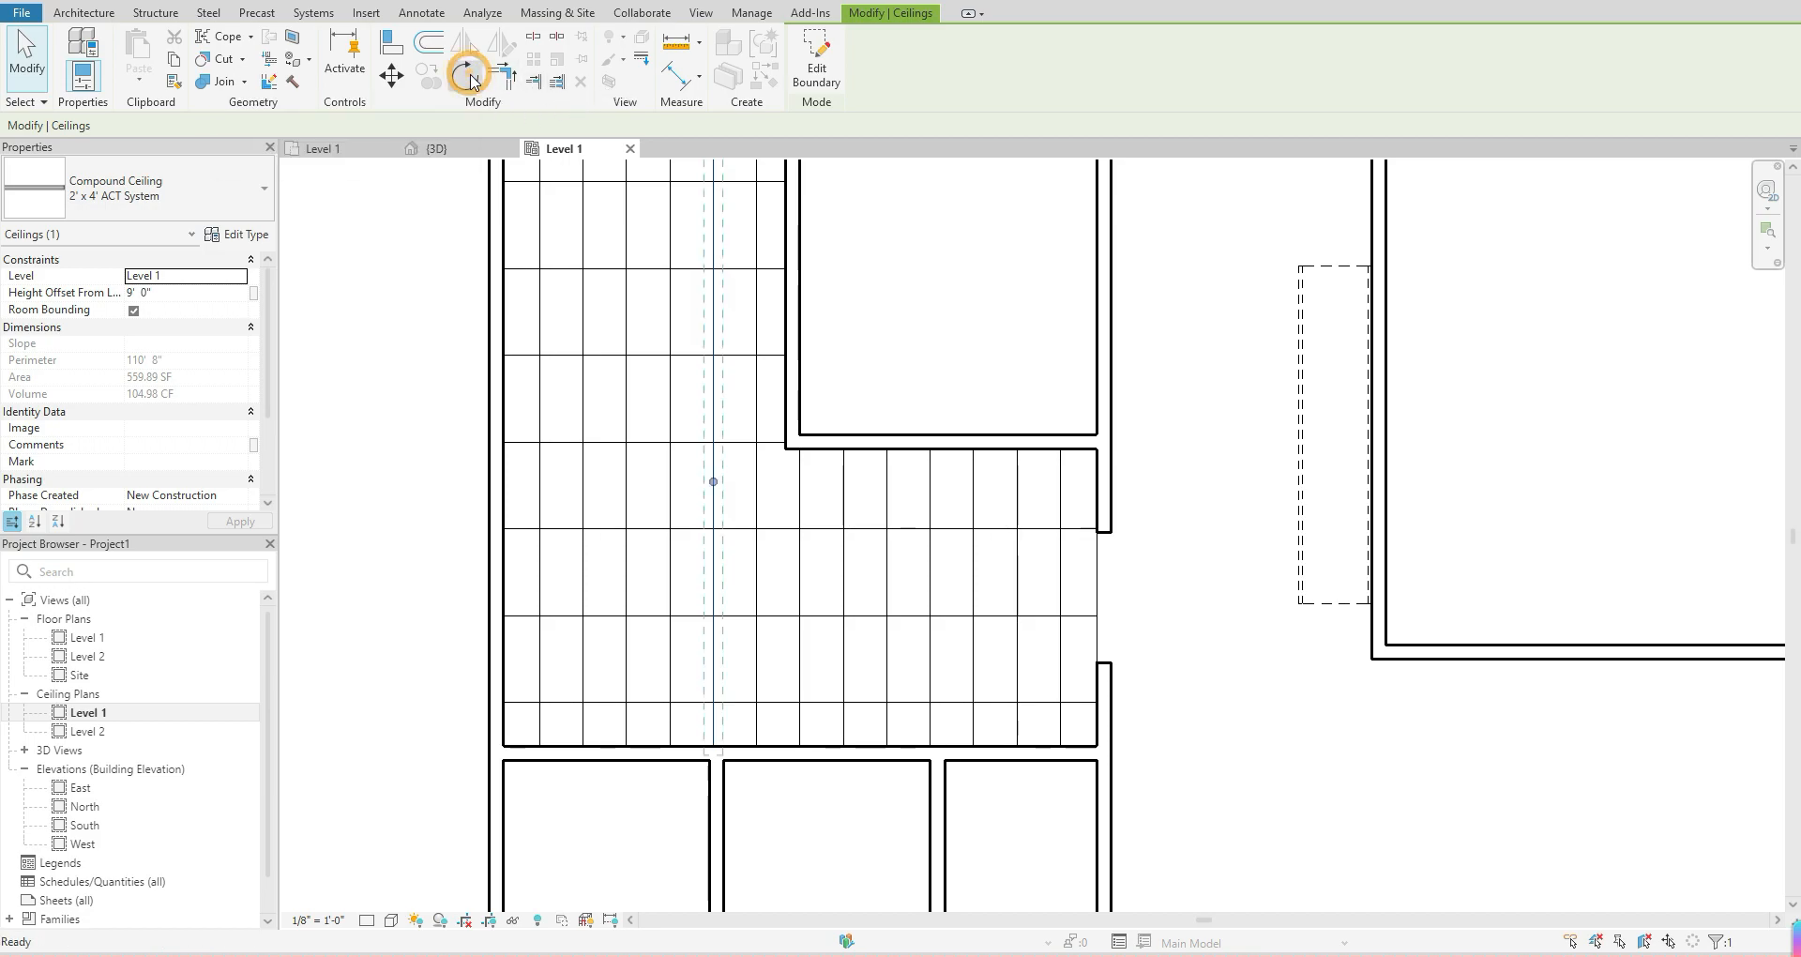
click(466, 72)
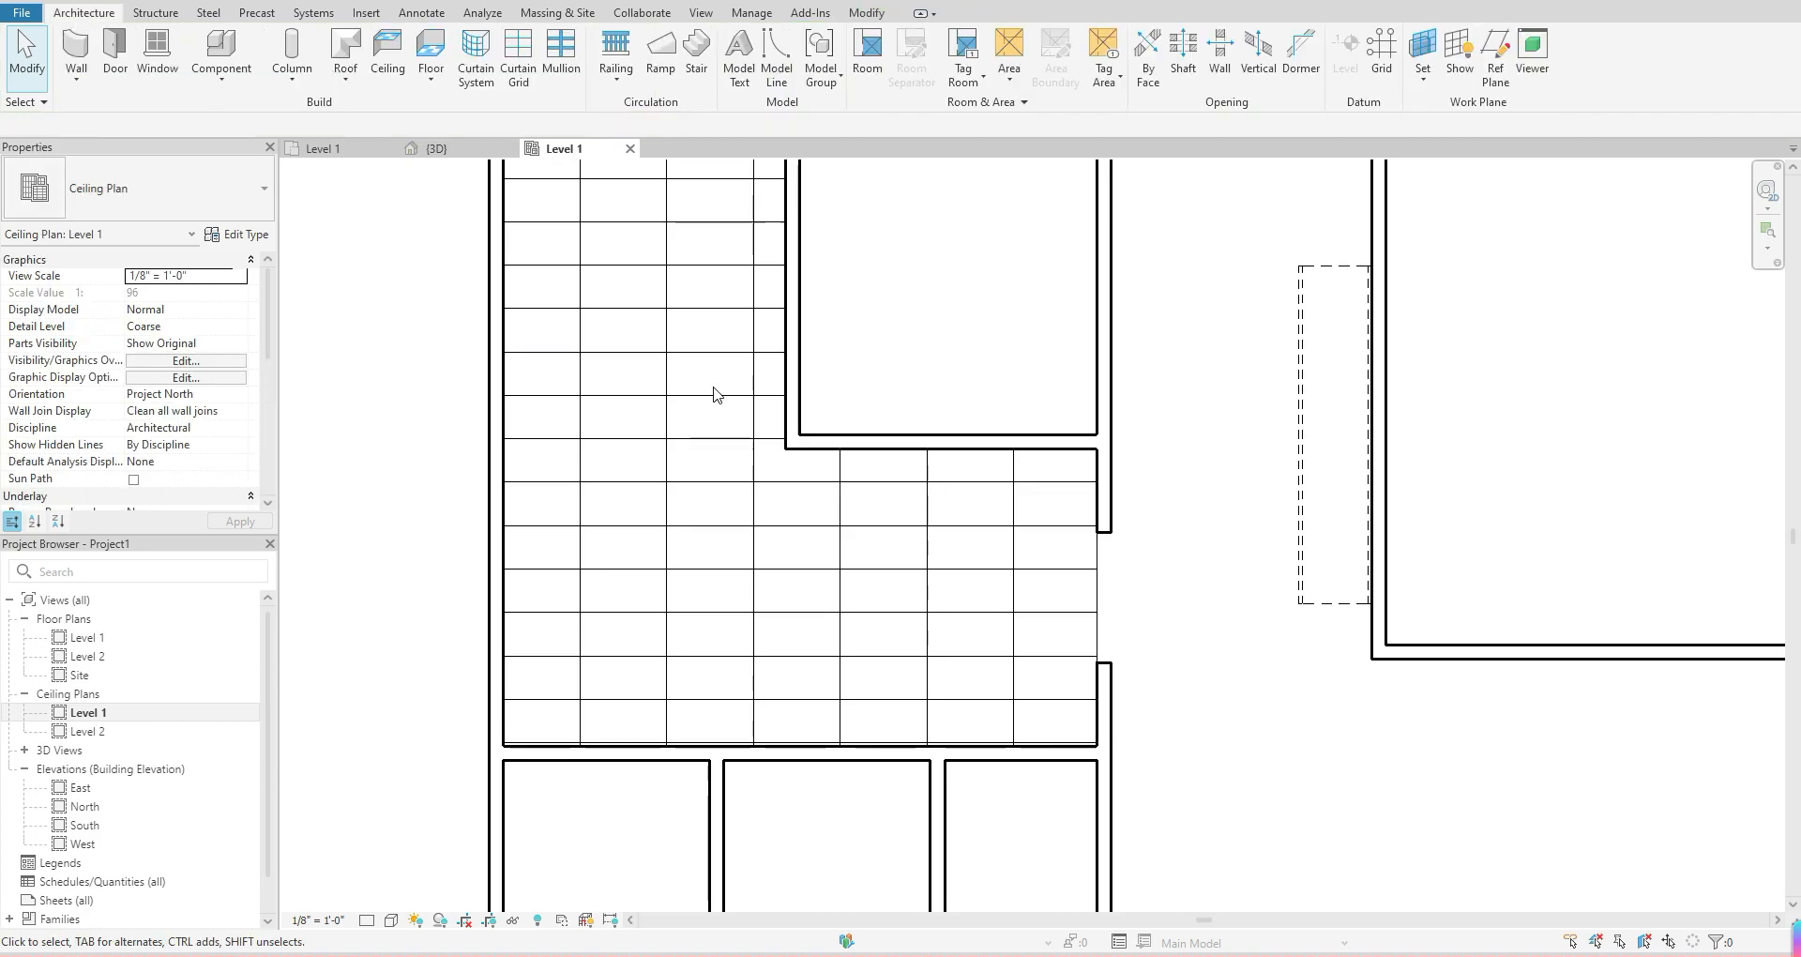
drag(712, 393, 834, 405)
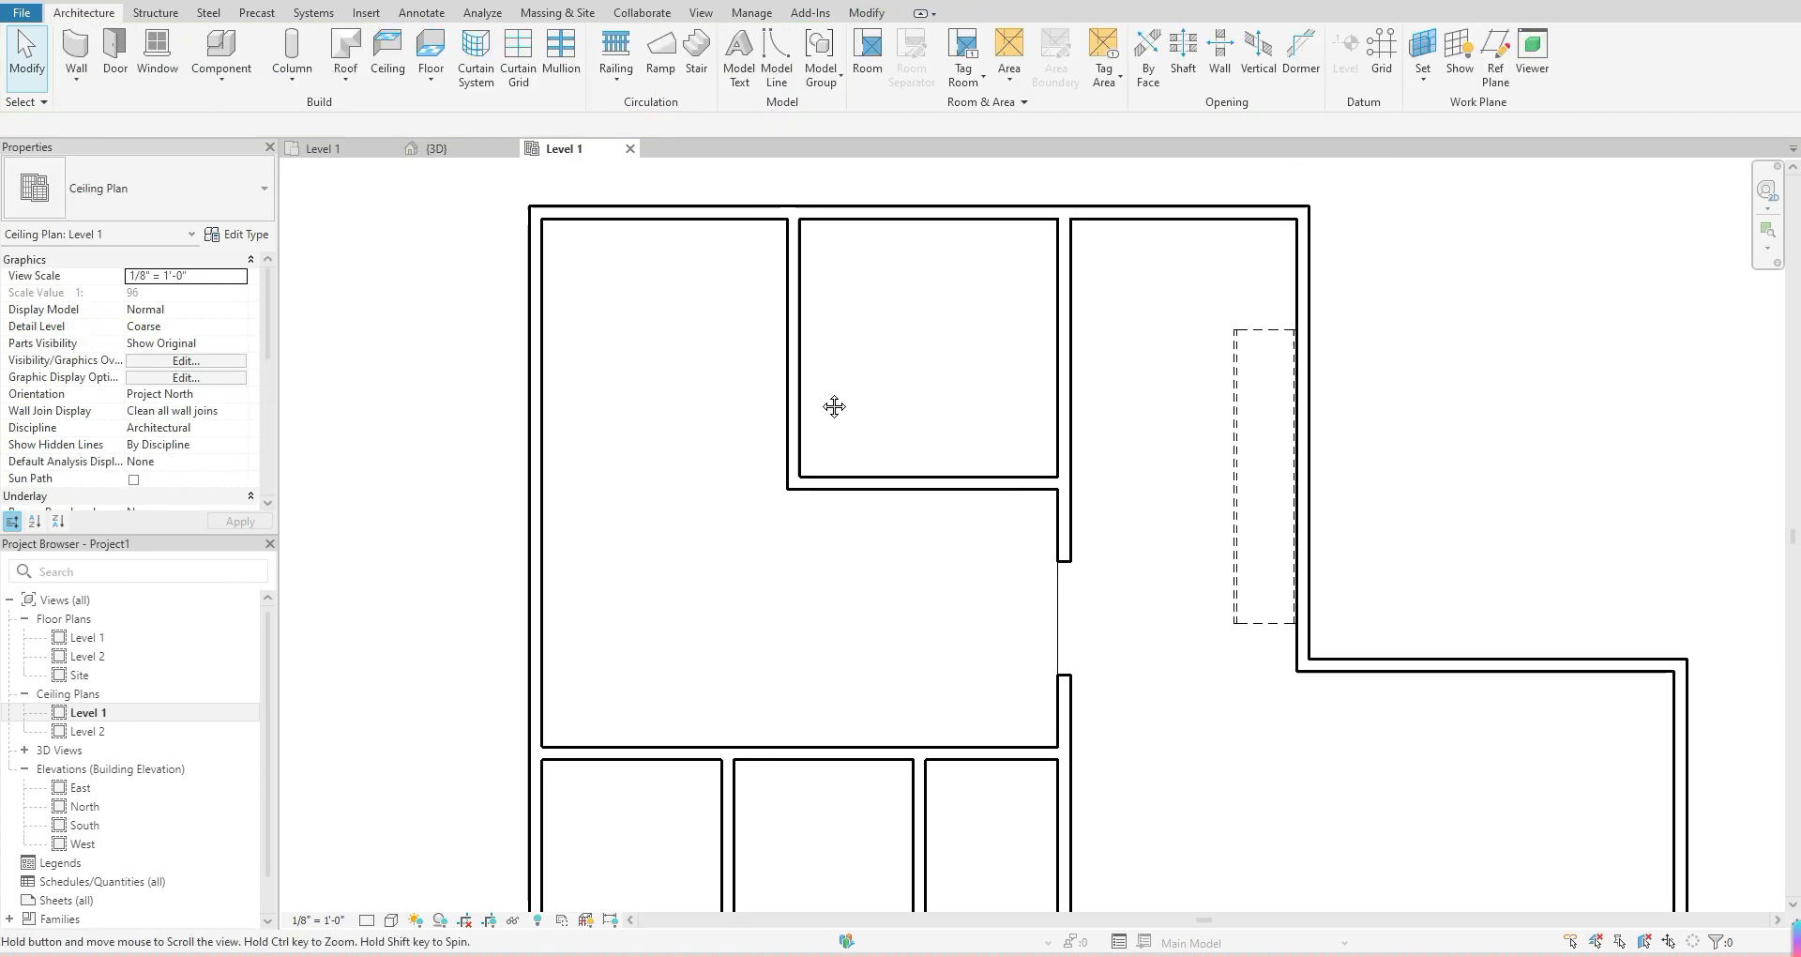